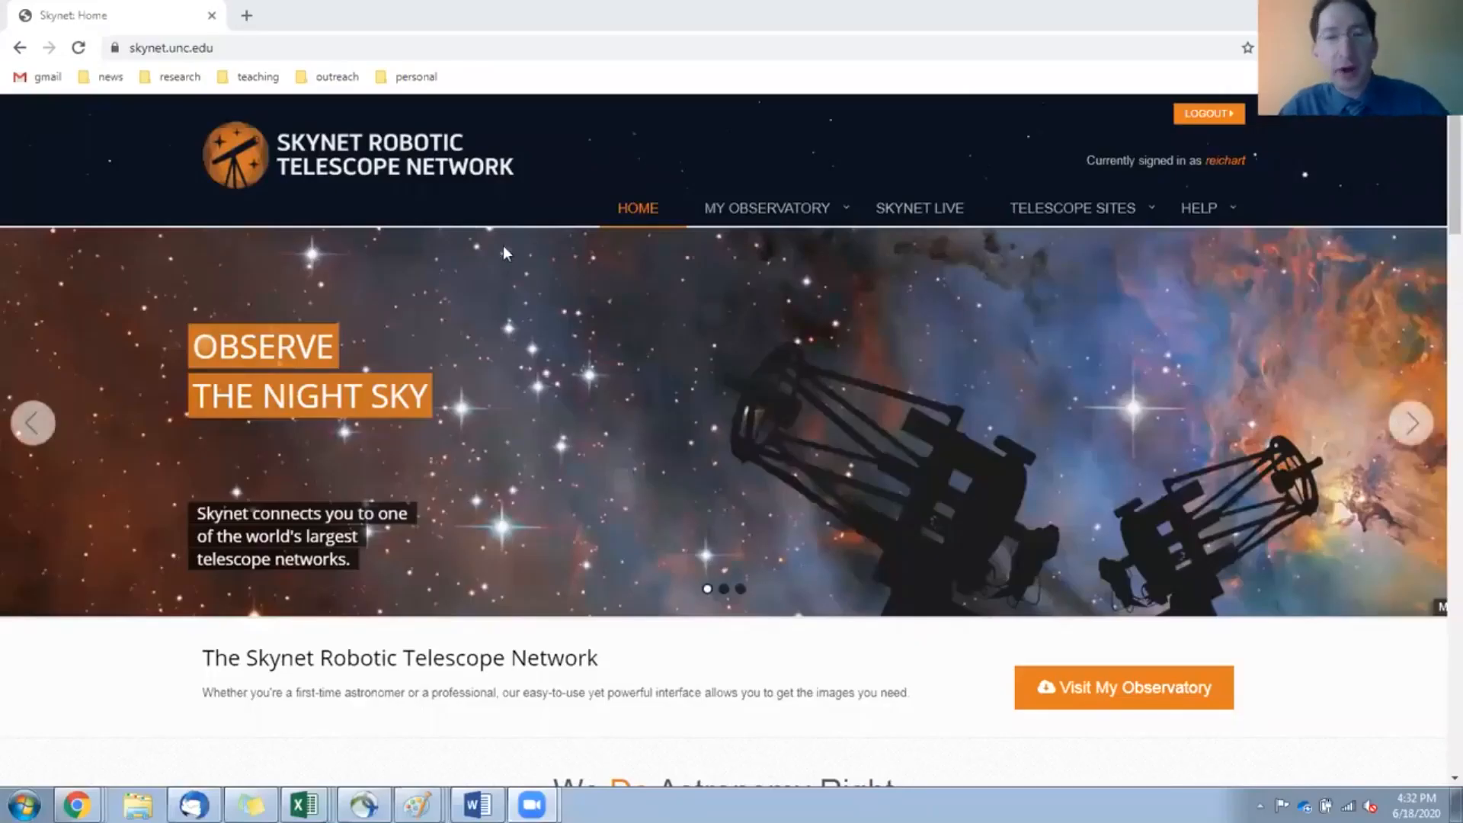
Go to My Observatory's Radio Observing page to see all completed radio observations.
click(768, 208)
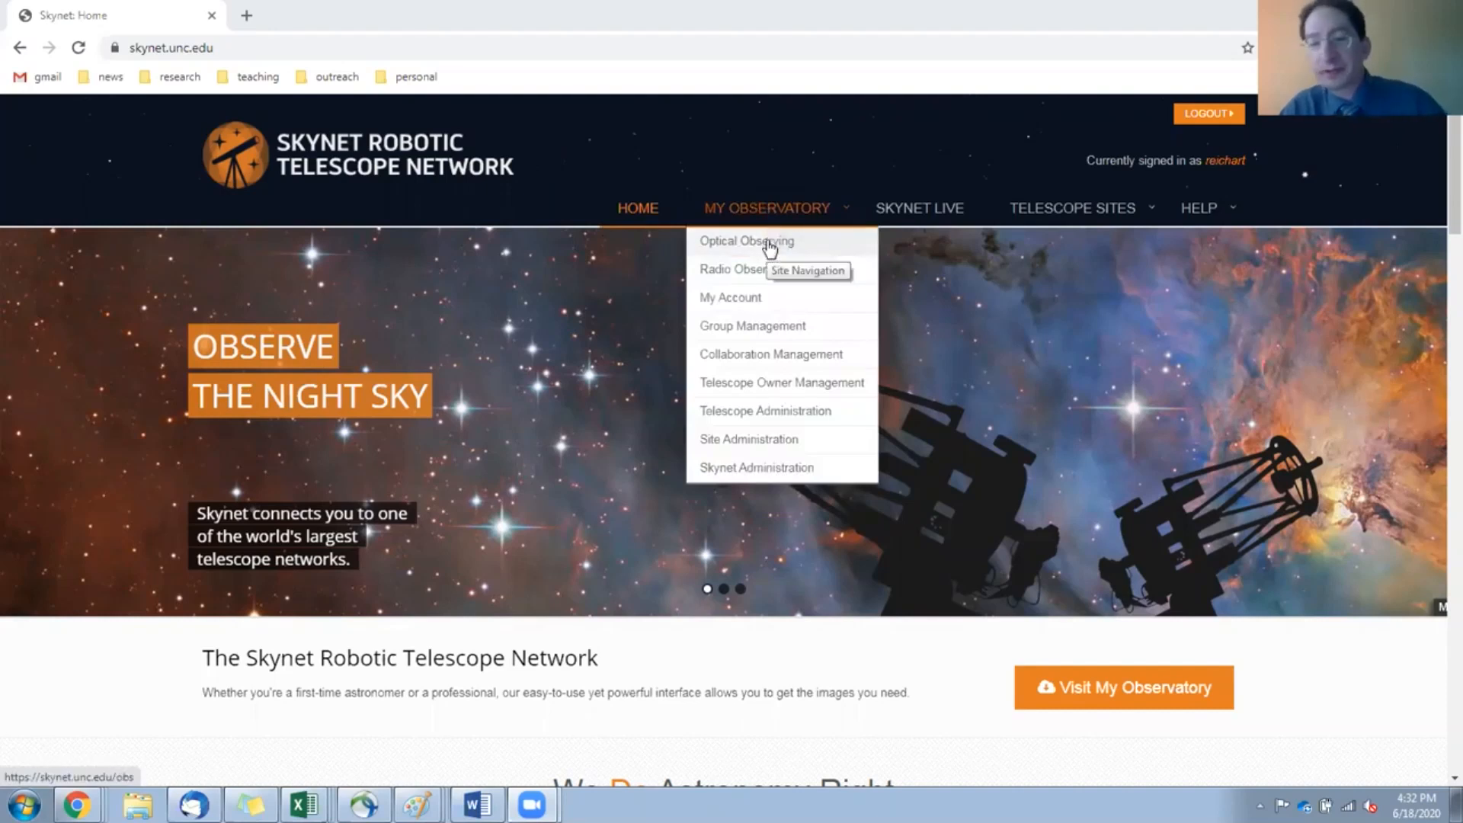
click(755, 271)
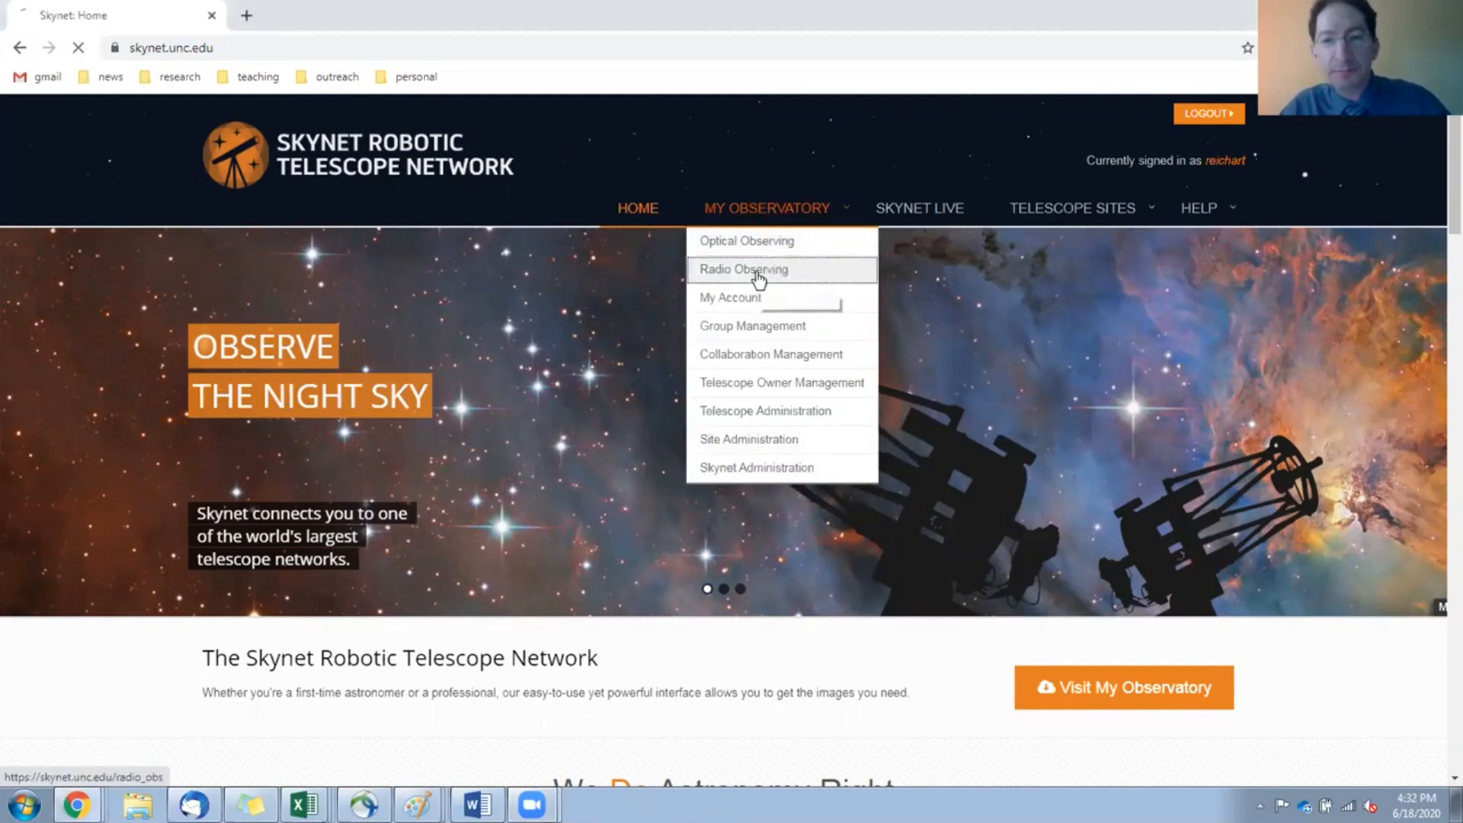
click(745, 270)
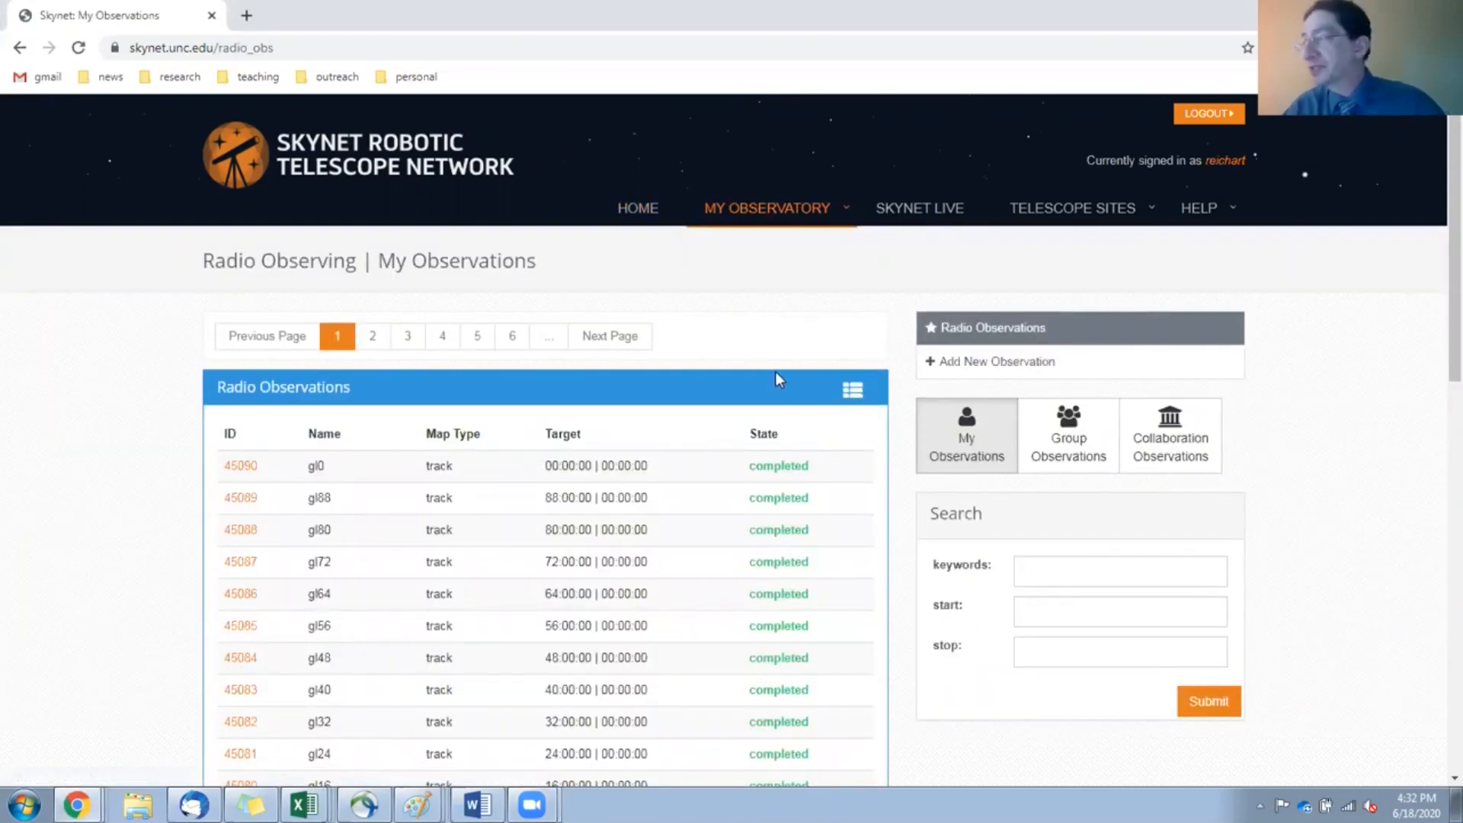
mouse_move(506, 694)
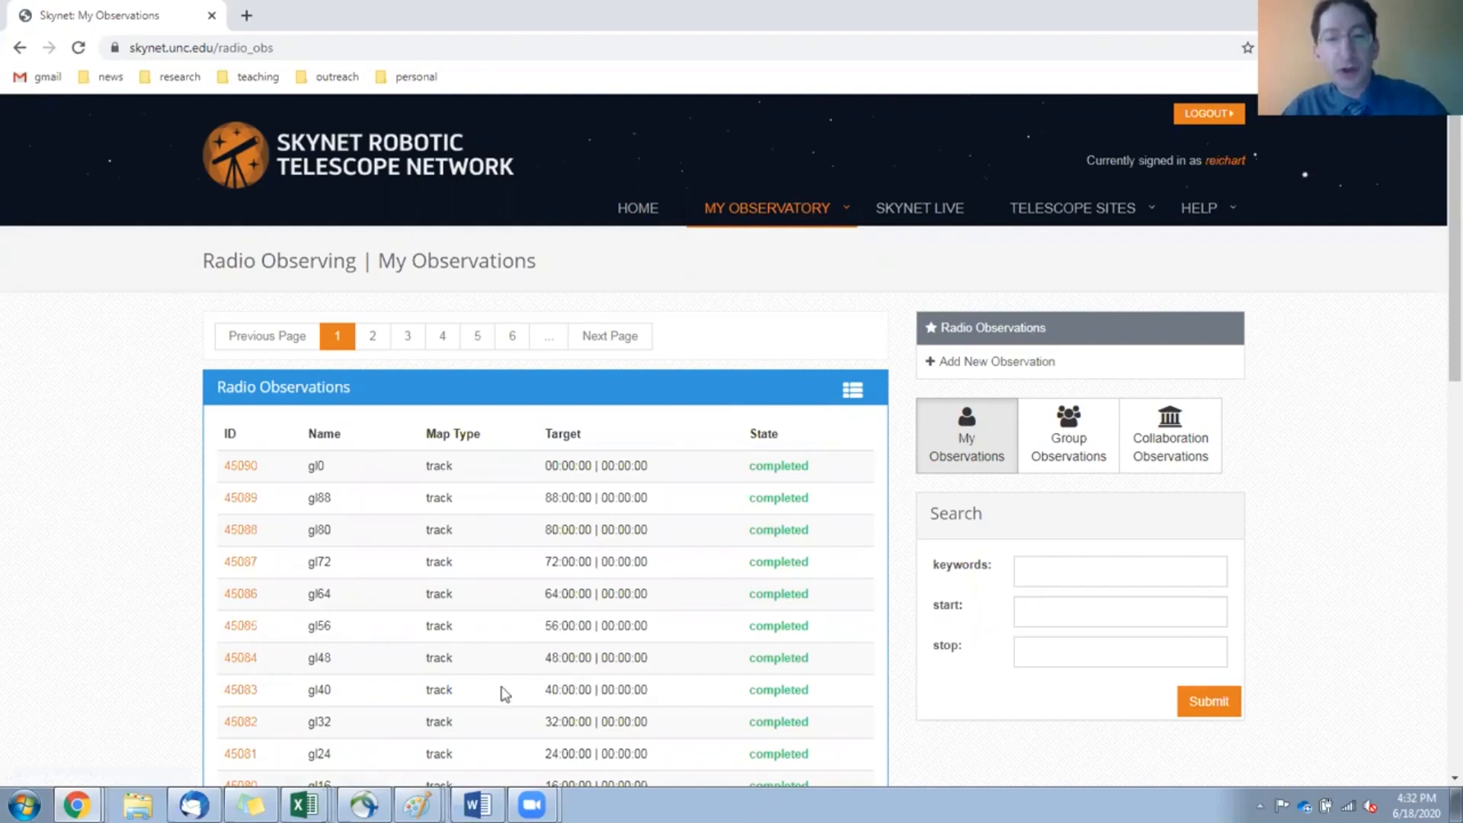
mouse_move(628, 707)
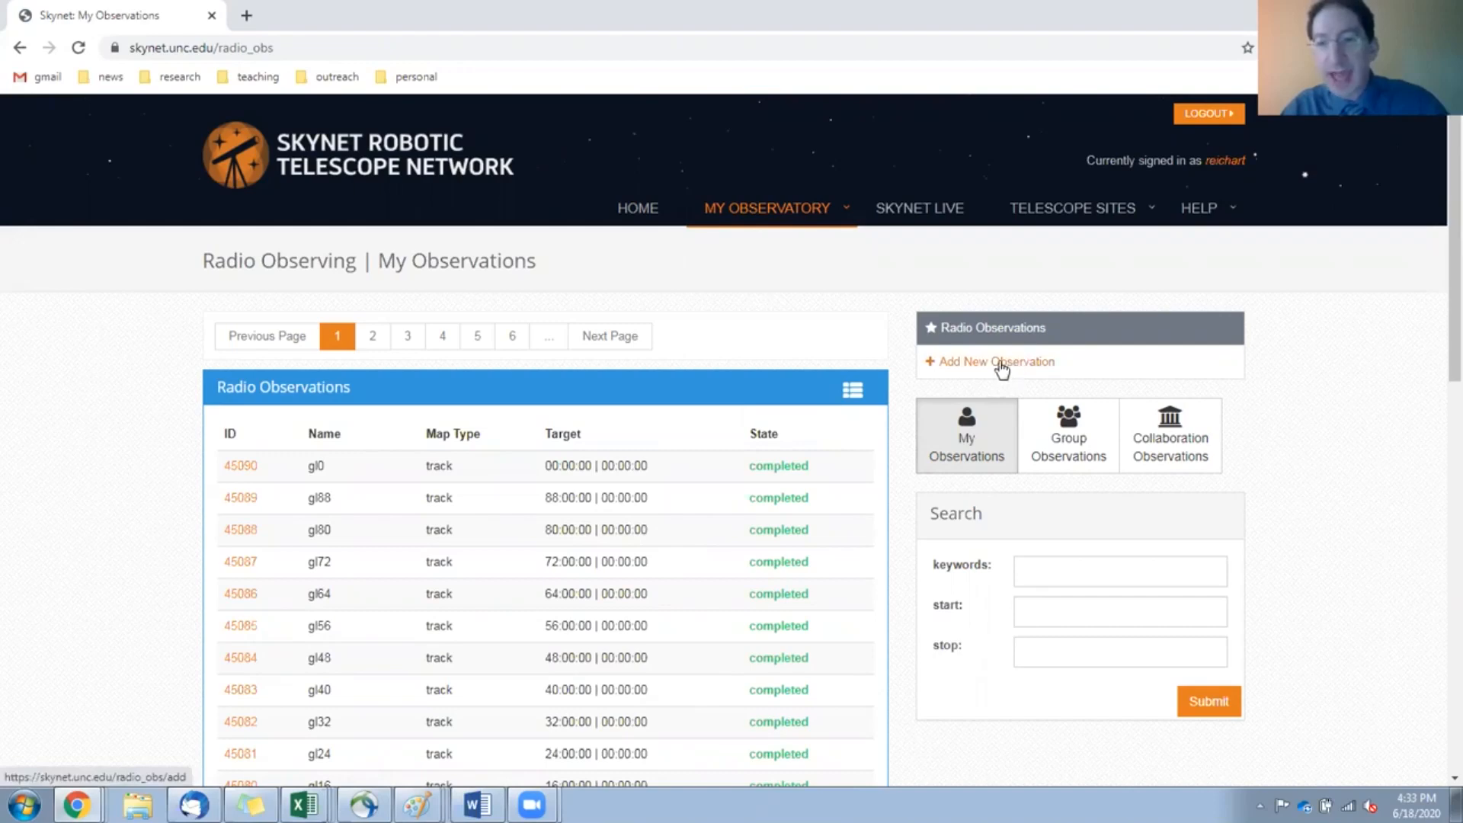
Begin a new radio observation and scroll down to its empty coordinate fields.
click(996, 362)
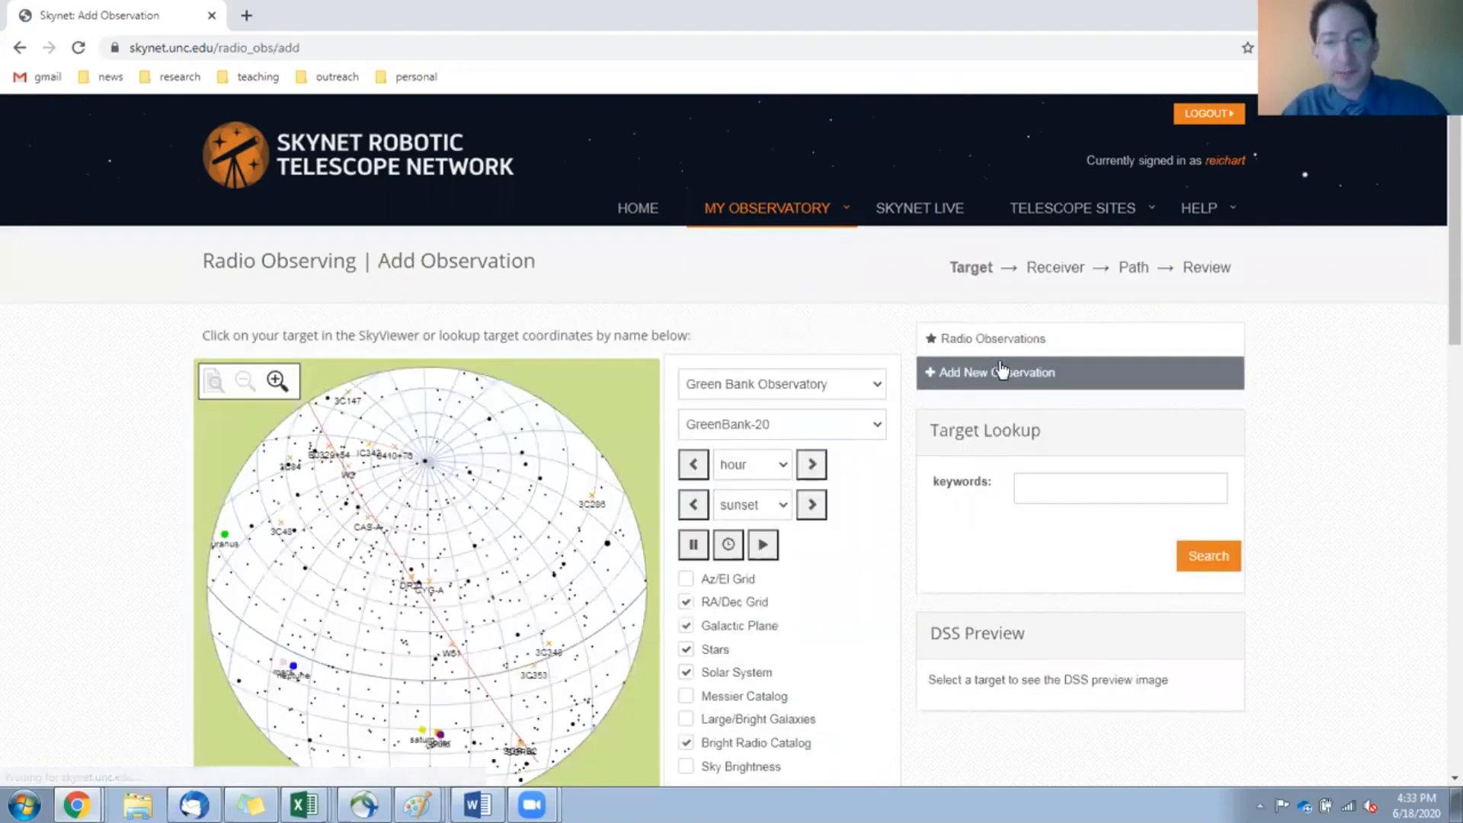
scroll(down, 3)
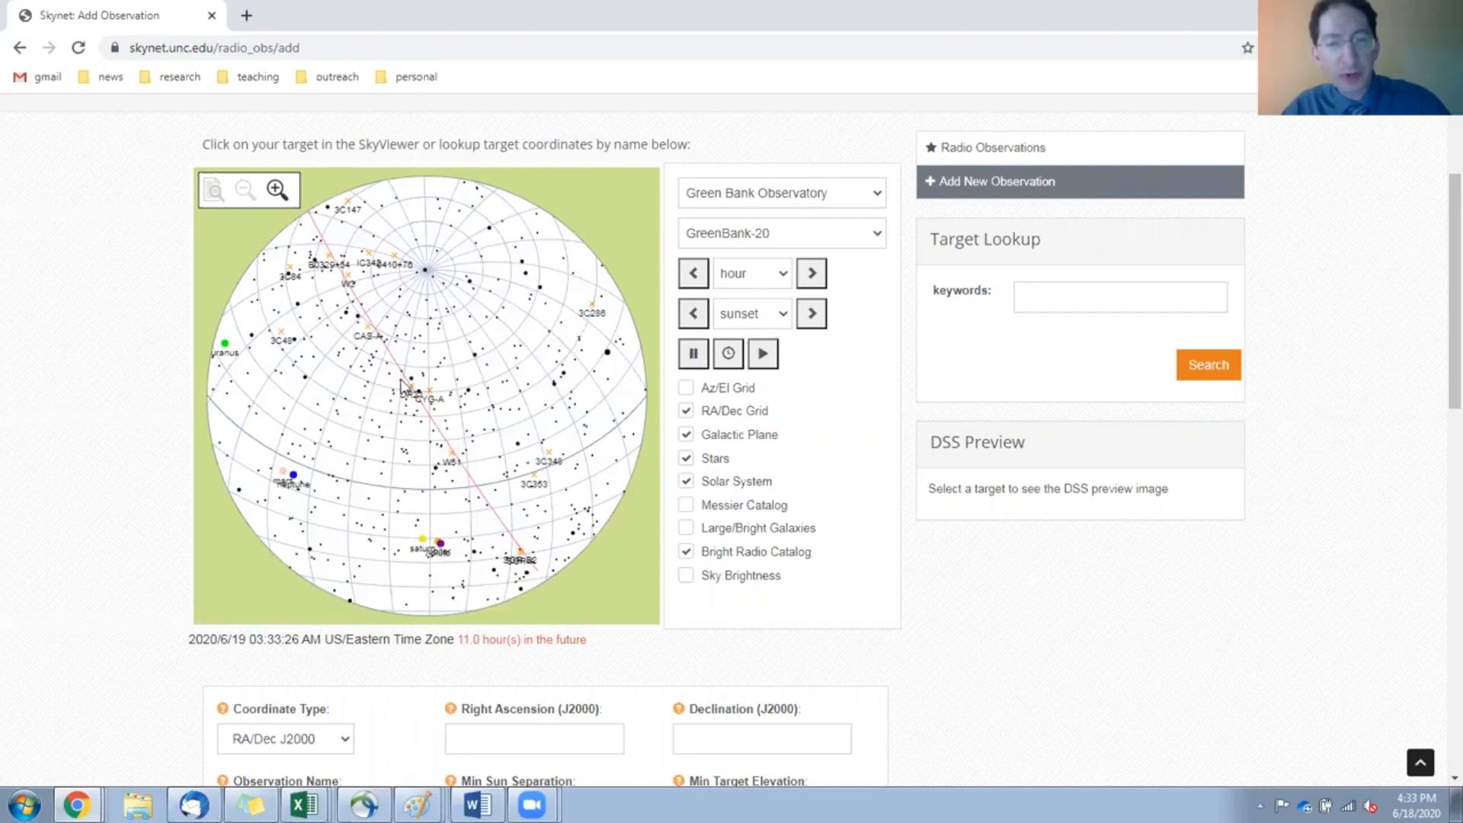
scroll(down, 3)
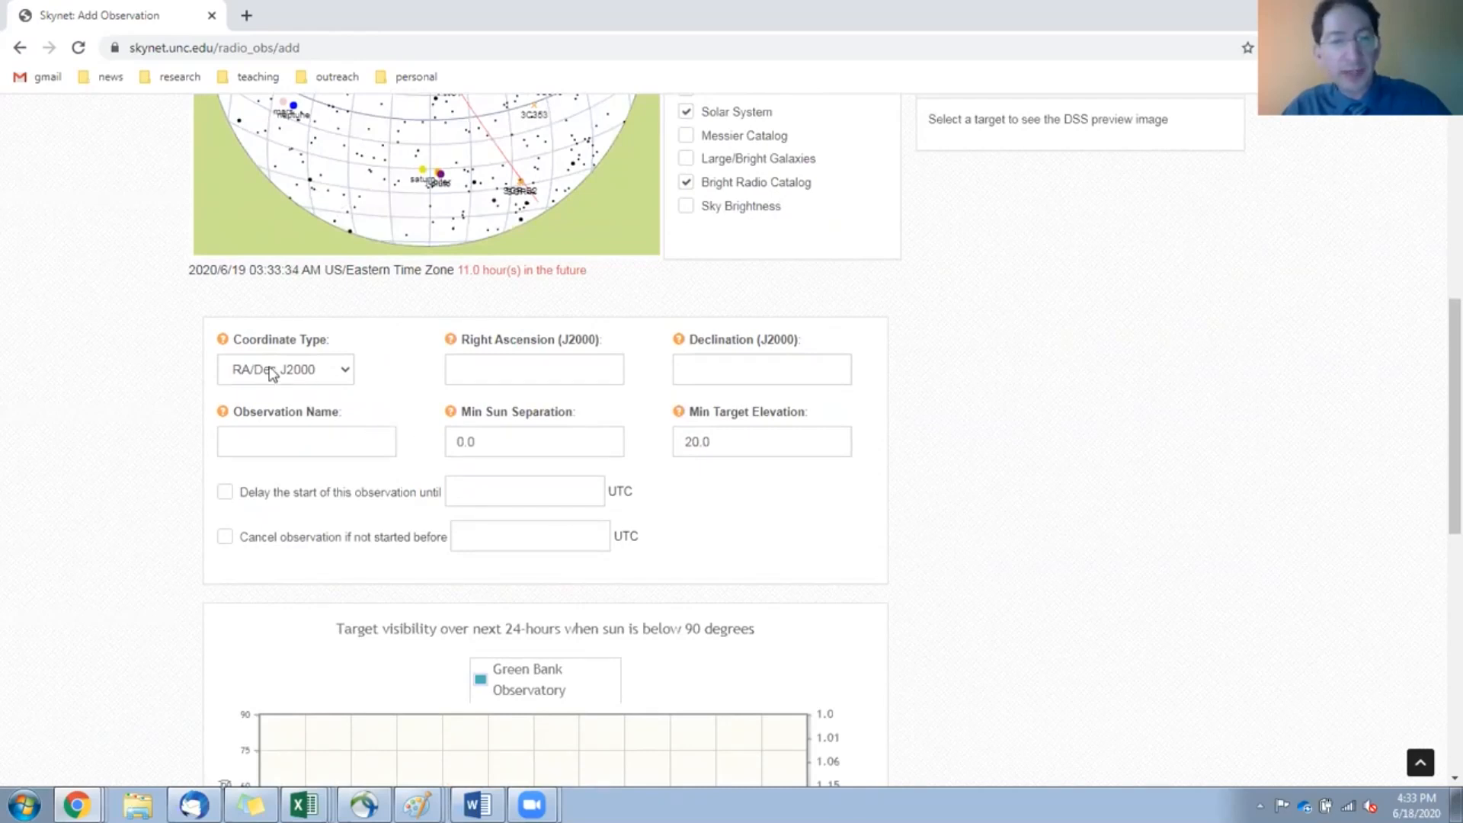
Switch Coordinate Type to Galactic Lng/Lat, leaving longitude and latitude at 0.
click(284, 369)
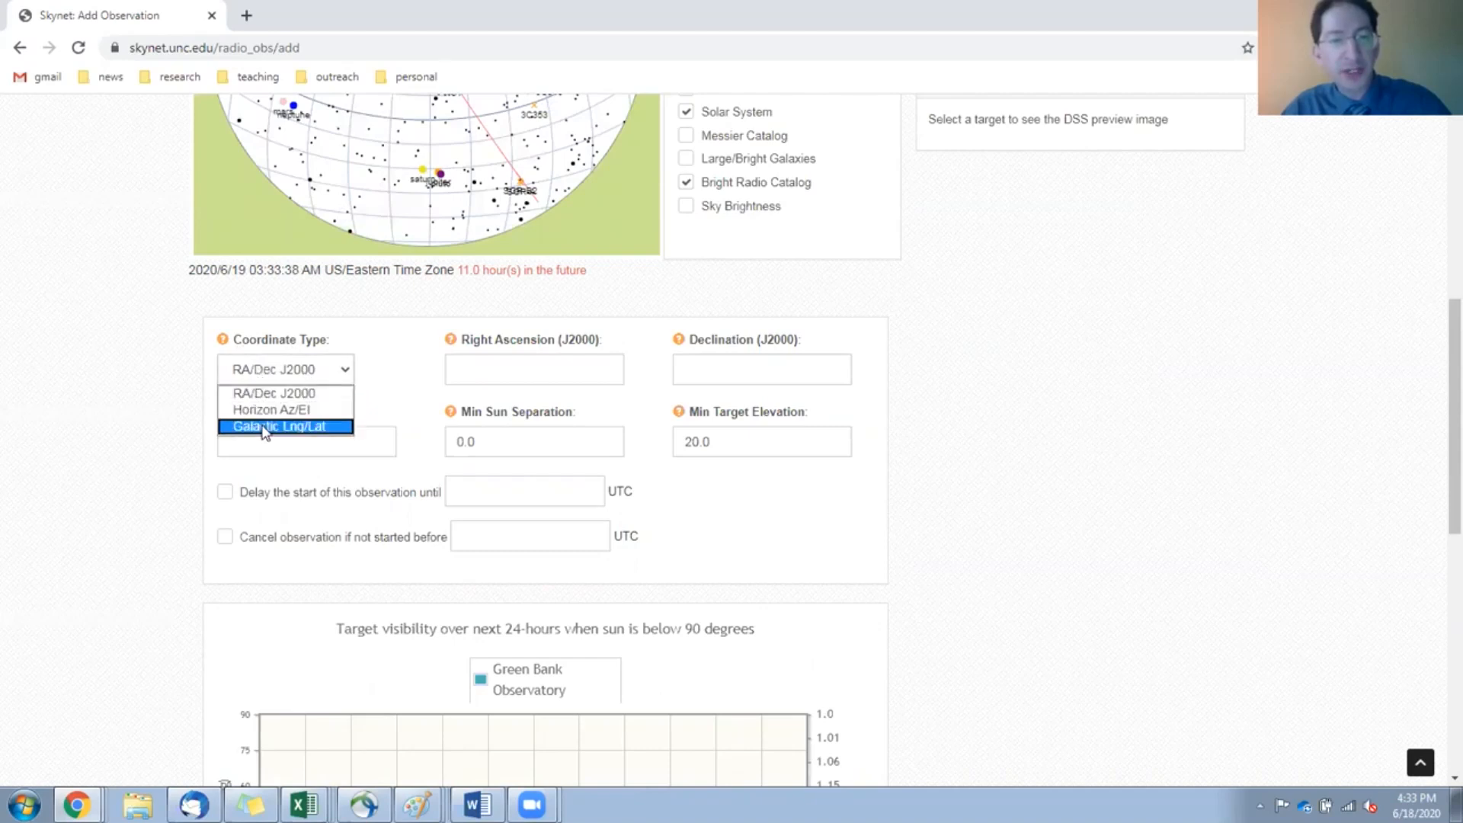
click(286, 426)
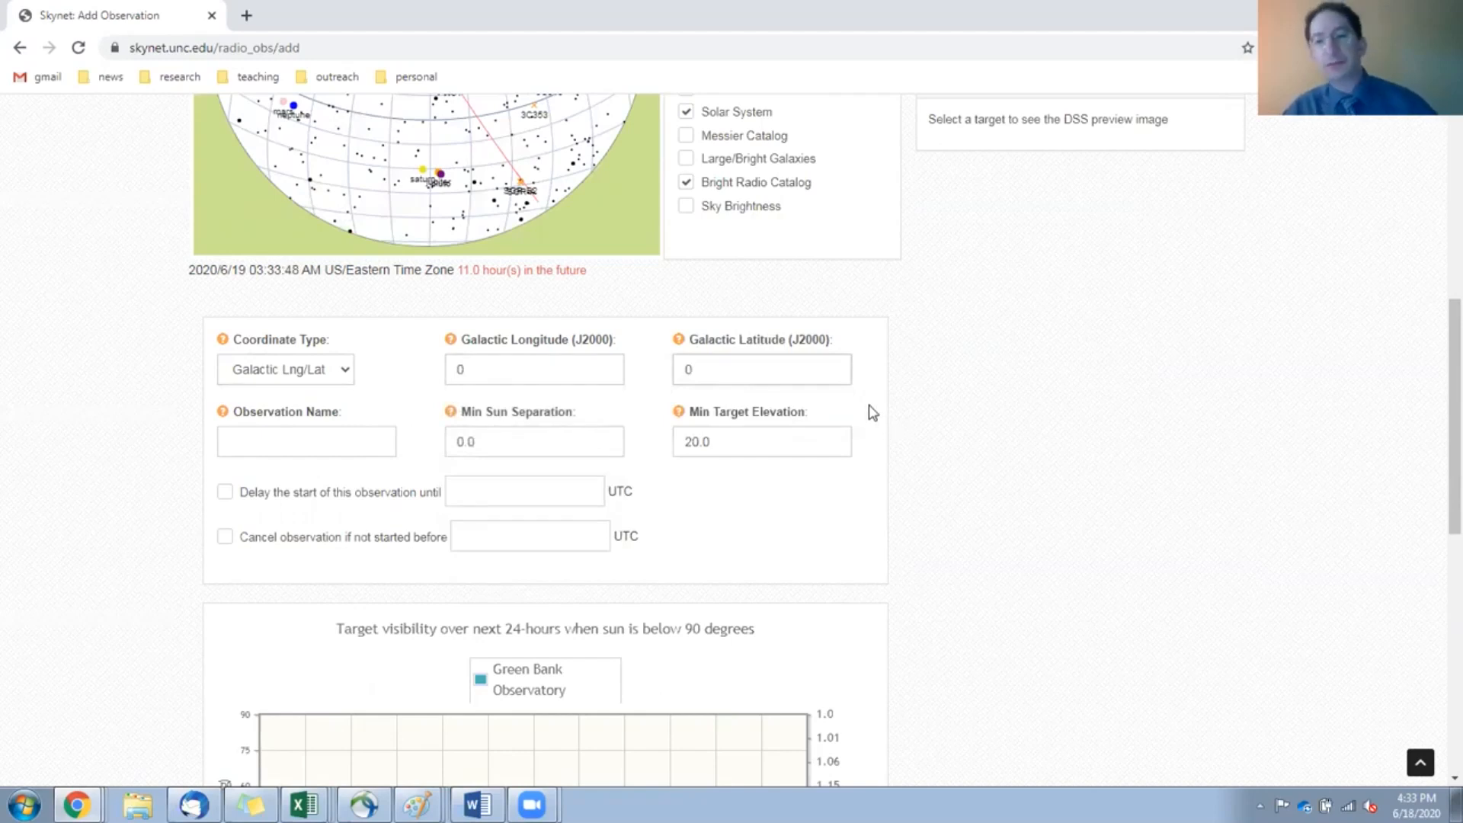
click(534, 369)
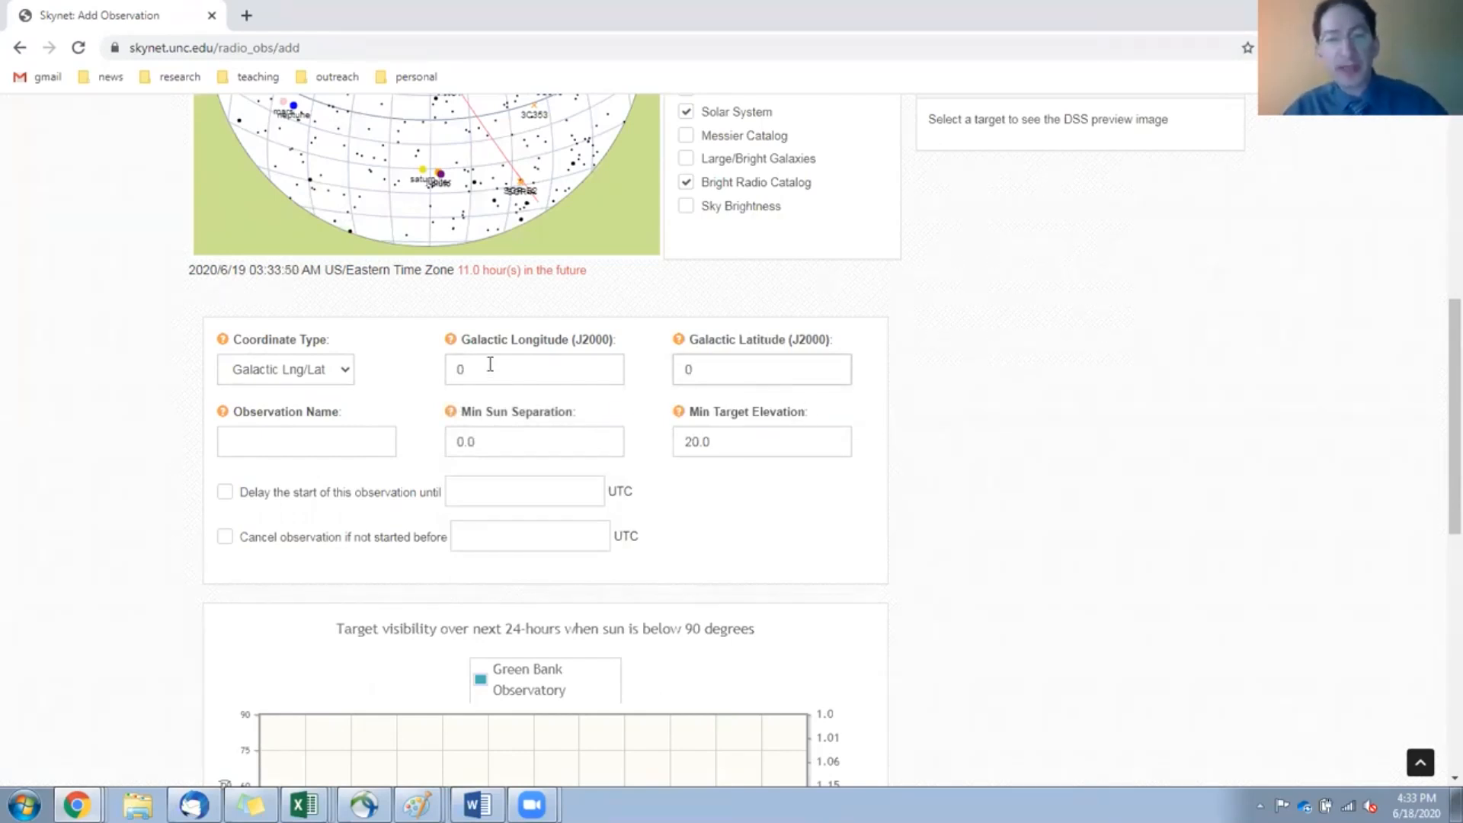
mouse_move(656, 372)
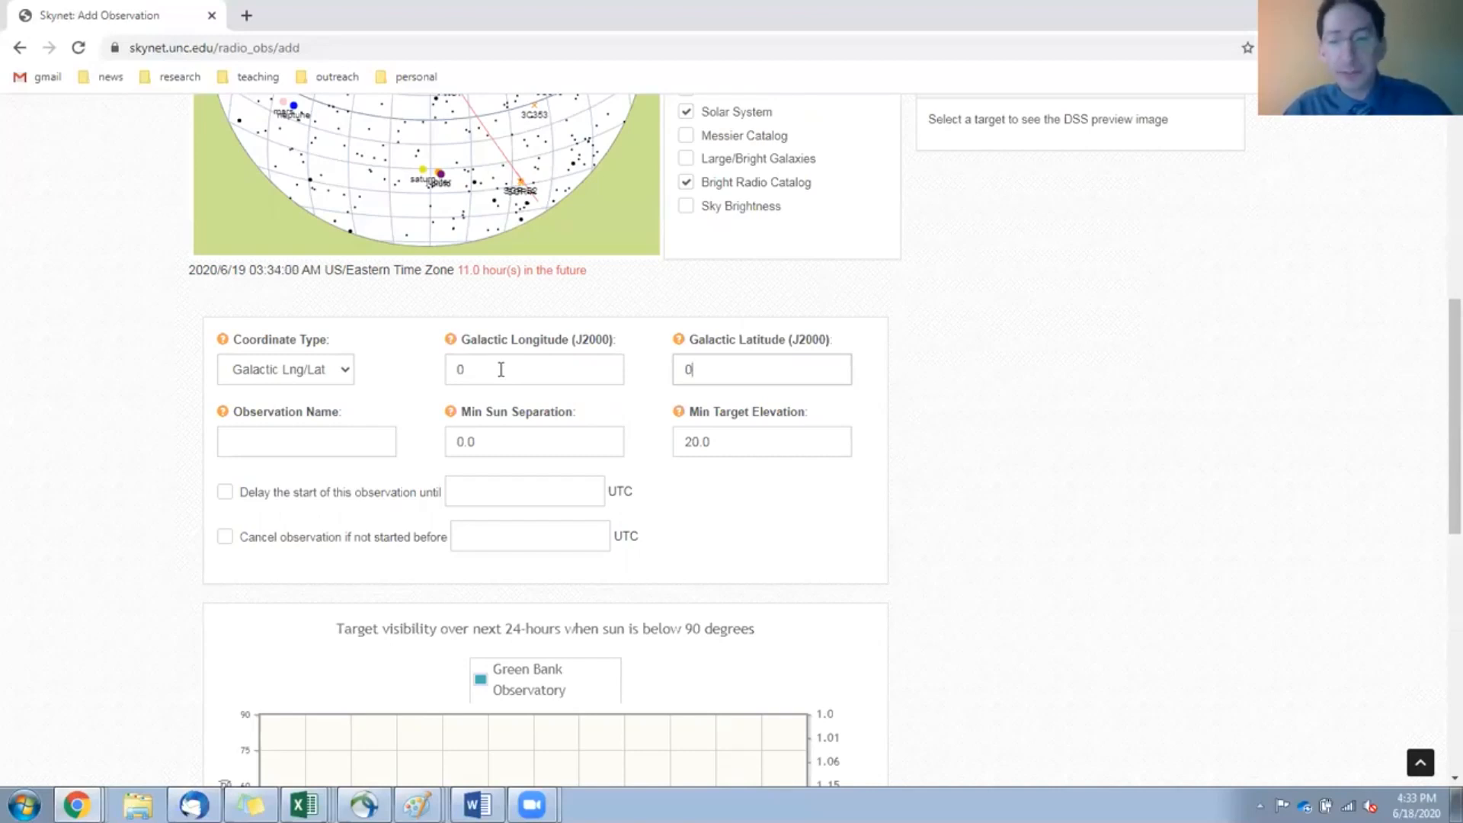
Name the observation 'gl0' from the suggestions and lower minimum target elevation from 20 to 15.
click(306, 441)
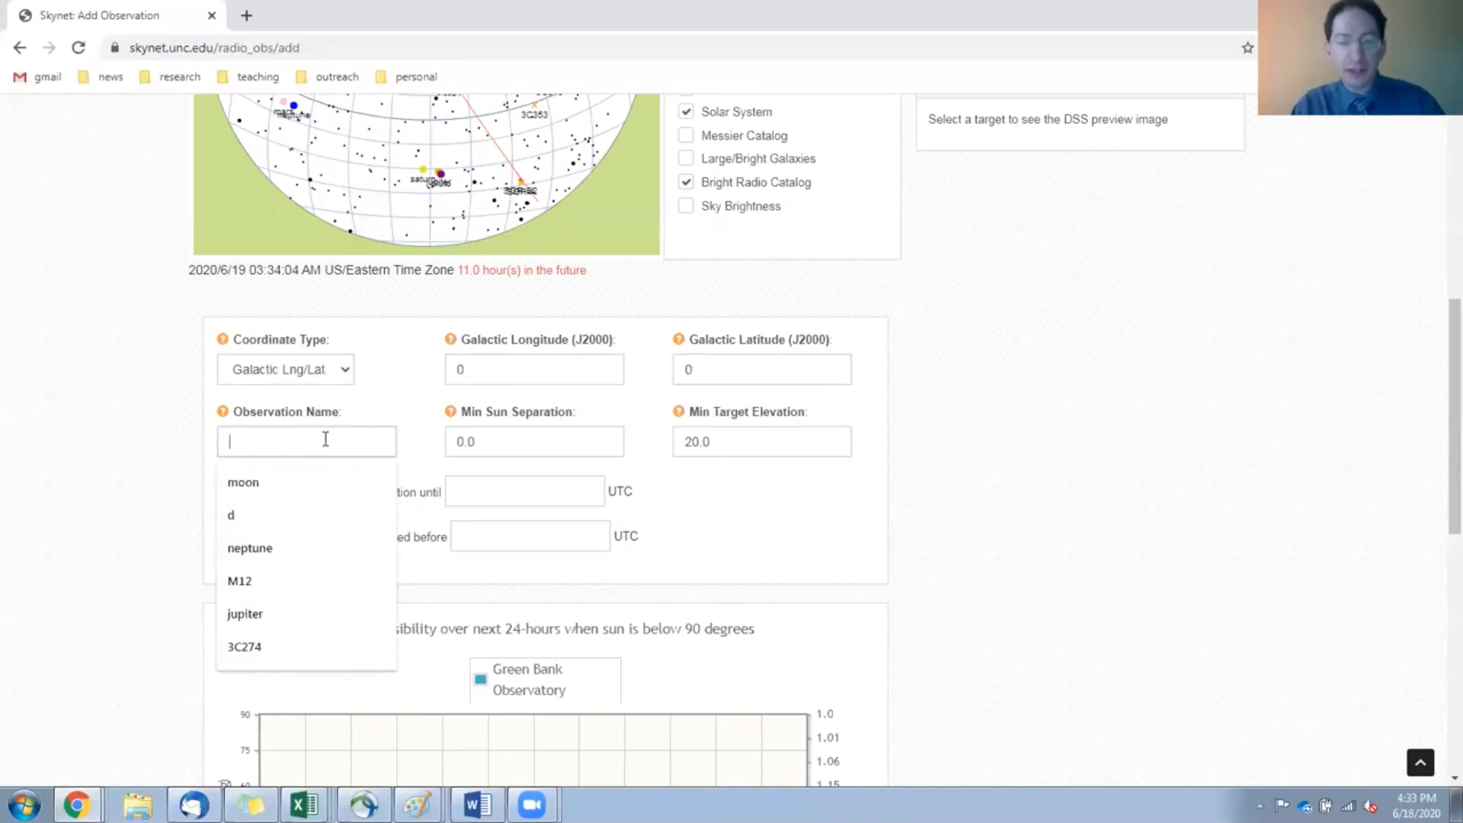
text(gl)
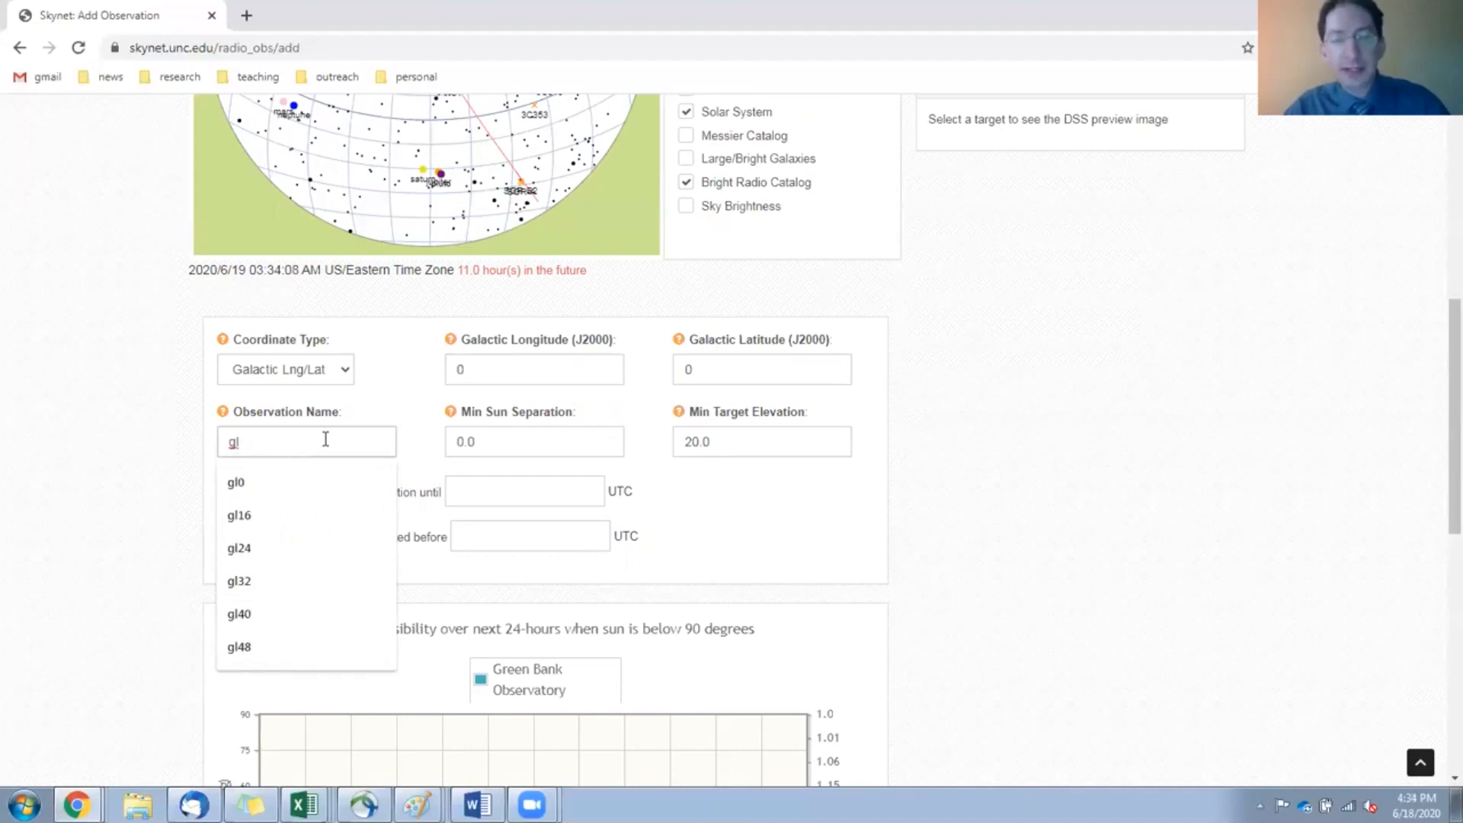
click(236, 482)
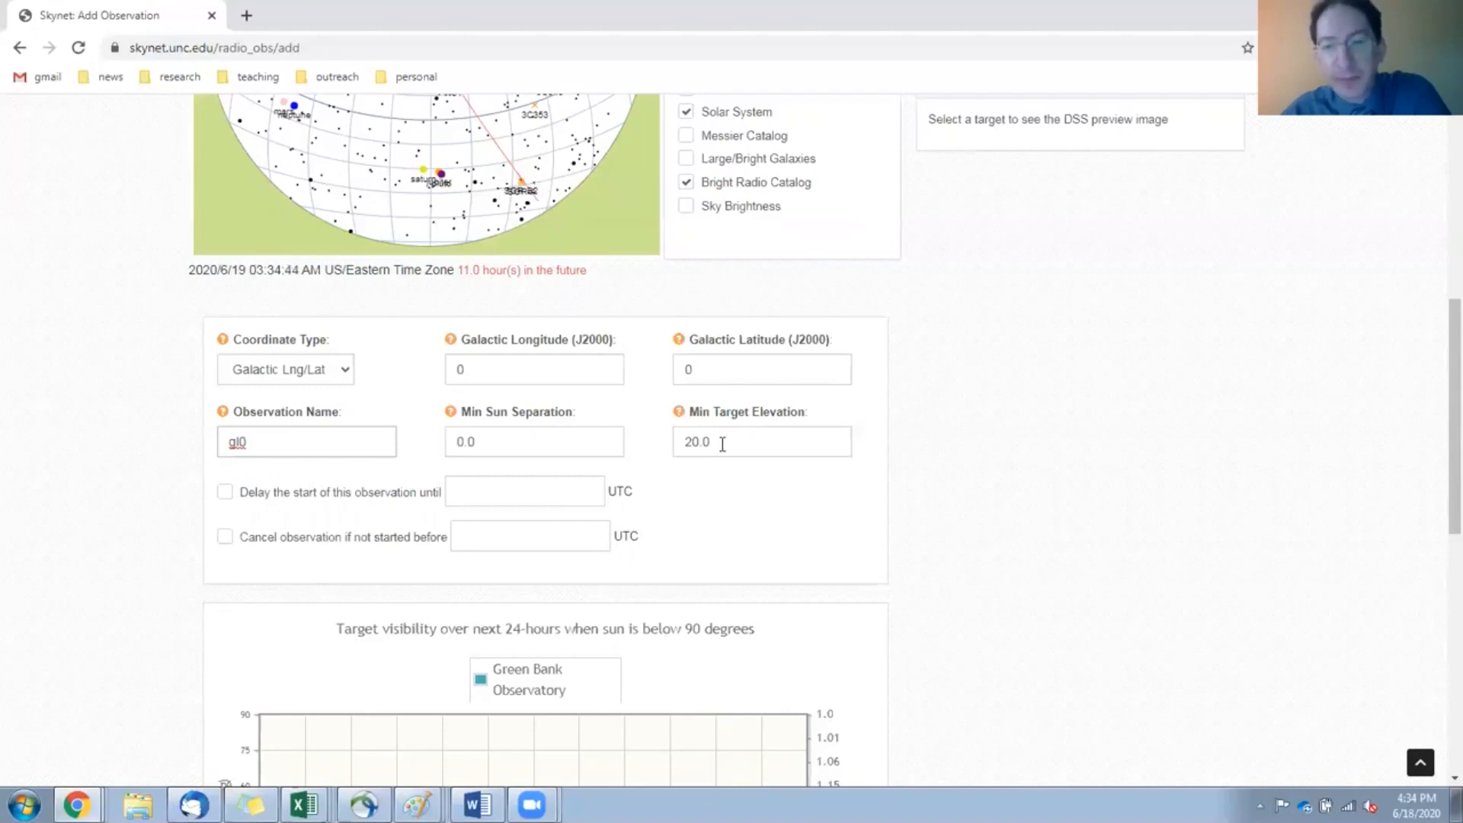
text(15)
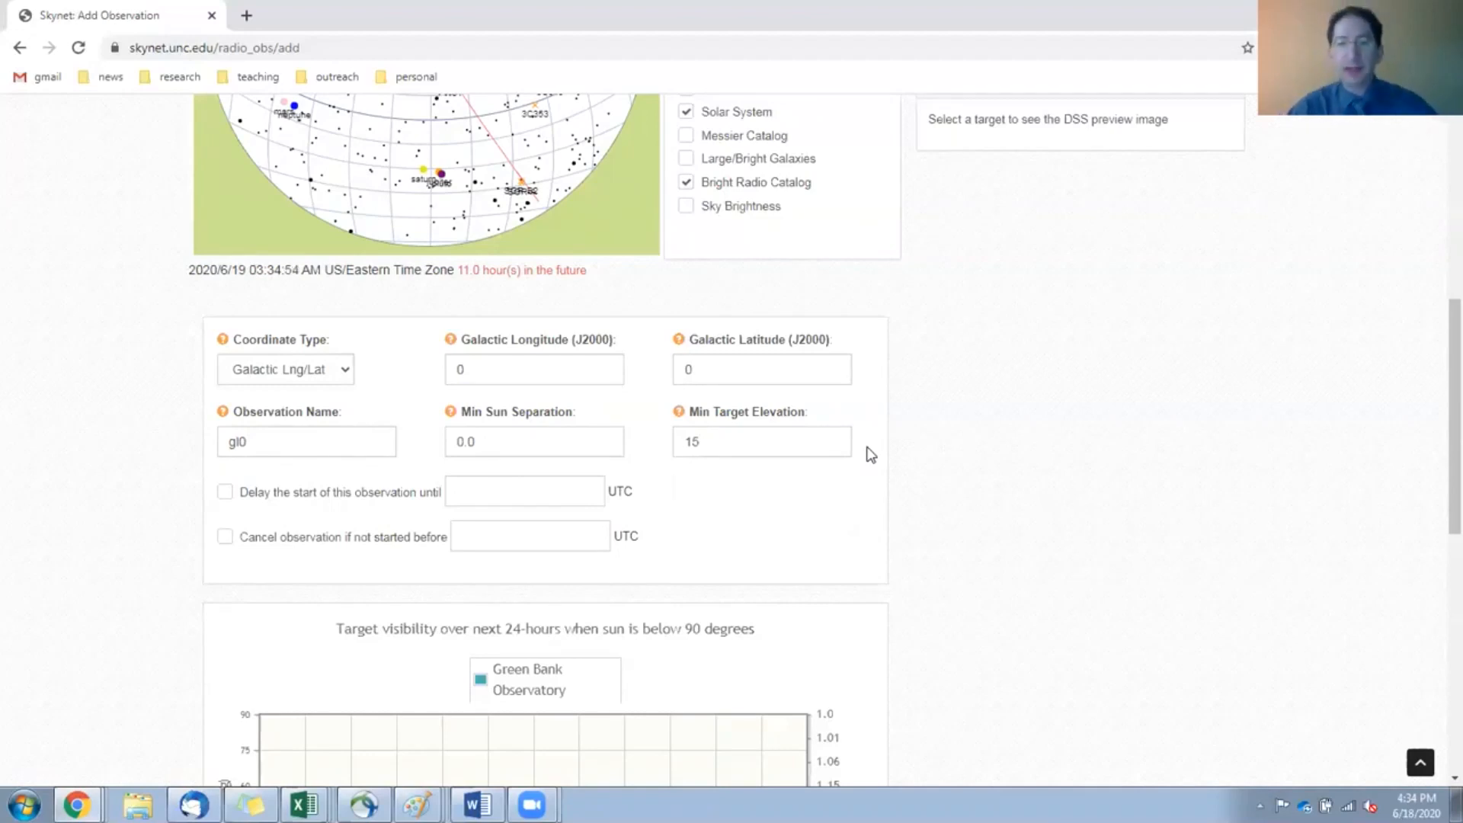
Save the gl0 target step and proceed to the L-Band Receiver step.
scroll(down, 3)
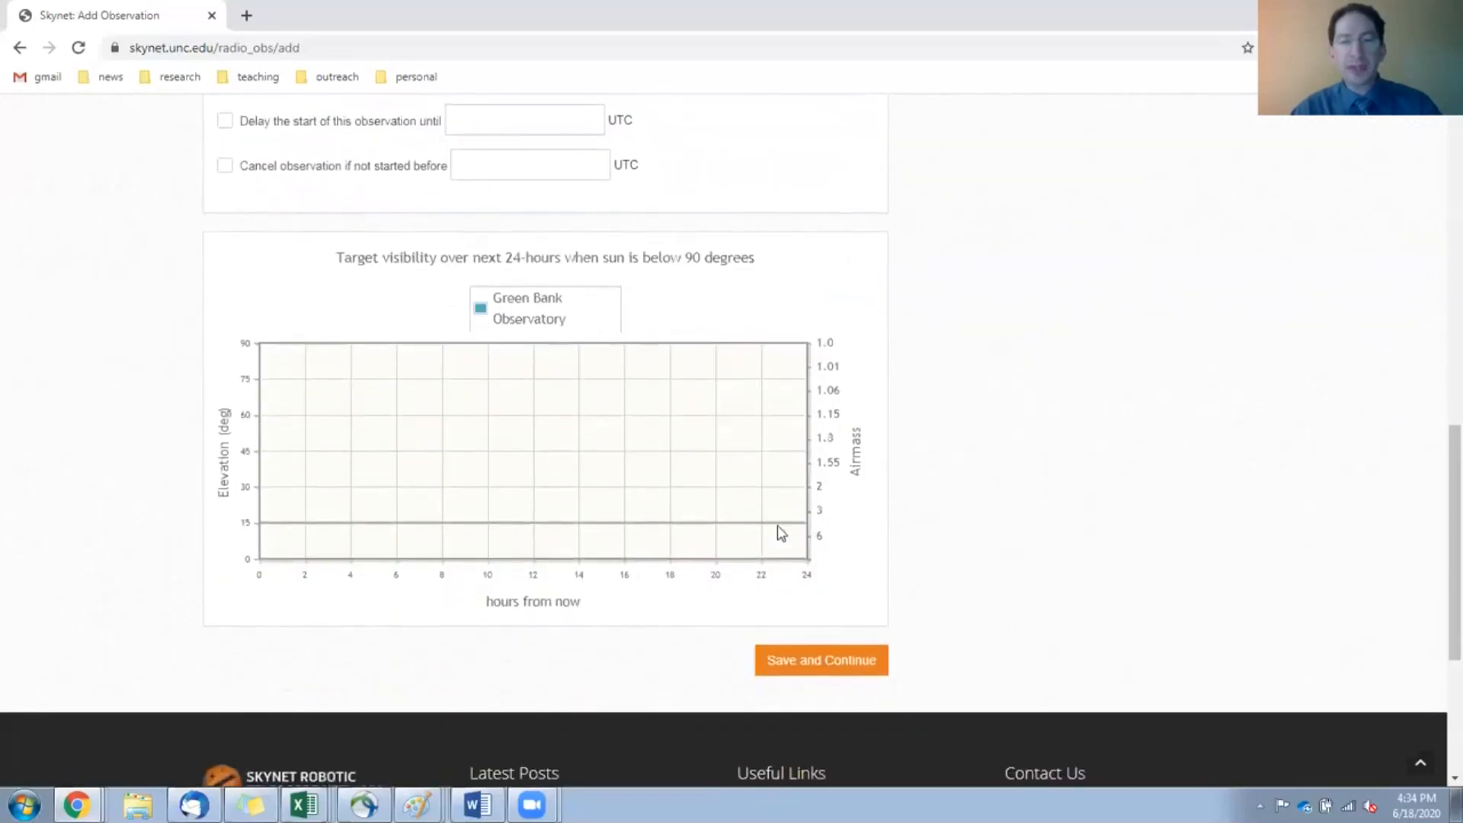
mouse_move(517, 471)
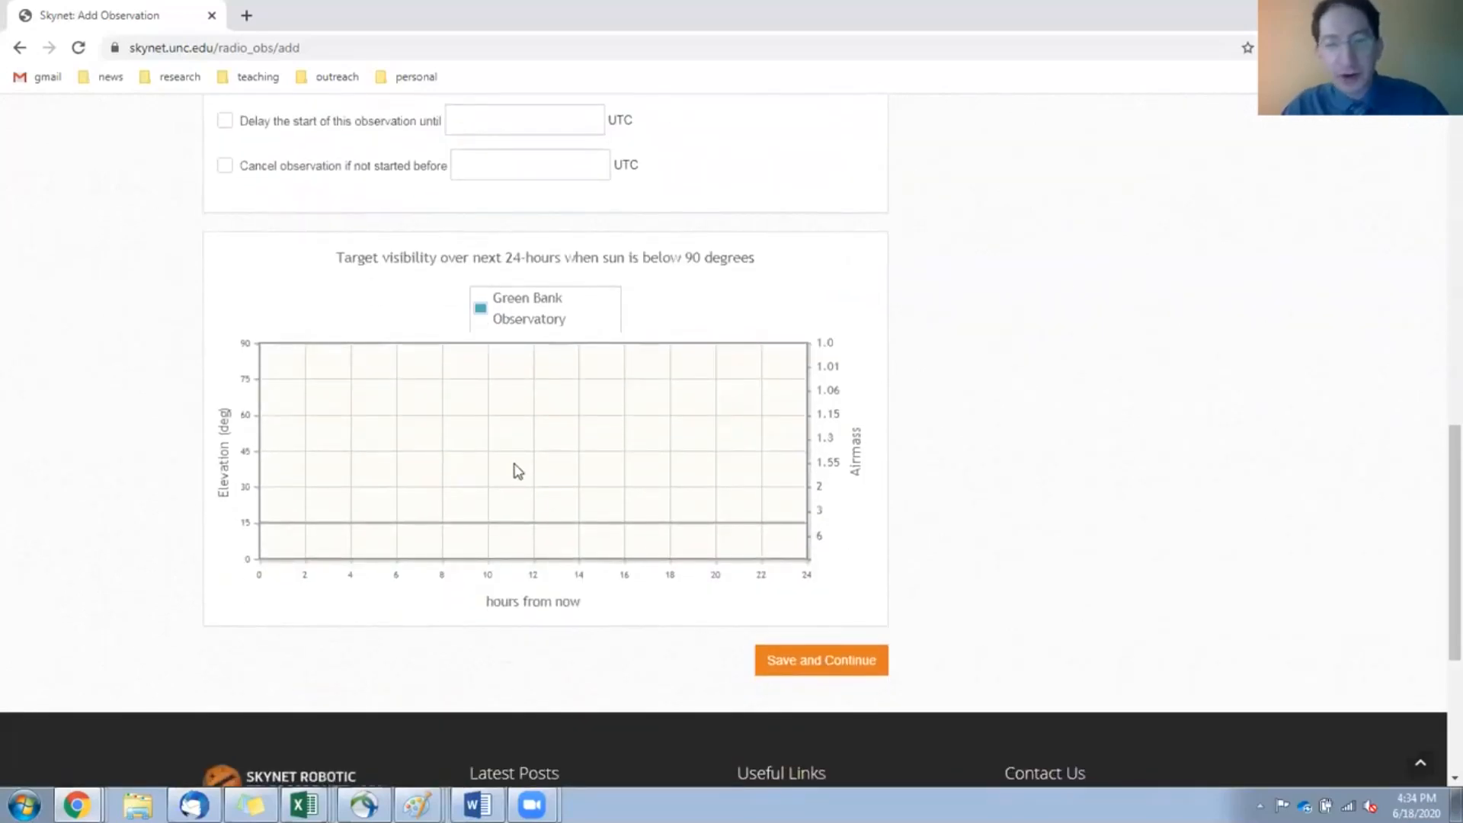
scroll(up, 3)
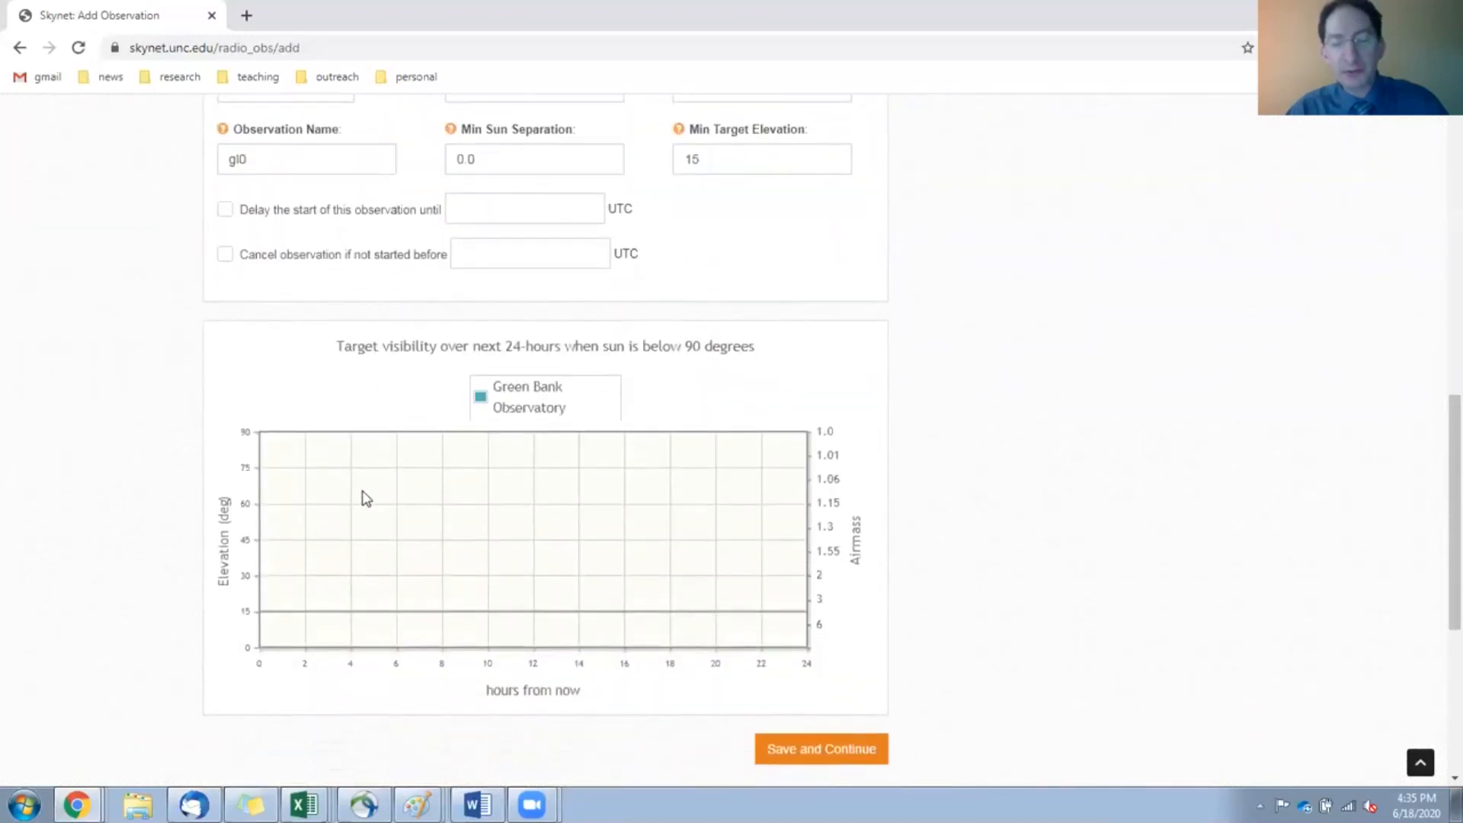
mouse_move(533, 515)
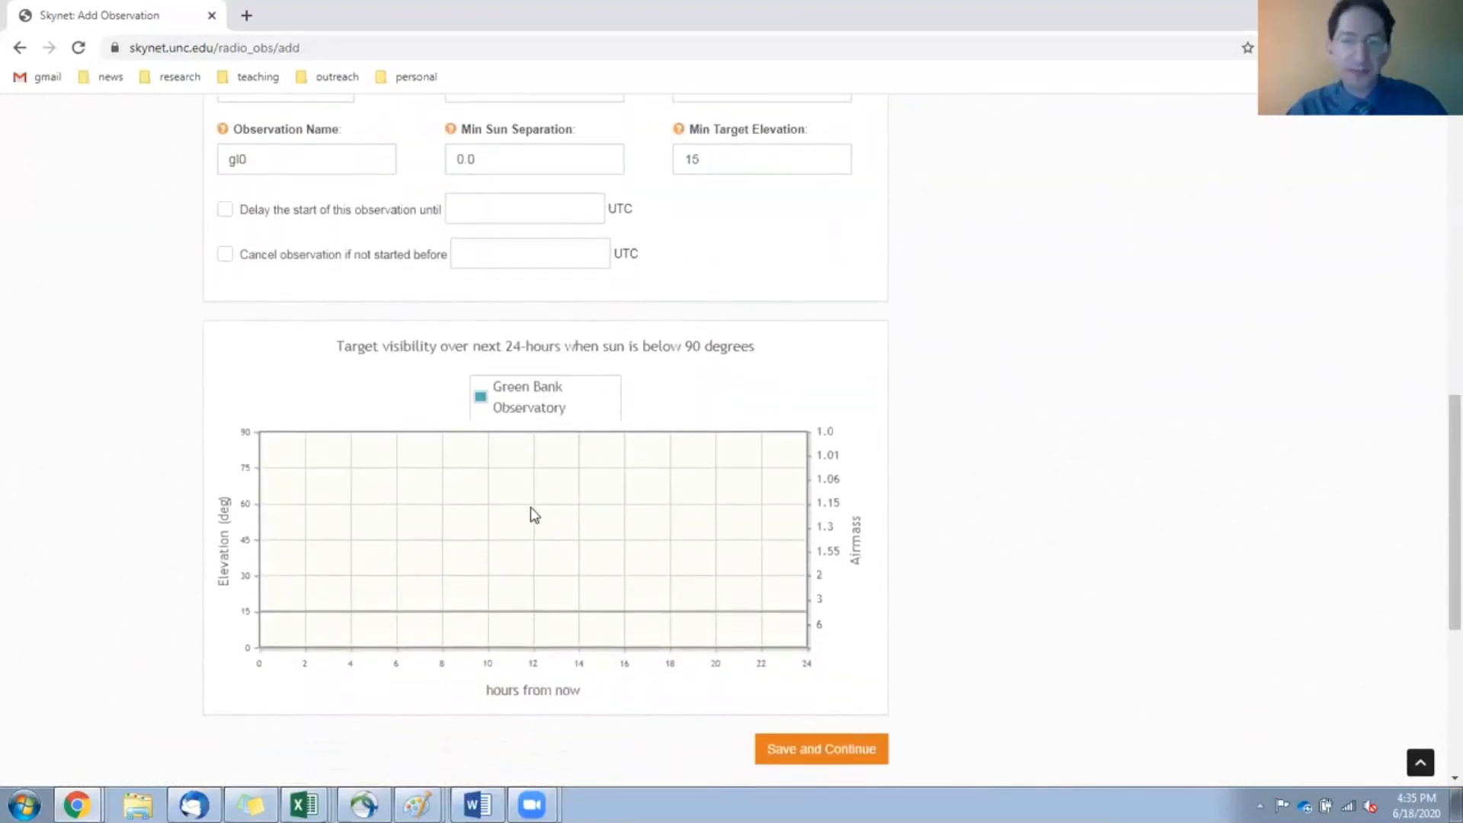
scroll(down, 3)
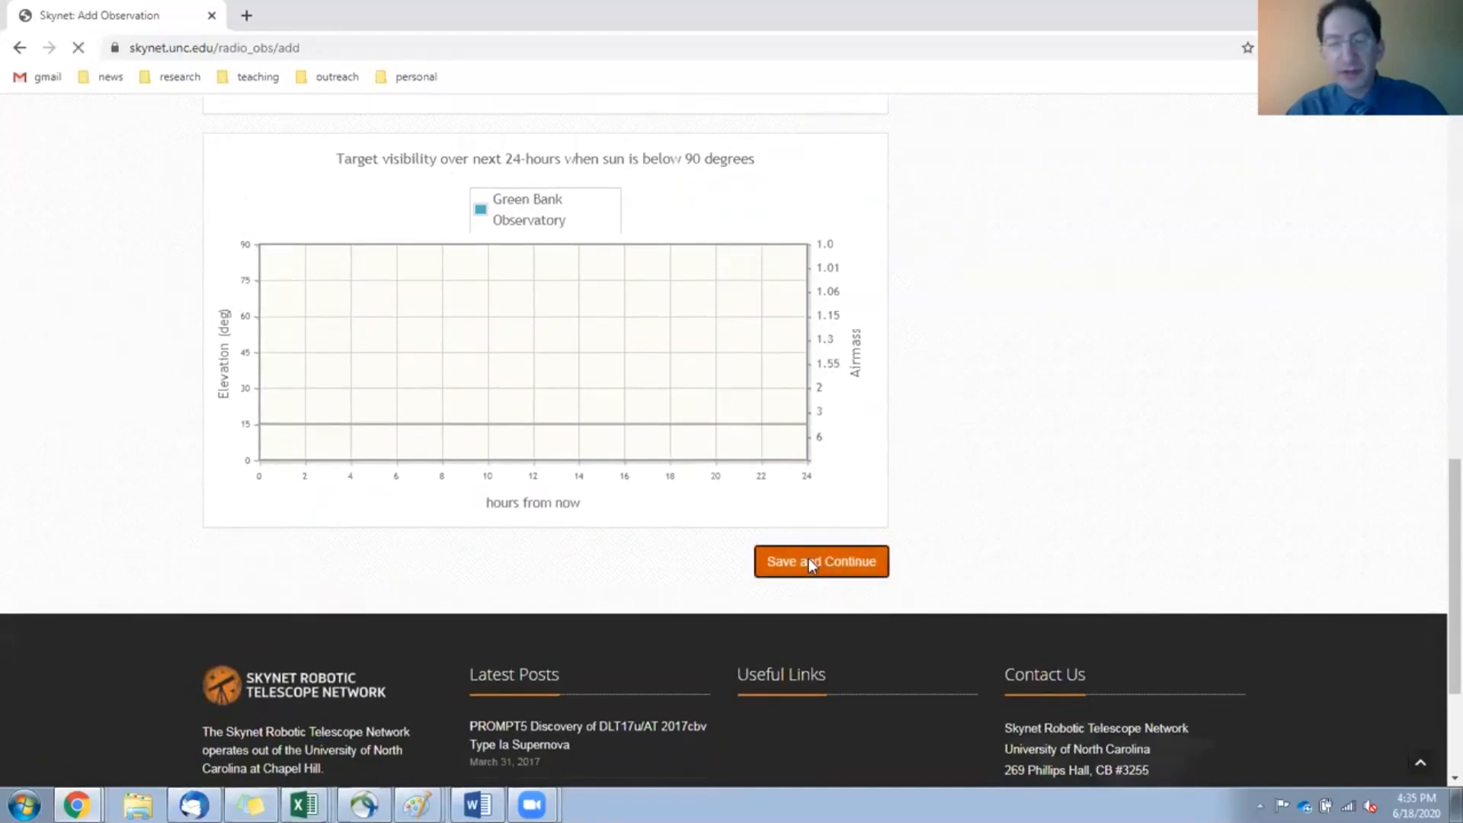
click(821, 560)
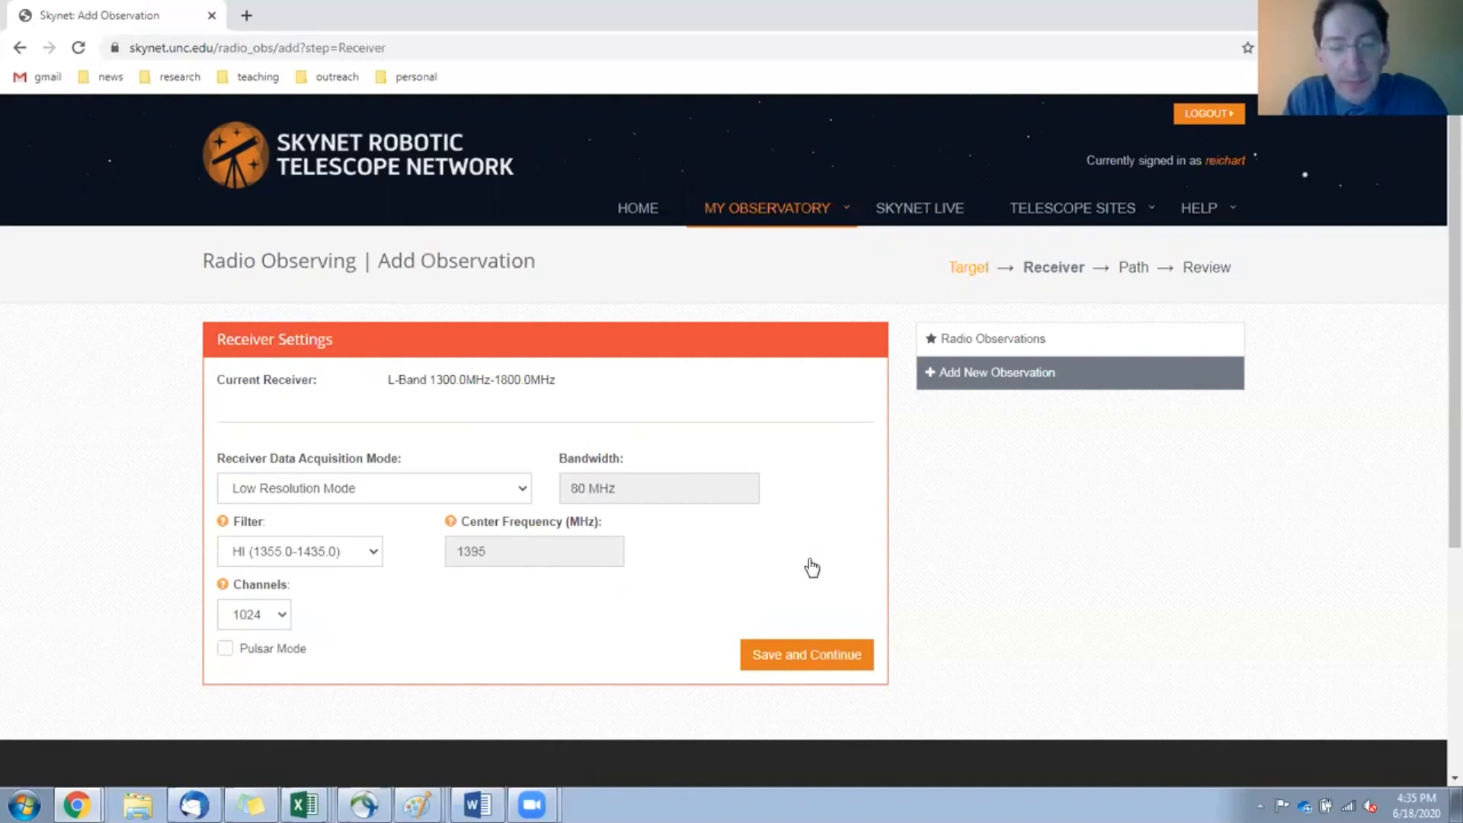
mouse_move(806, 558)
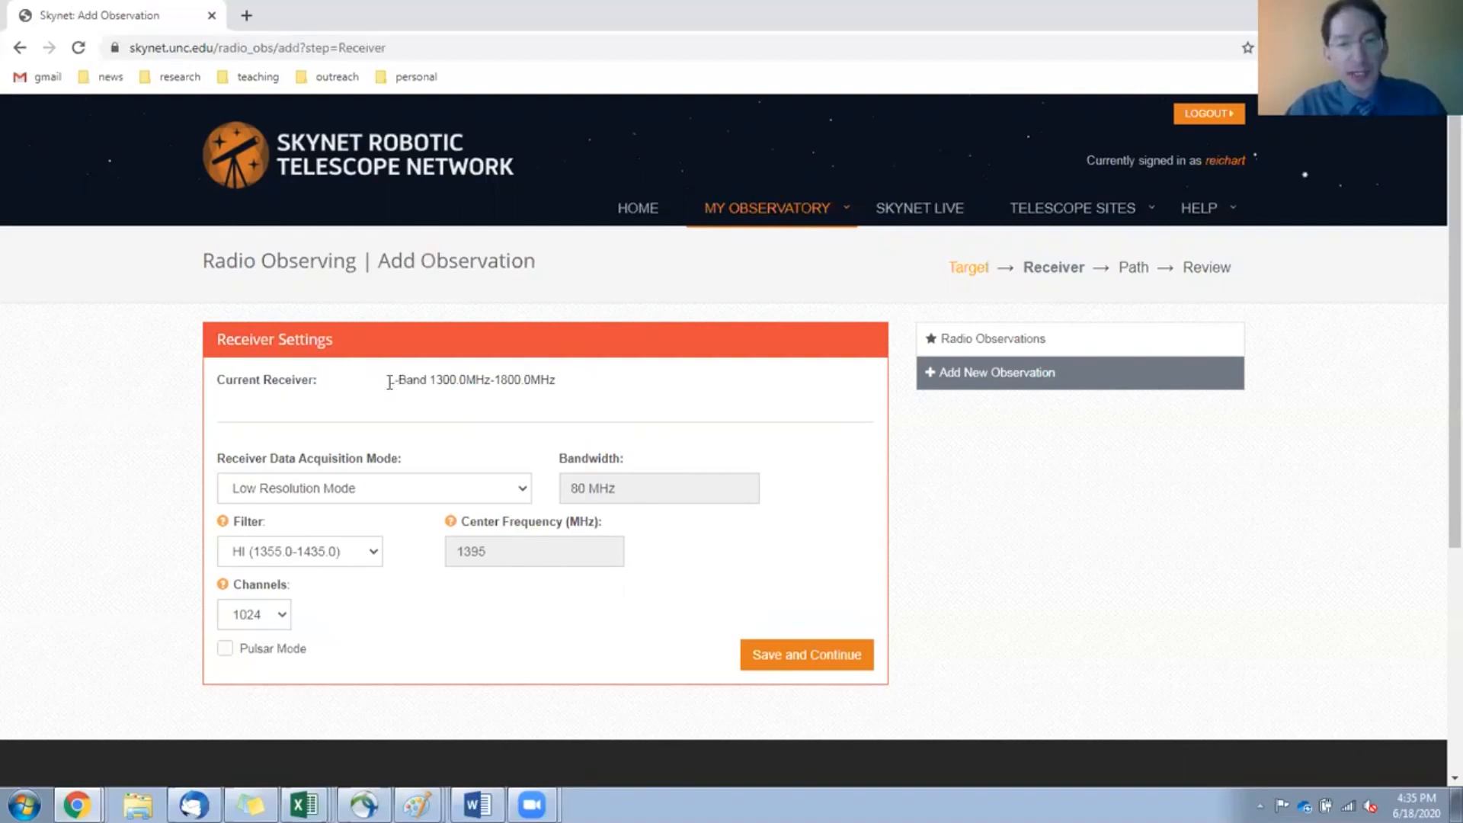
Highlight the L-Band receiver name and its 1300–1800 MHz frequency range.
double_click(405, 380)
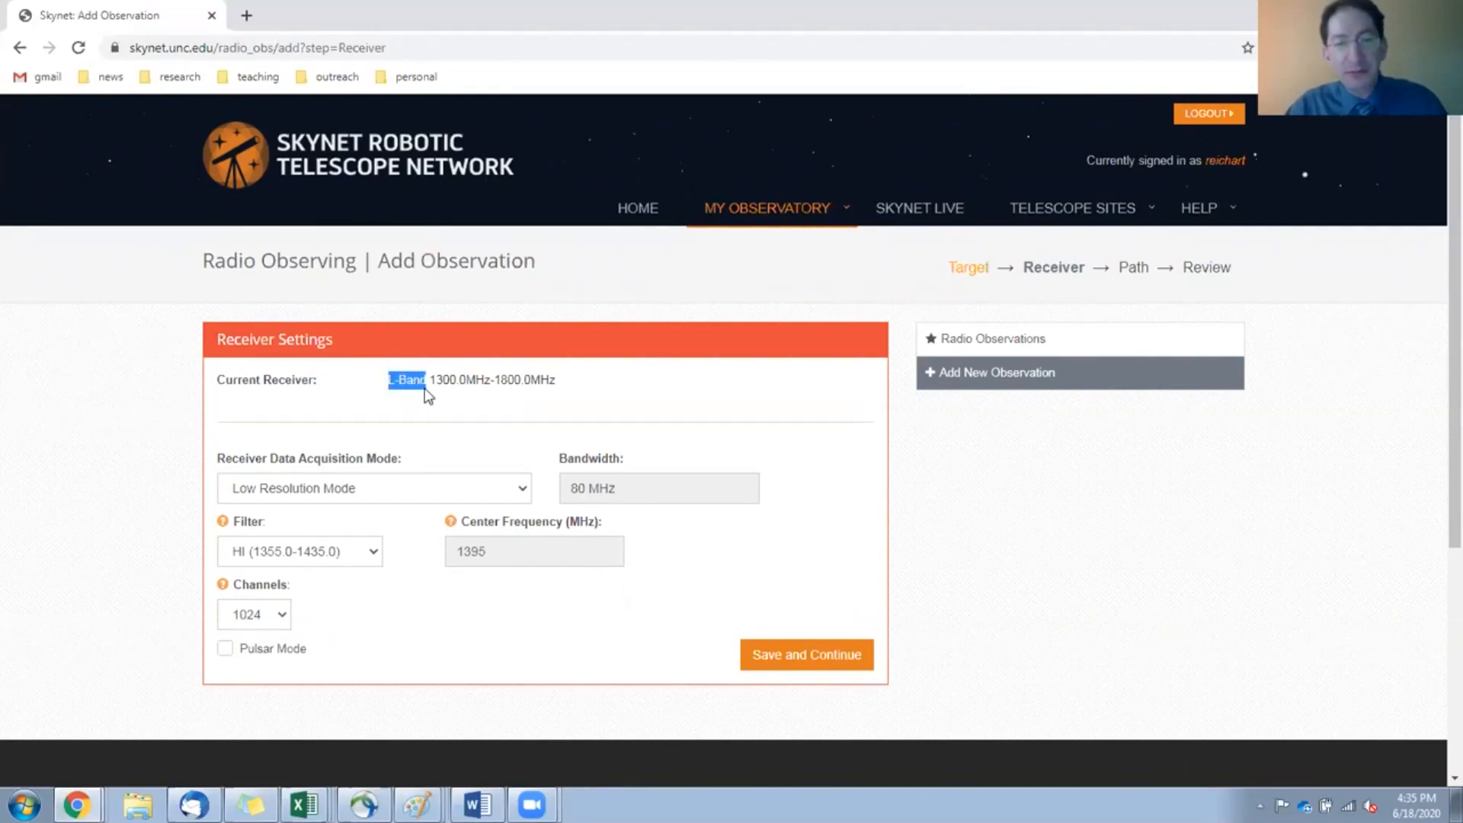
mouse_move(436, 410)
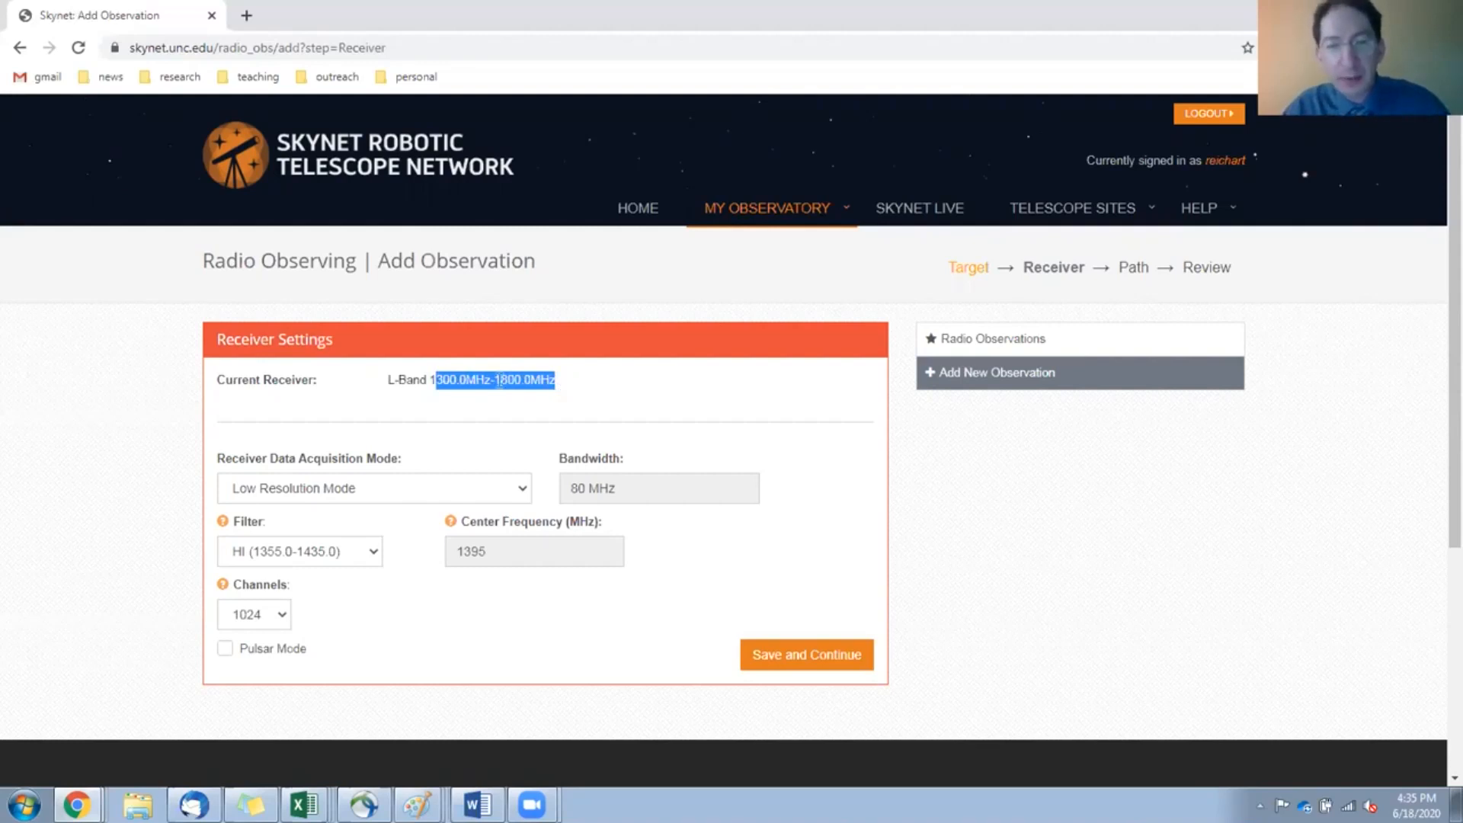
click(432, 379)
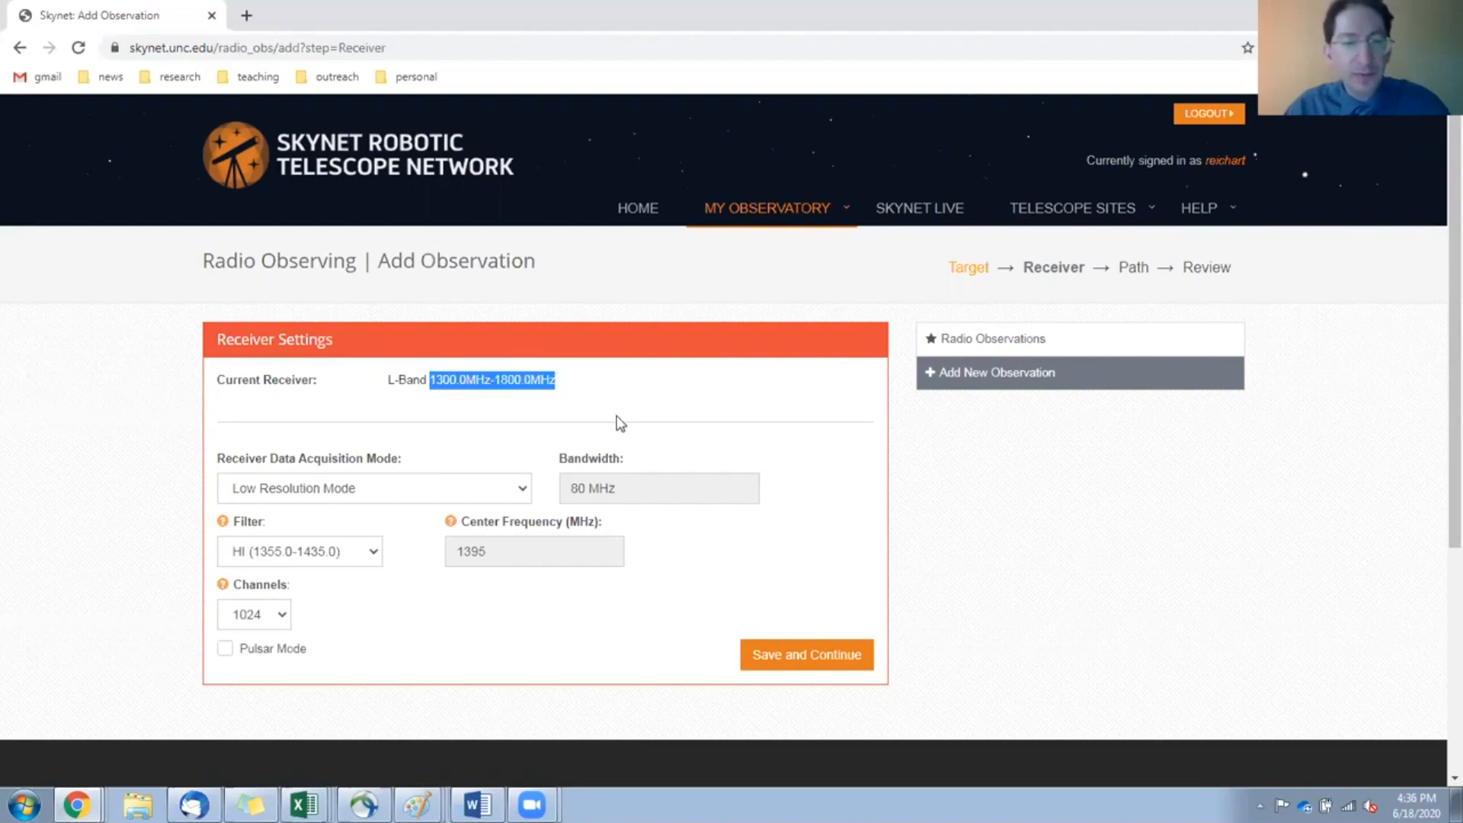
mouse_move(592, 427)
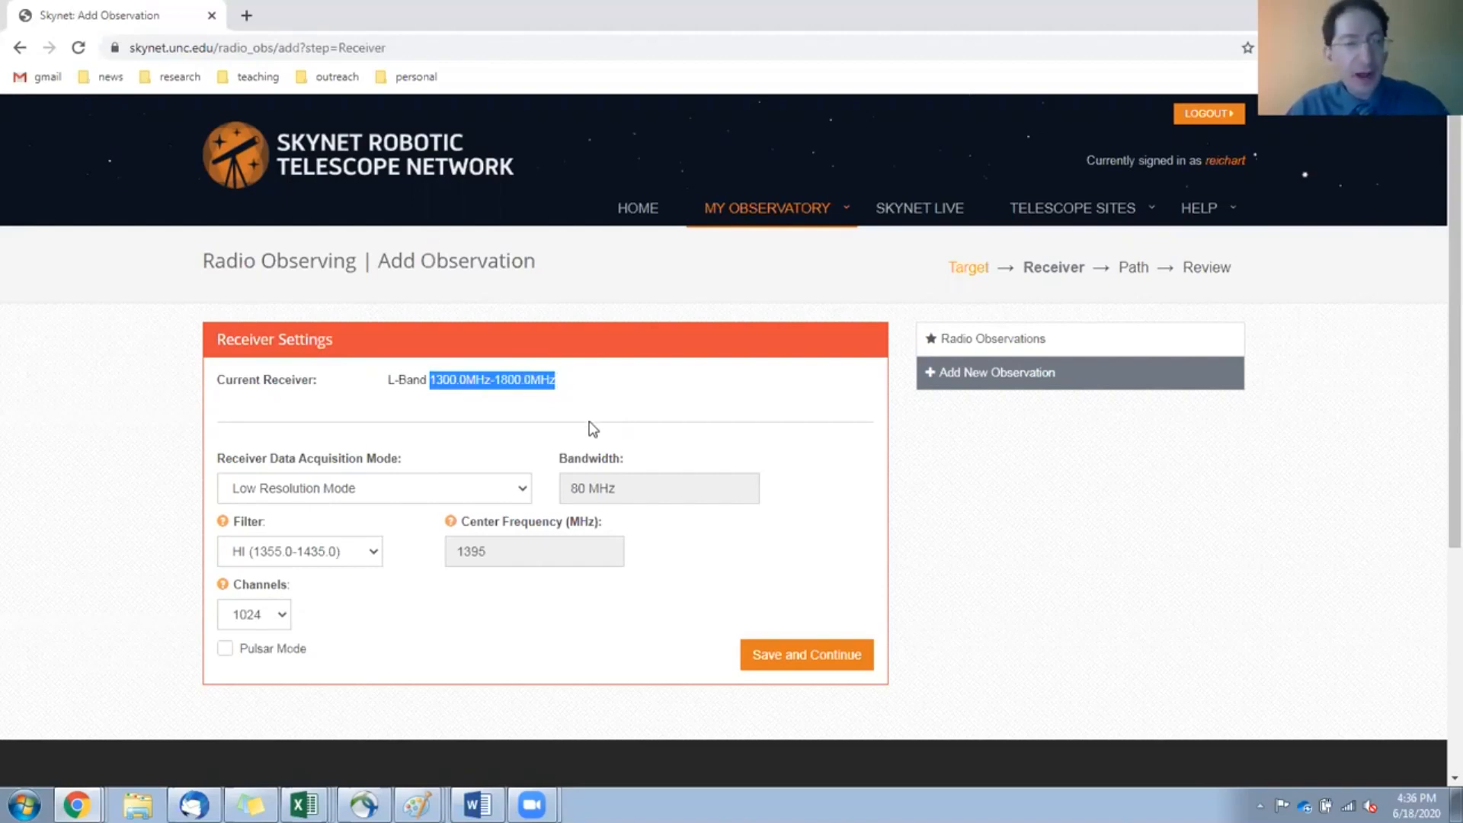
click(373, 488)
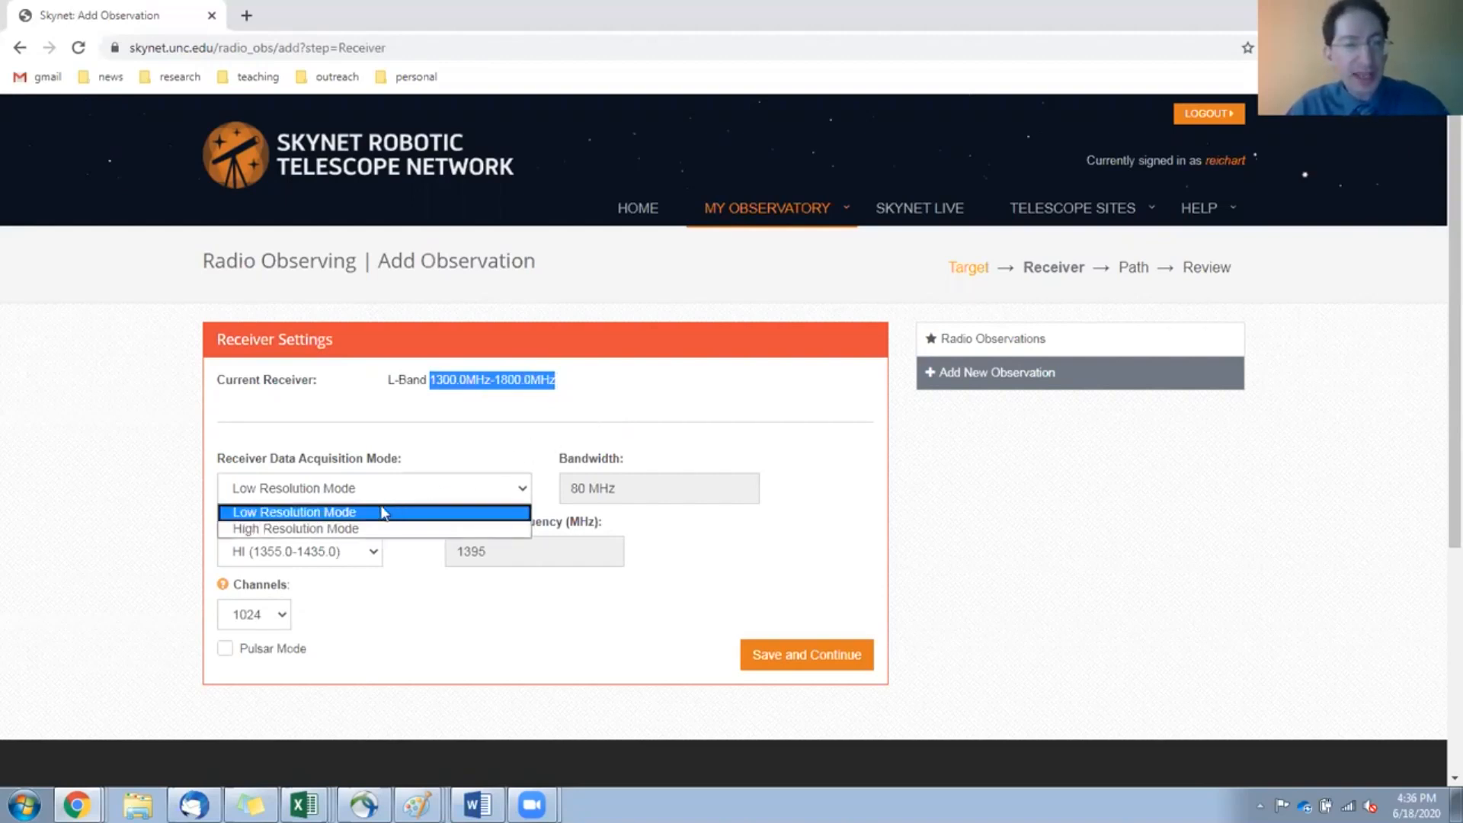
click(294, 529)
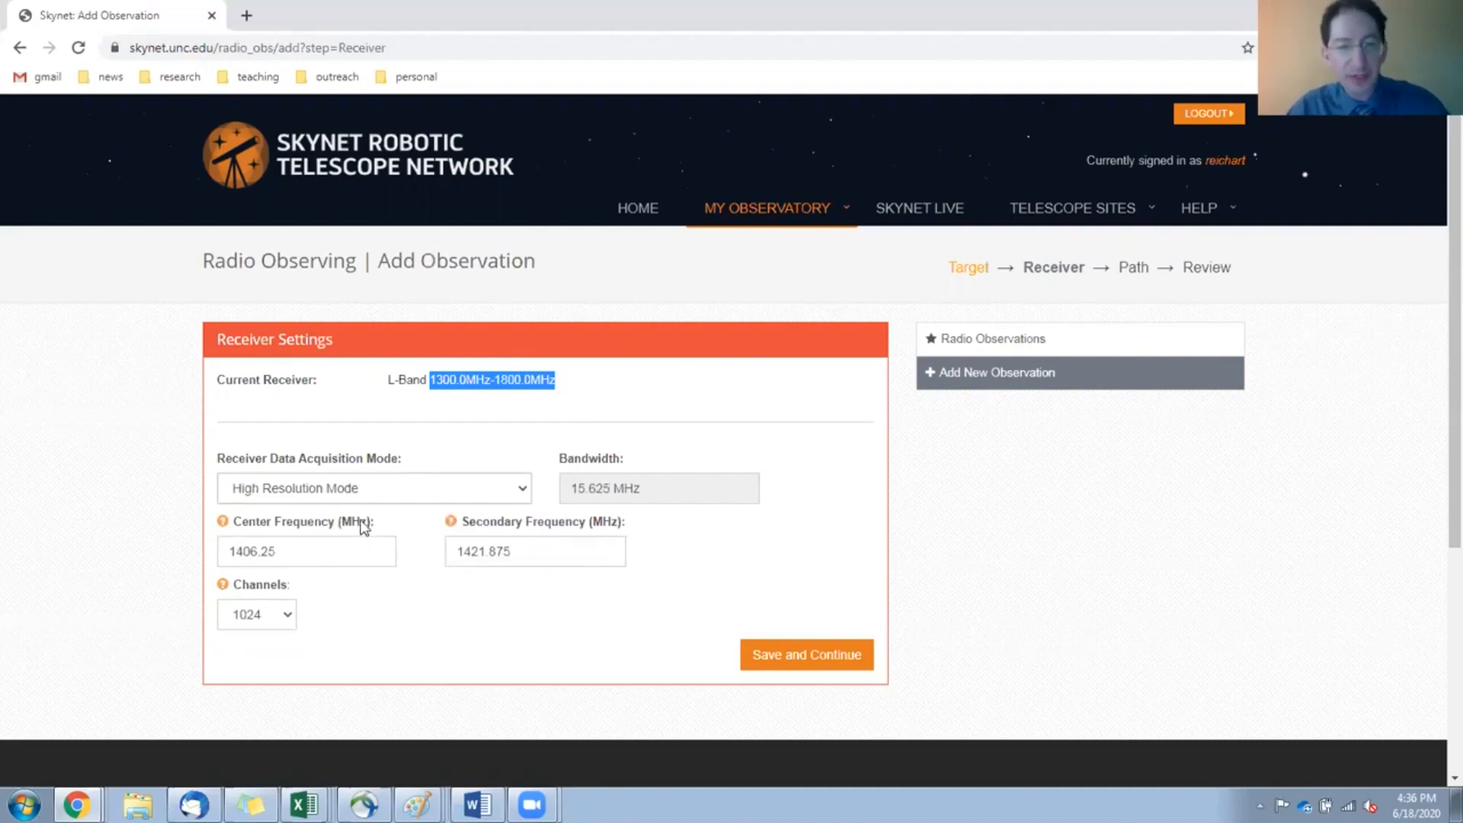
click(373, 488)
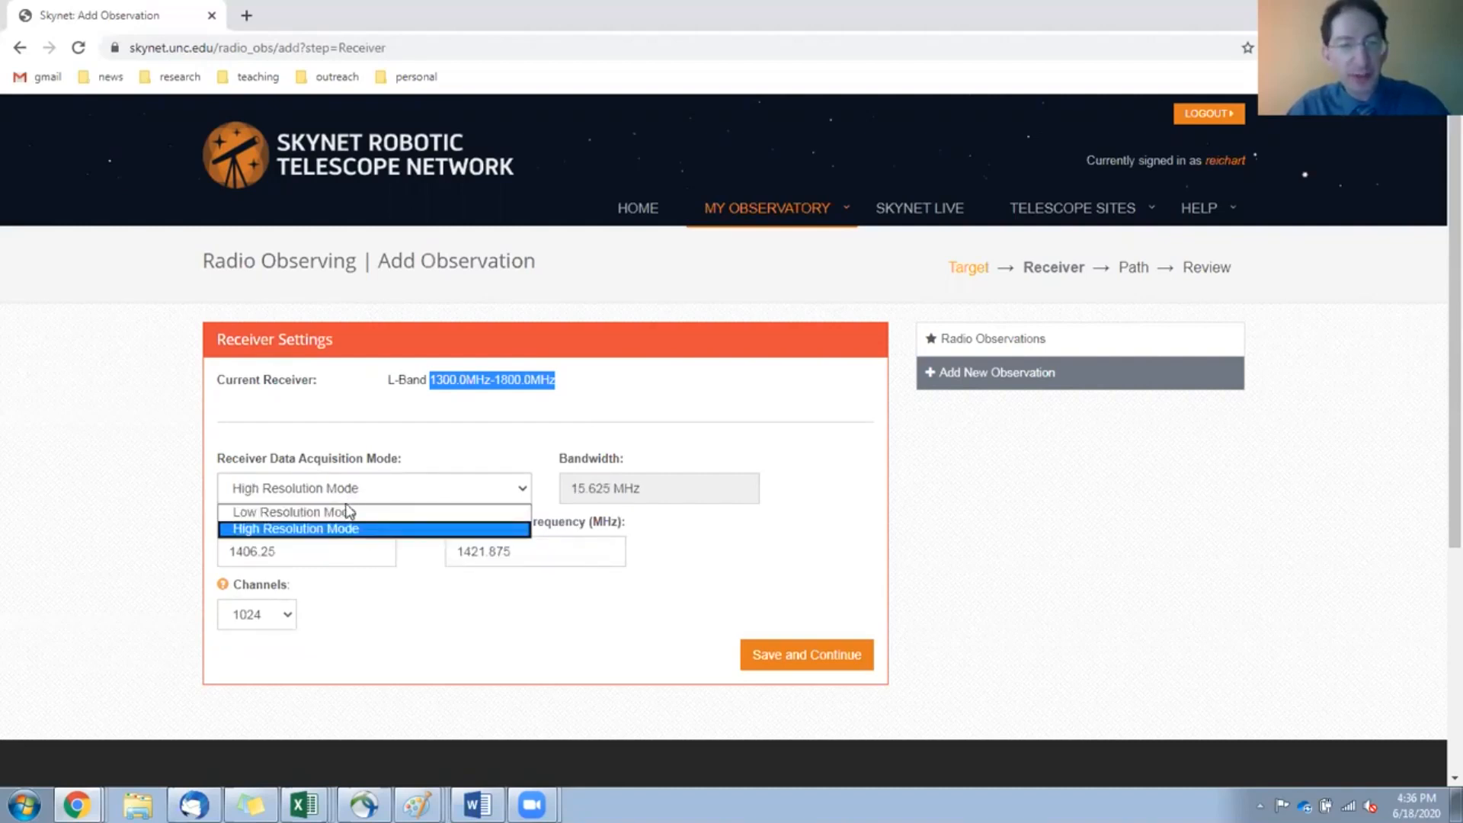
click(296, 529)
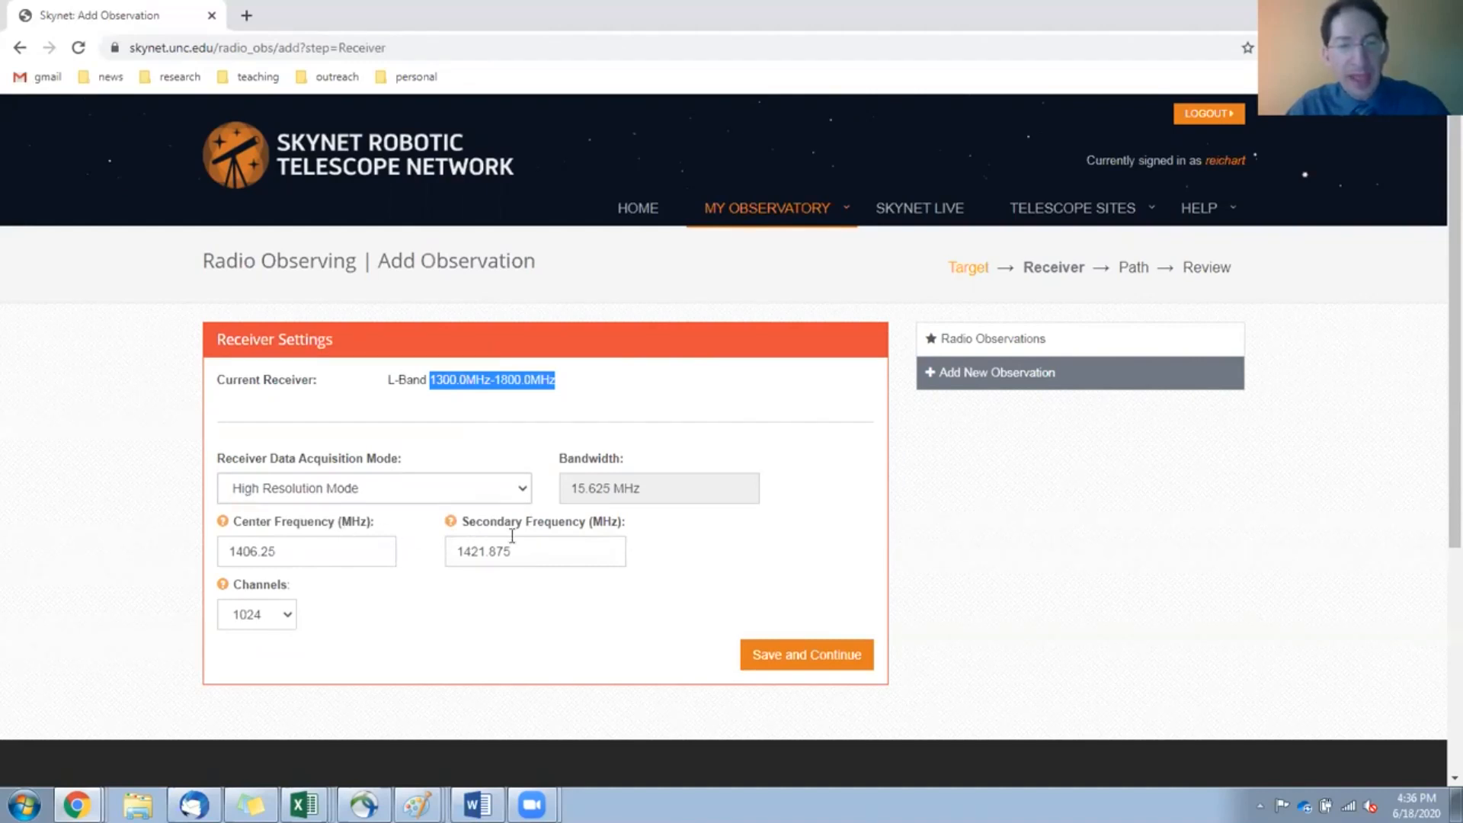
mouse_move(268, 518)
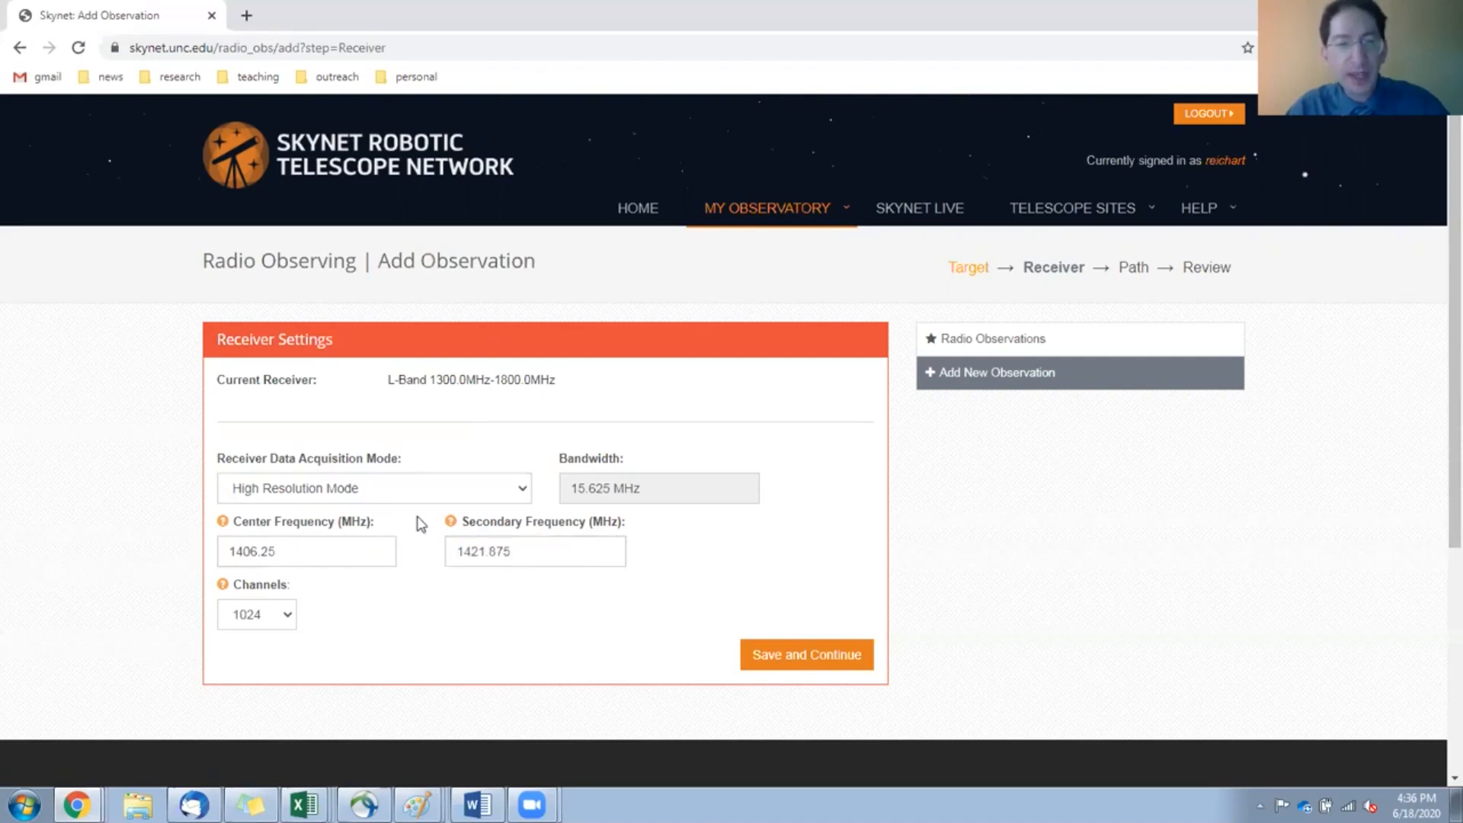
click(373, 488)
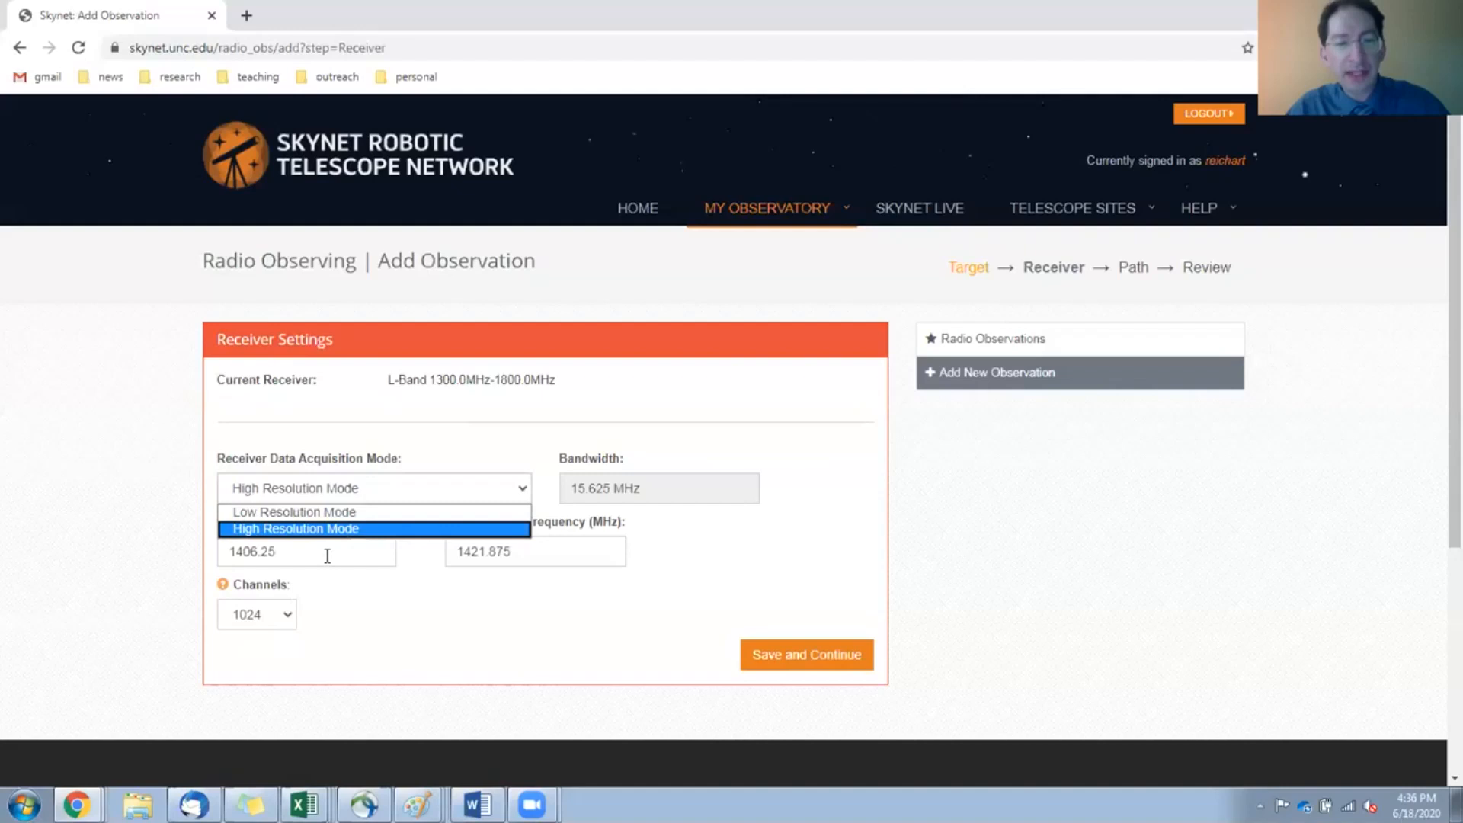
click(295, 529)
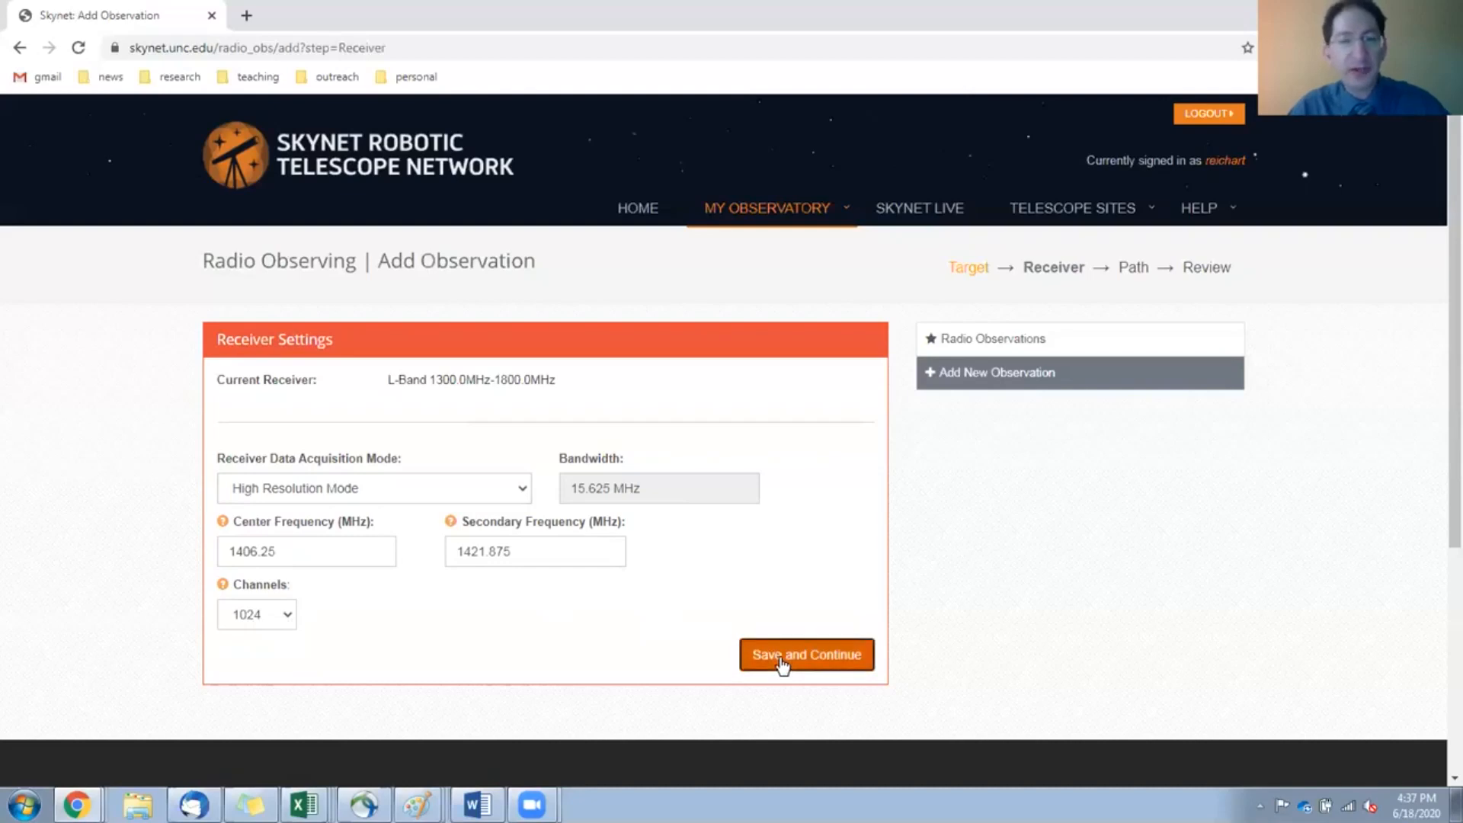
Accept receiver settings and set the Path to Track with a 1-second duration.
click(807, 655)
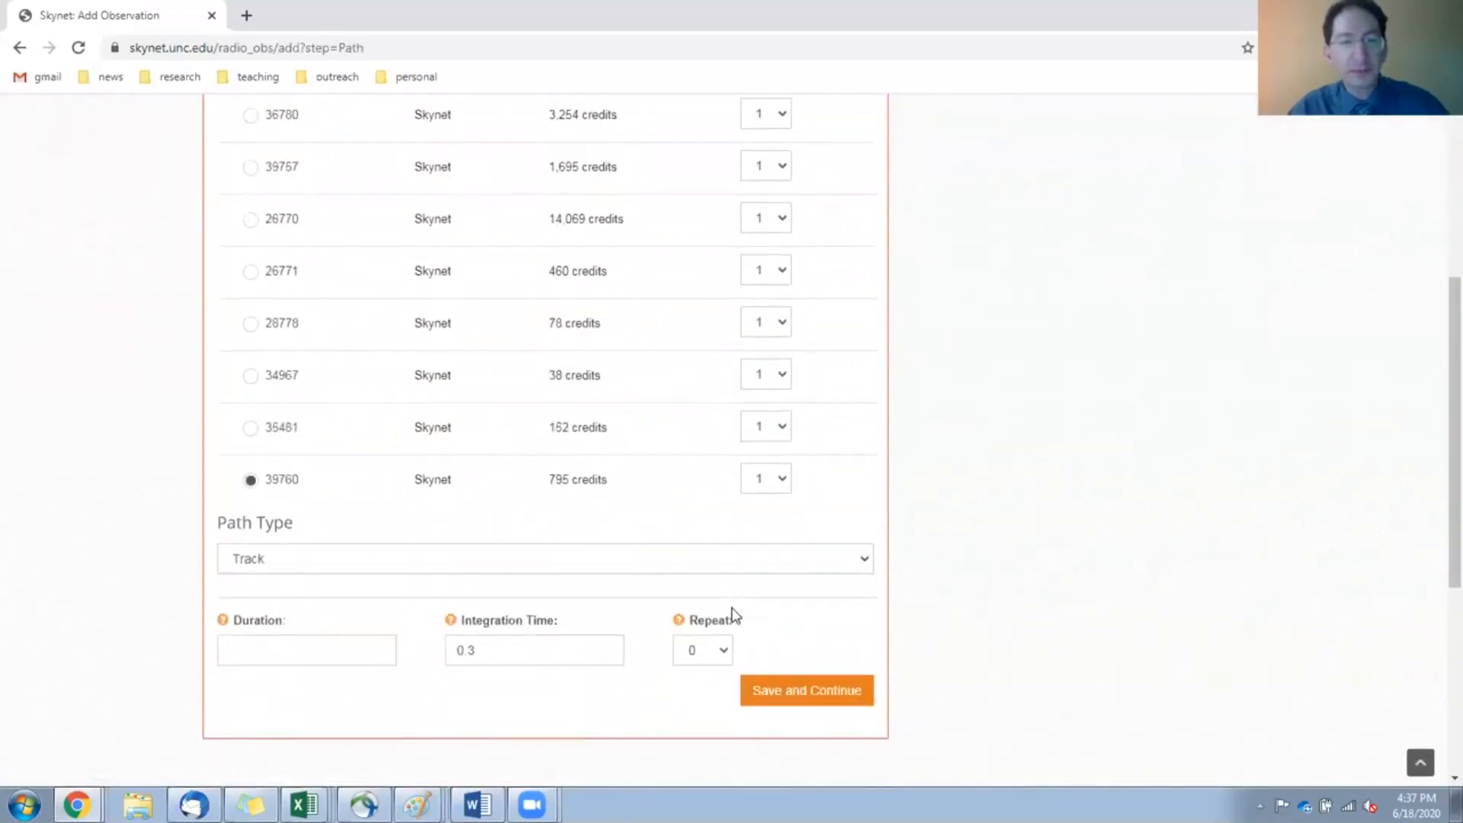
scroll(down, 3)
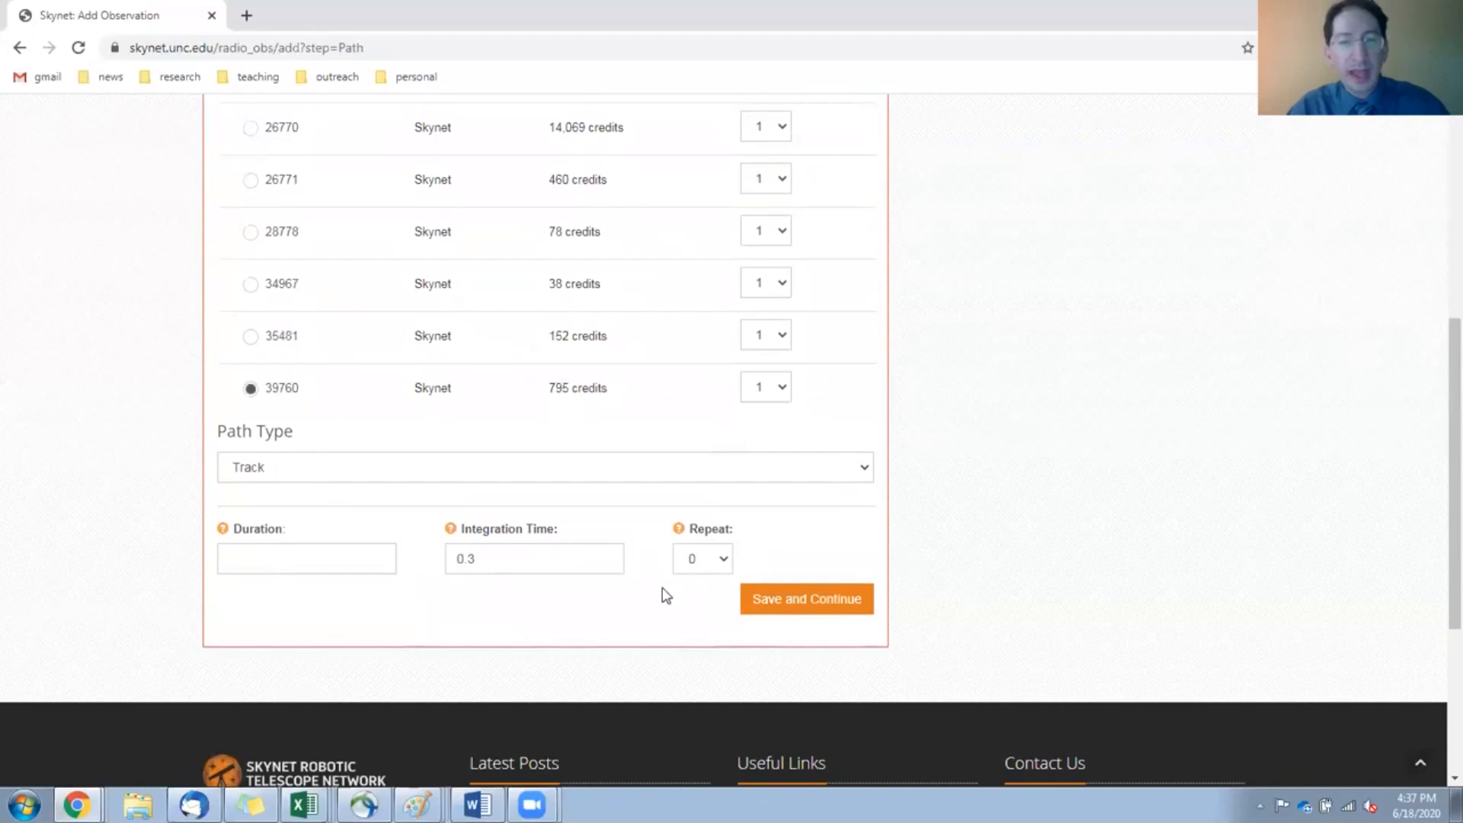
mouse_move(296, 465)
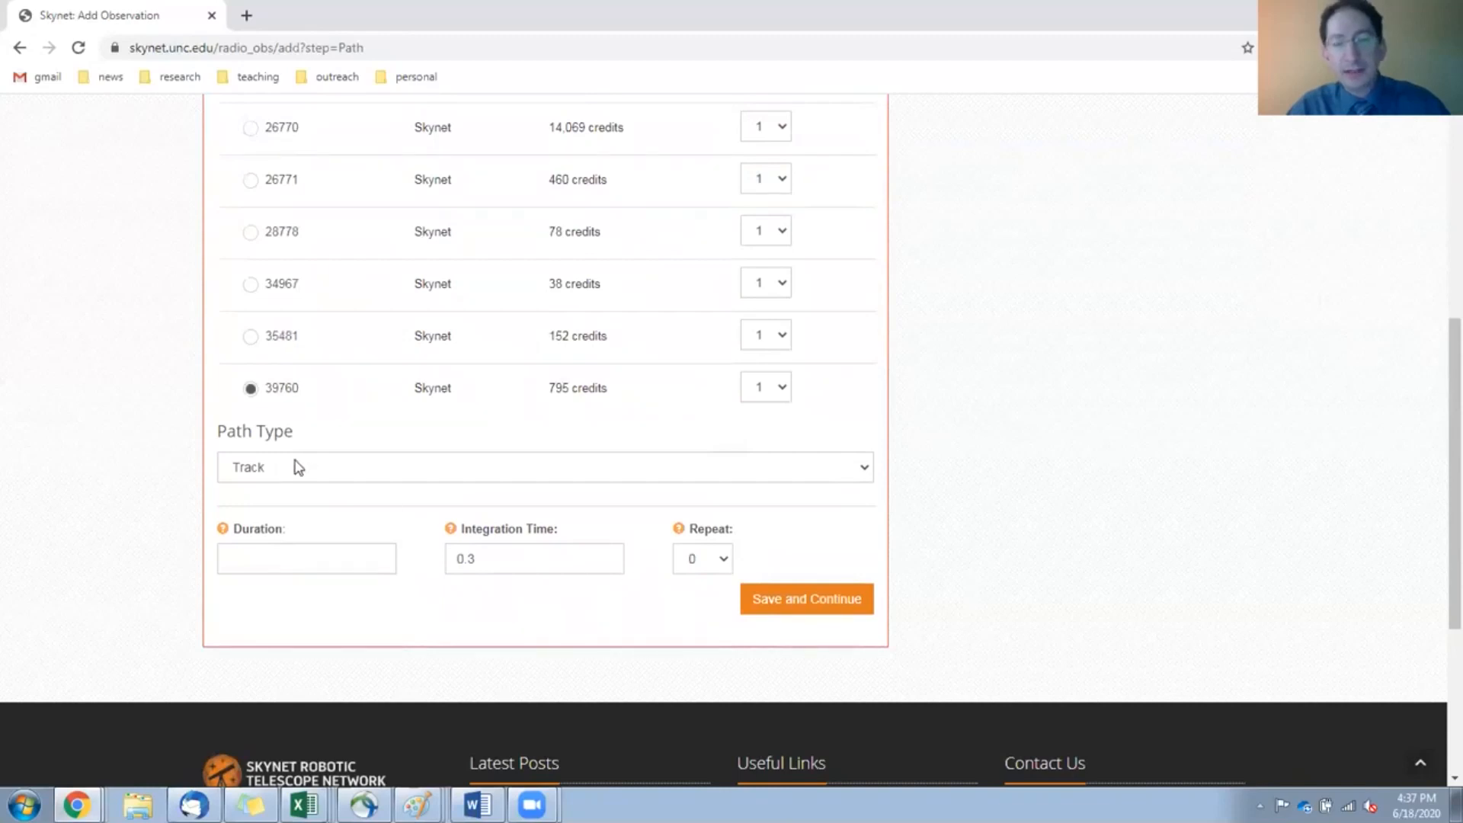
click(536, 468)
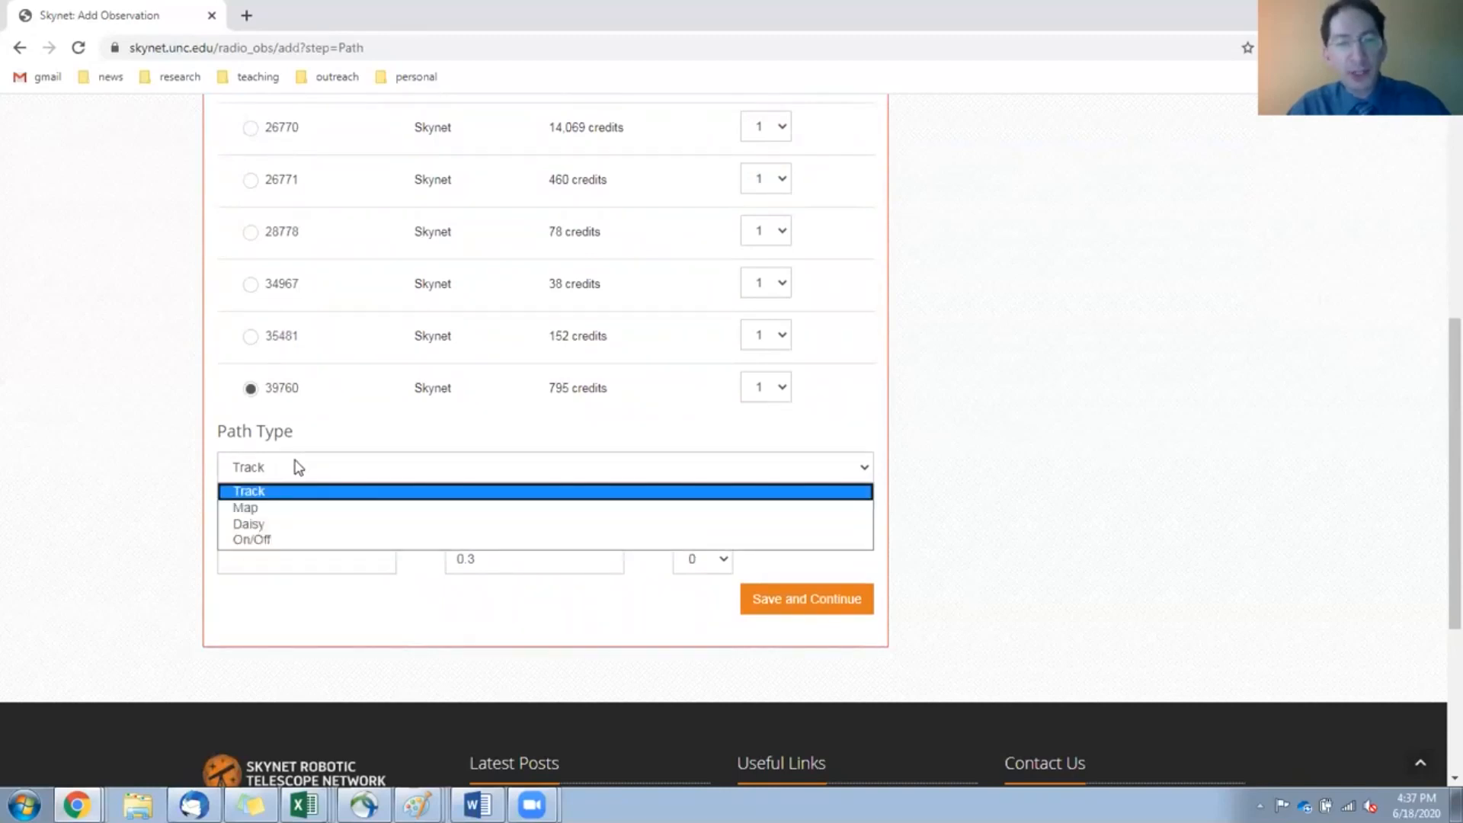
mouse_move(284, 536)
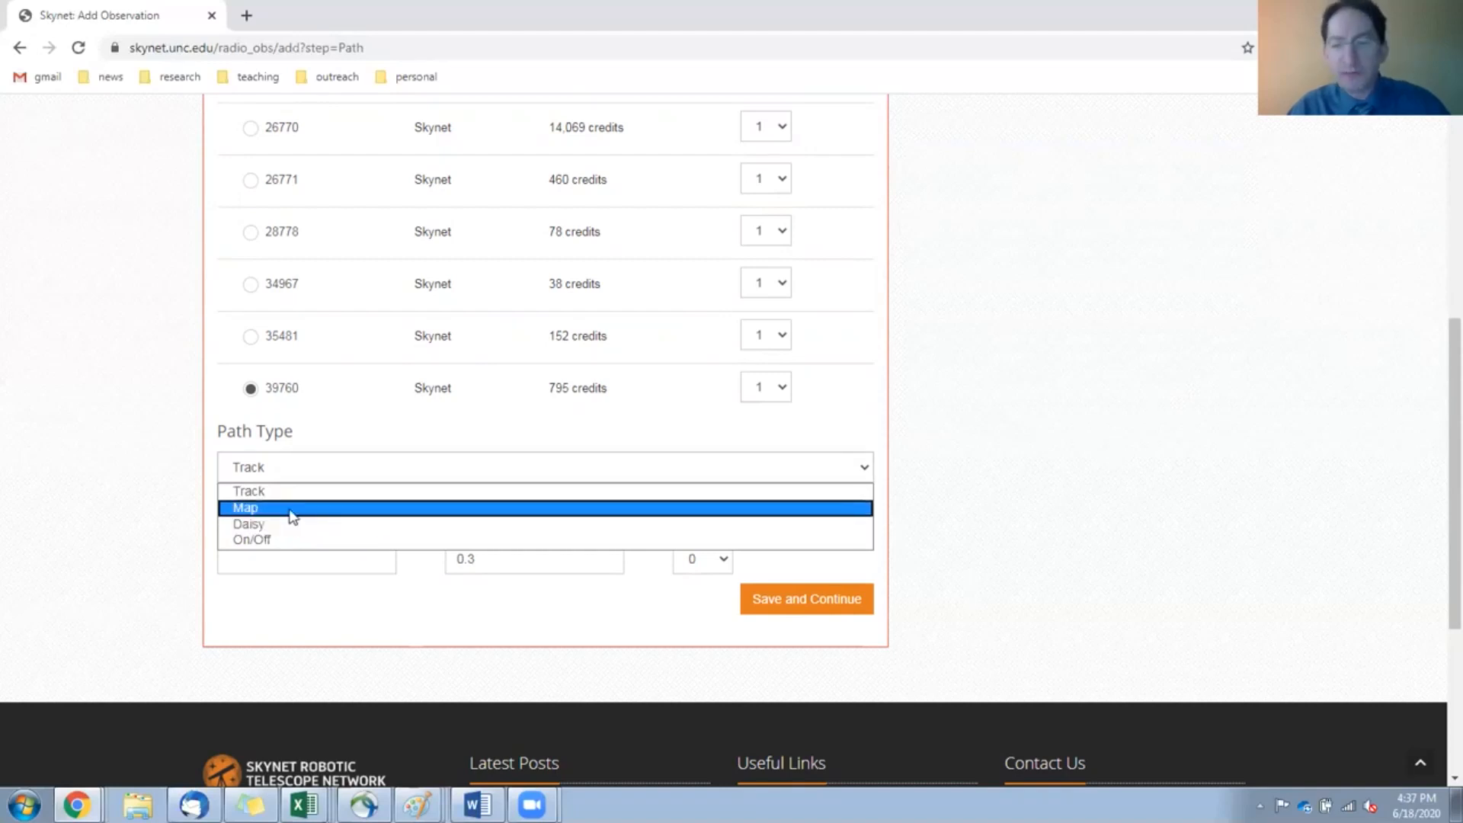
click(249, 491)
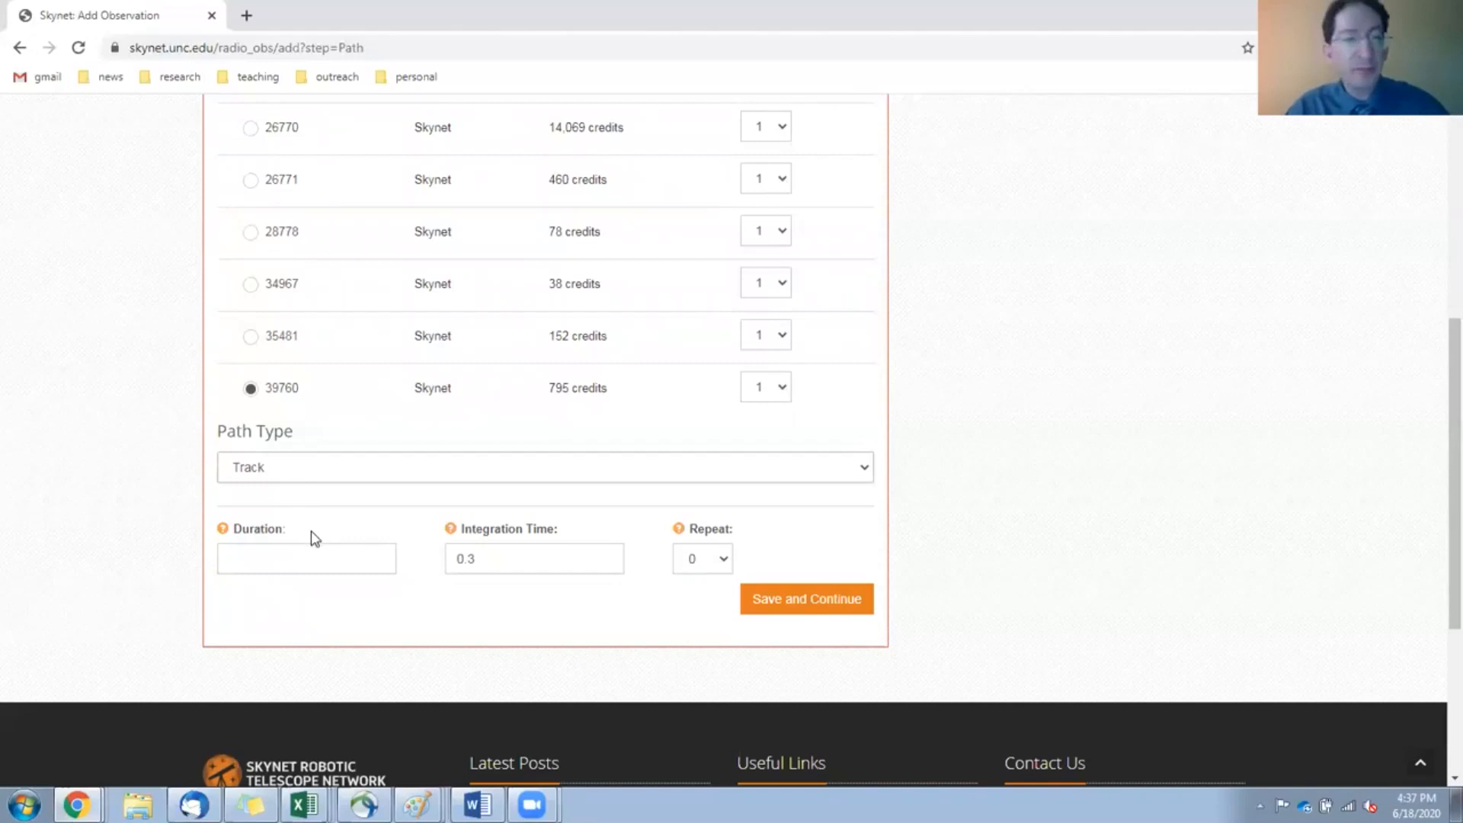
mouse_move(278, 537)
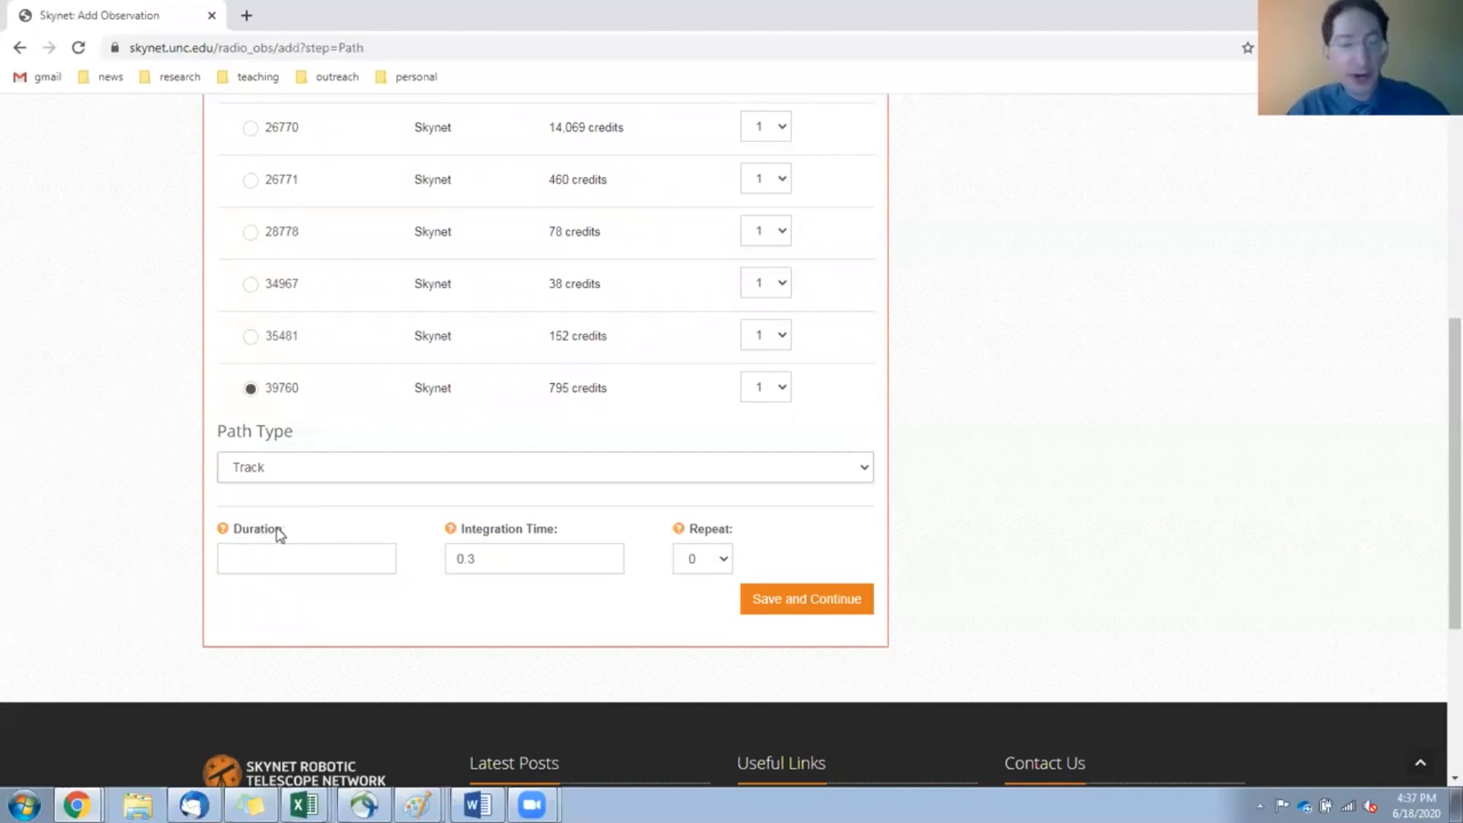
click(306, 558)
text(1)
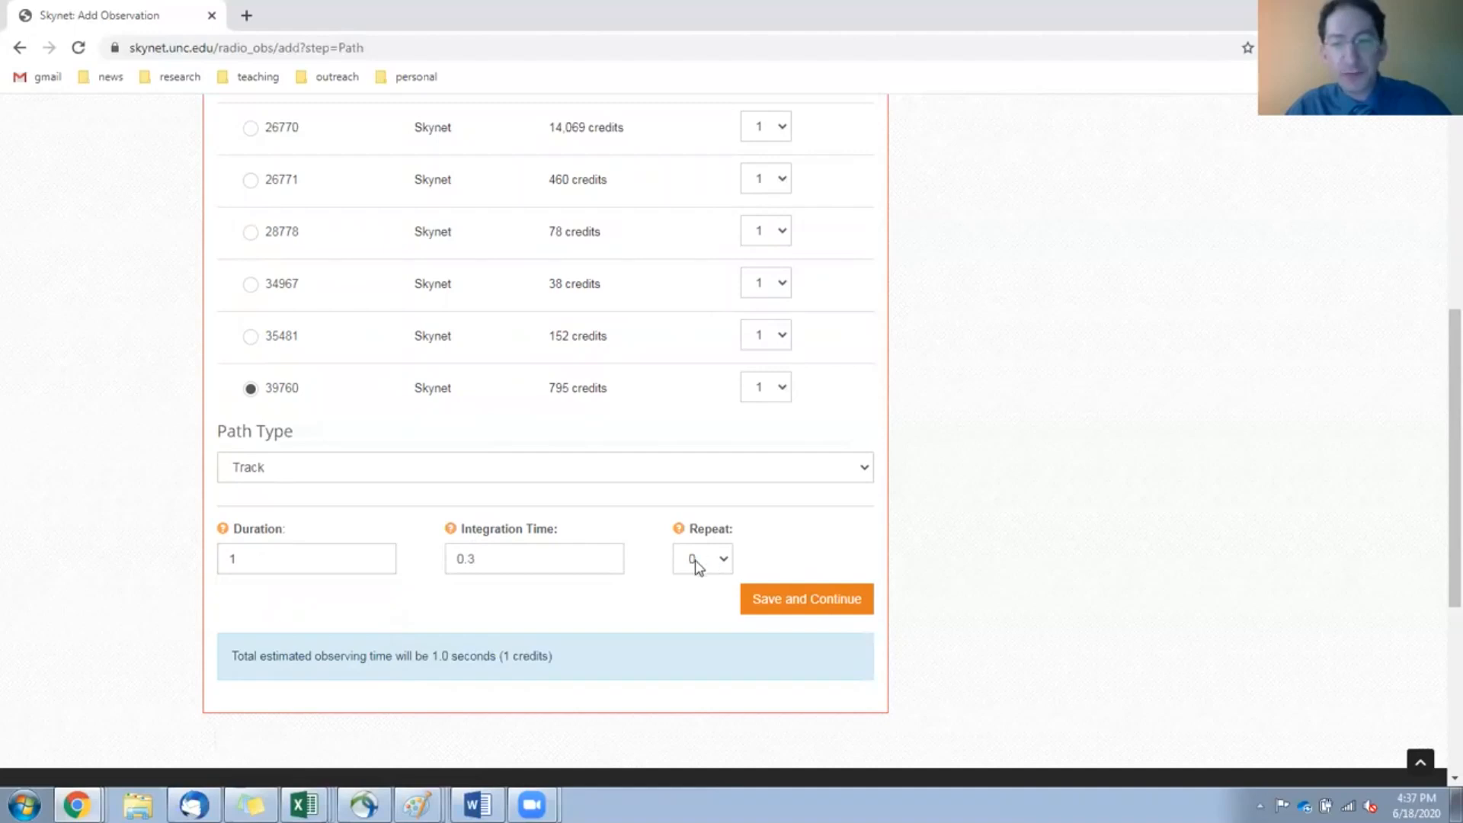
Review the 1-credit gl0 observation and submit it.
click(807, 598)
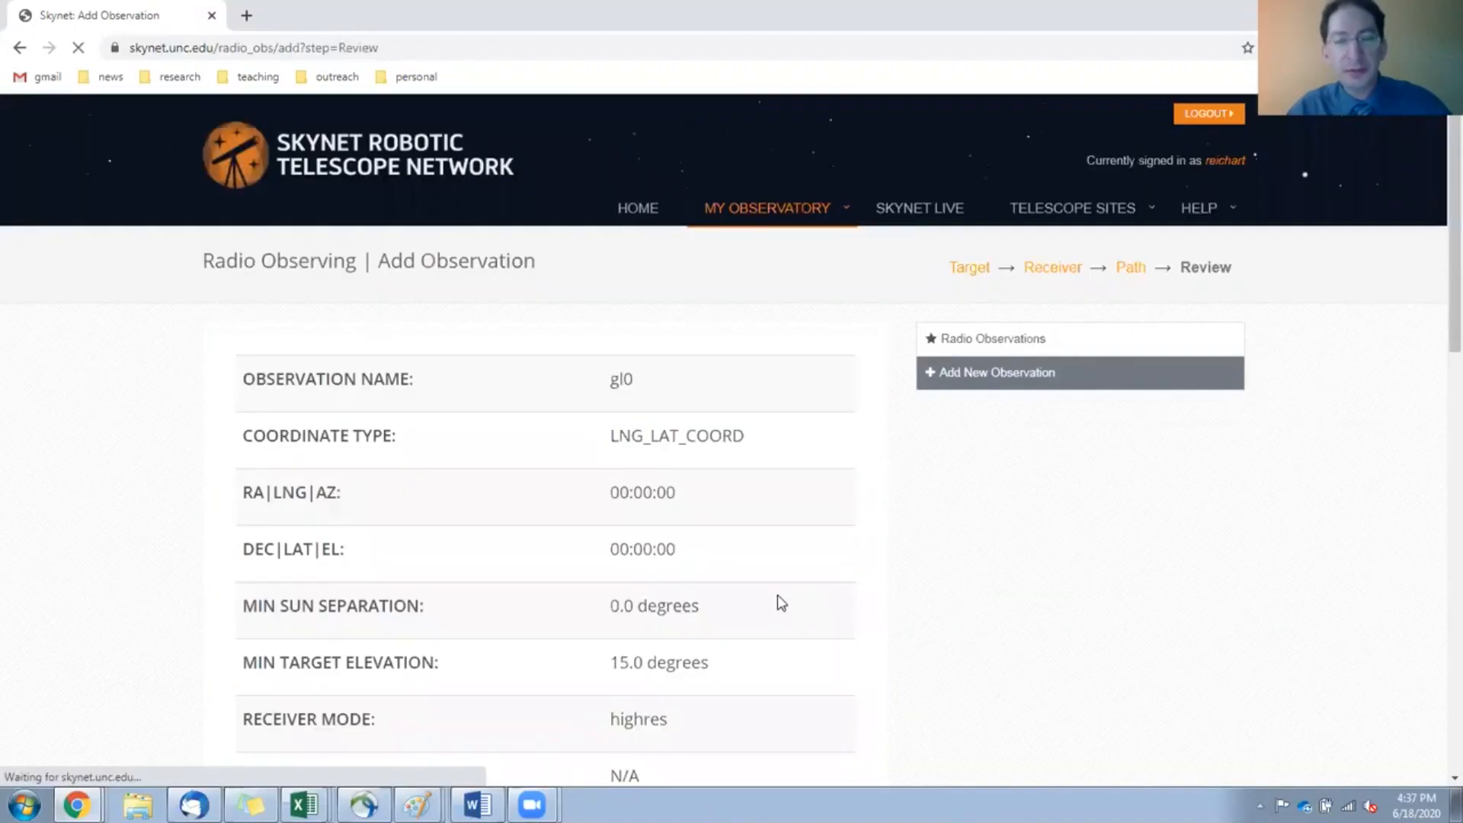
scroll(down, 3)
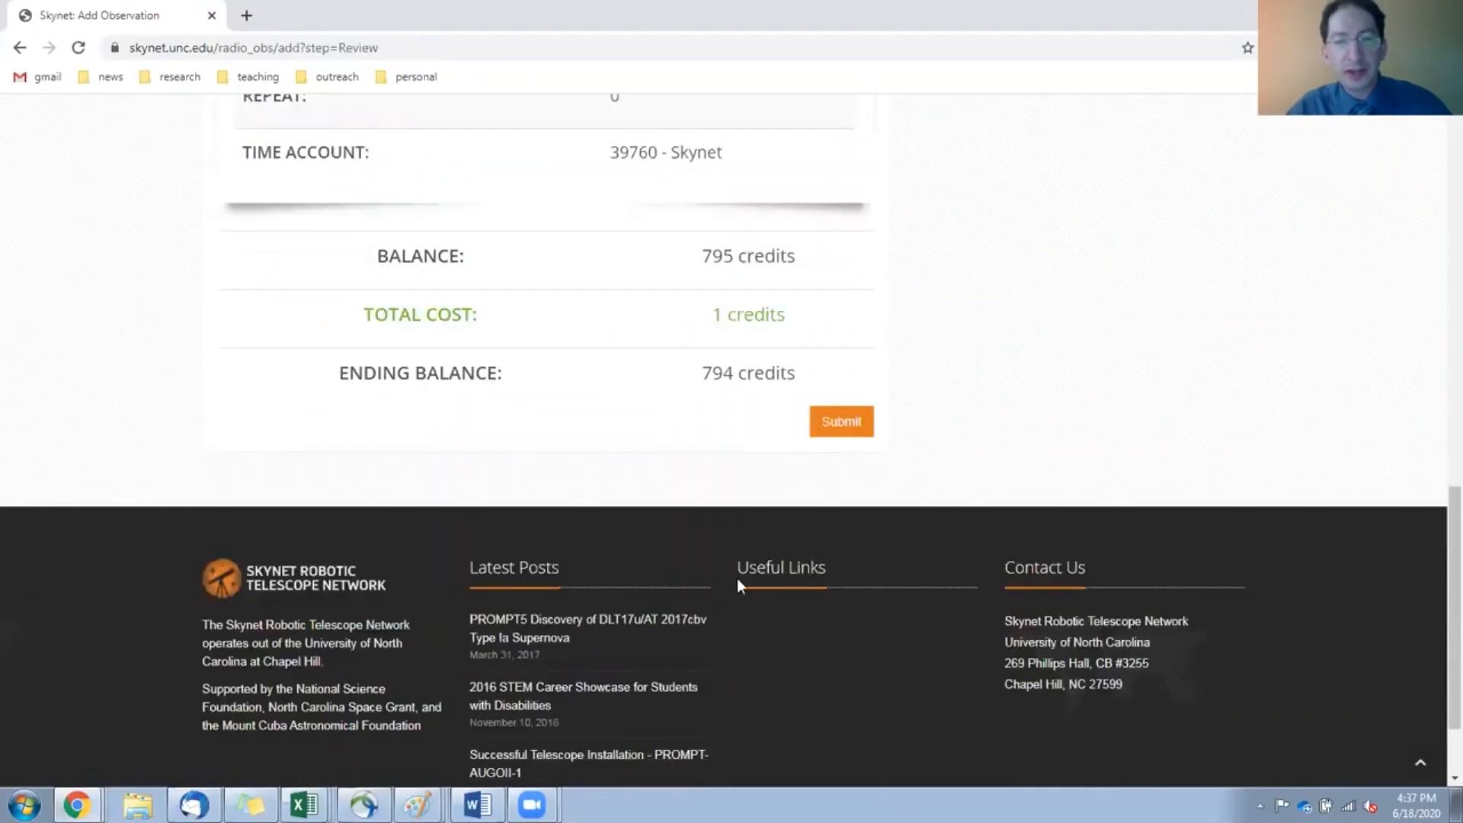
click(840, 421)
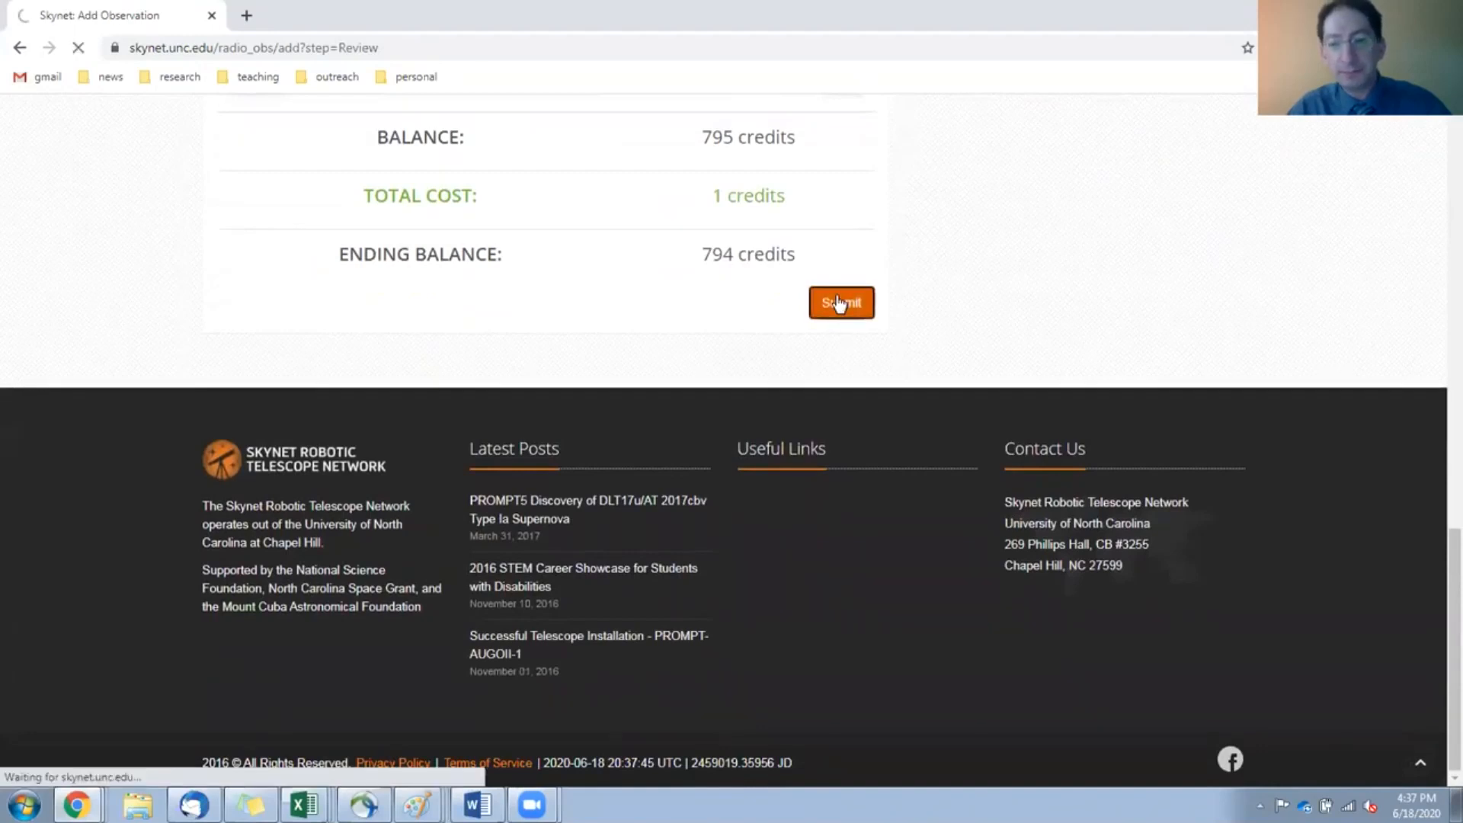
Open ready gl0 observation 45119 from My Observations and resubmit it as a copy.
click(842, 303)
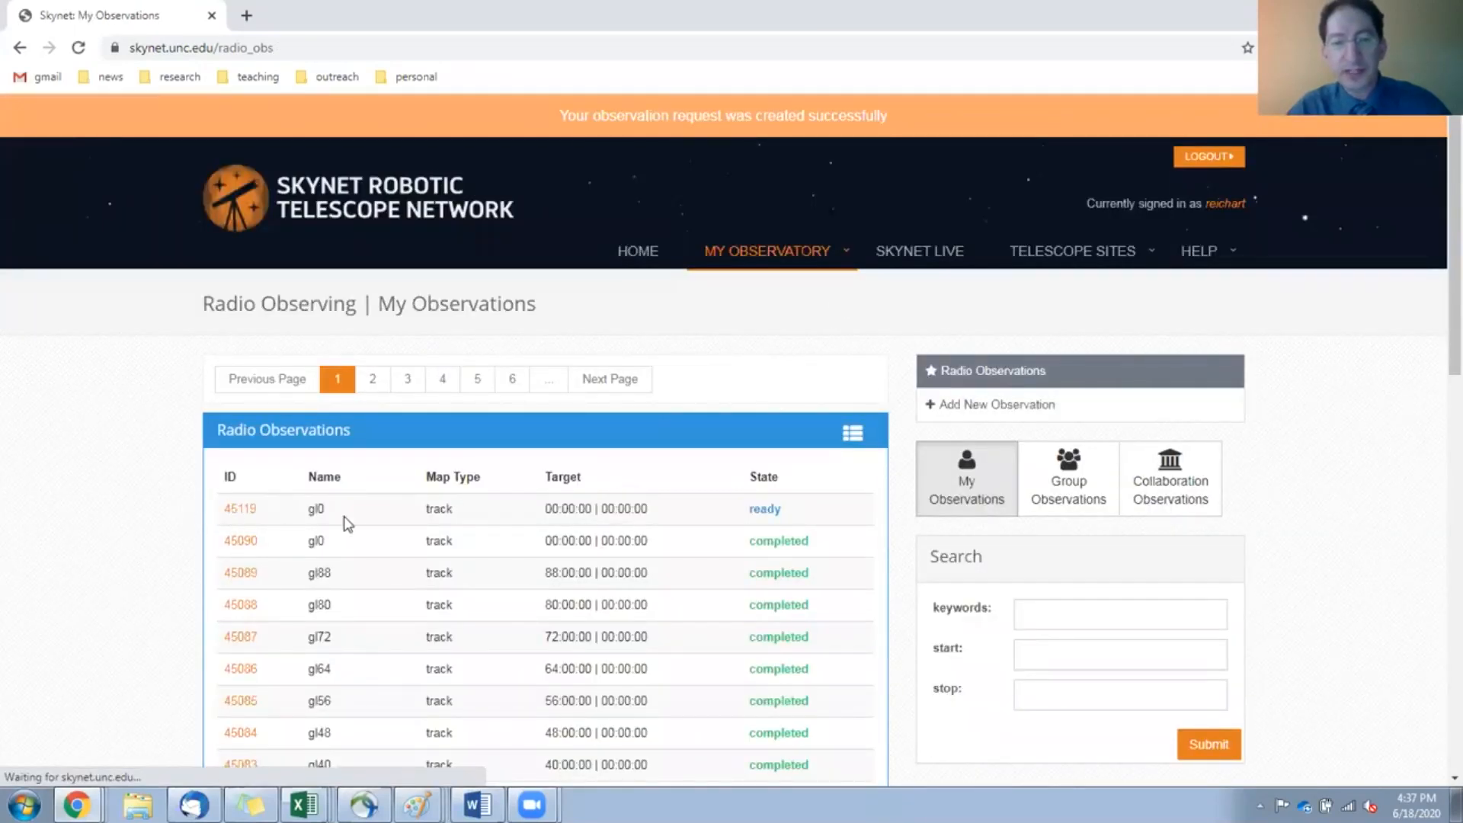
mouse_move(607, 508)
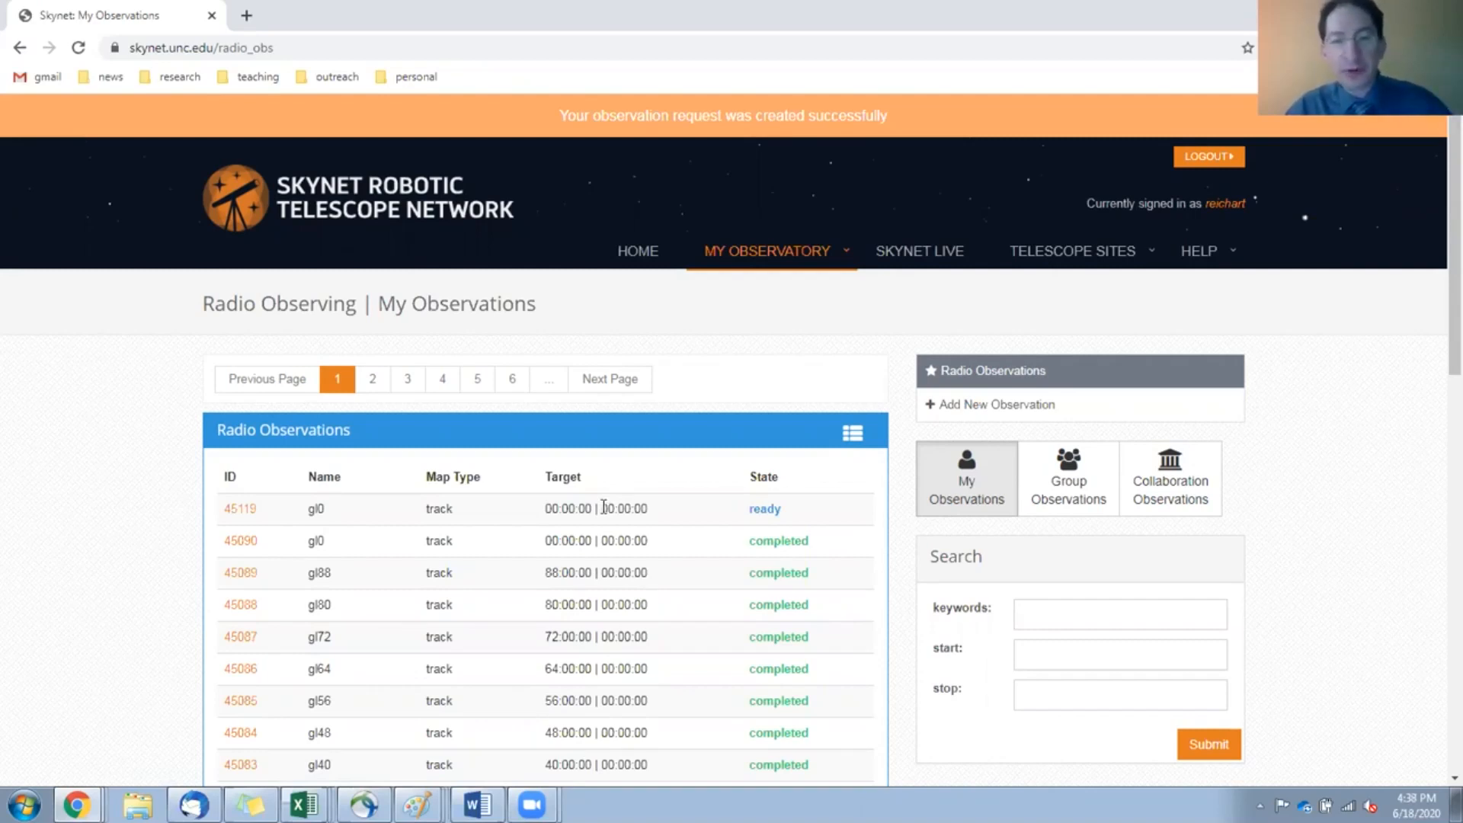
mouse_move(240, 509)
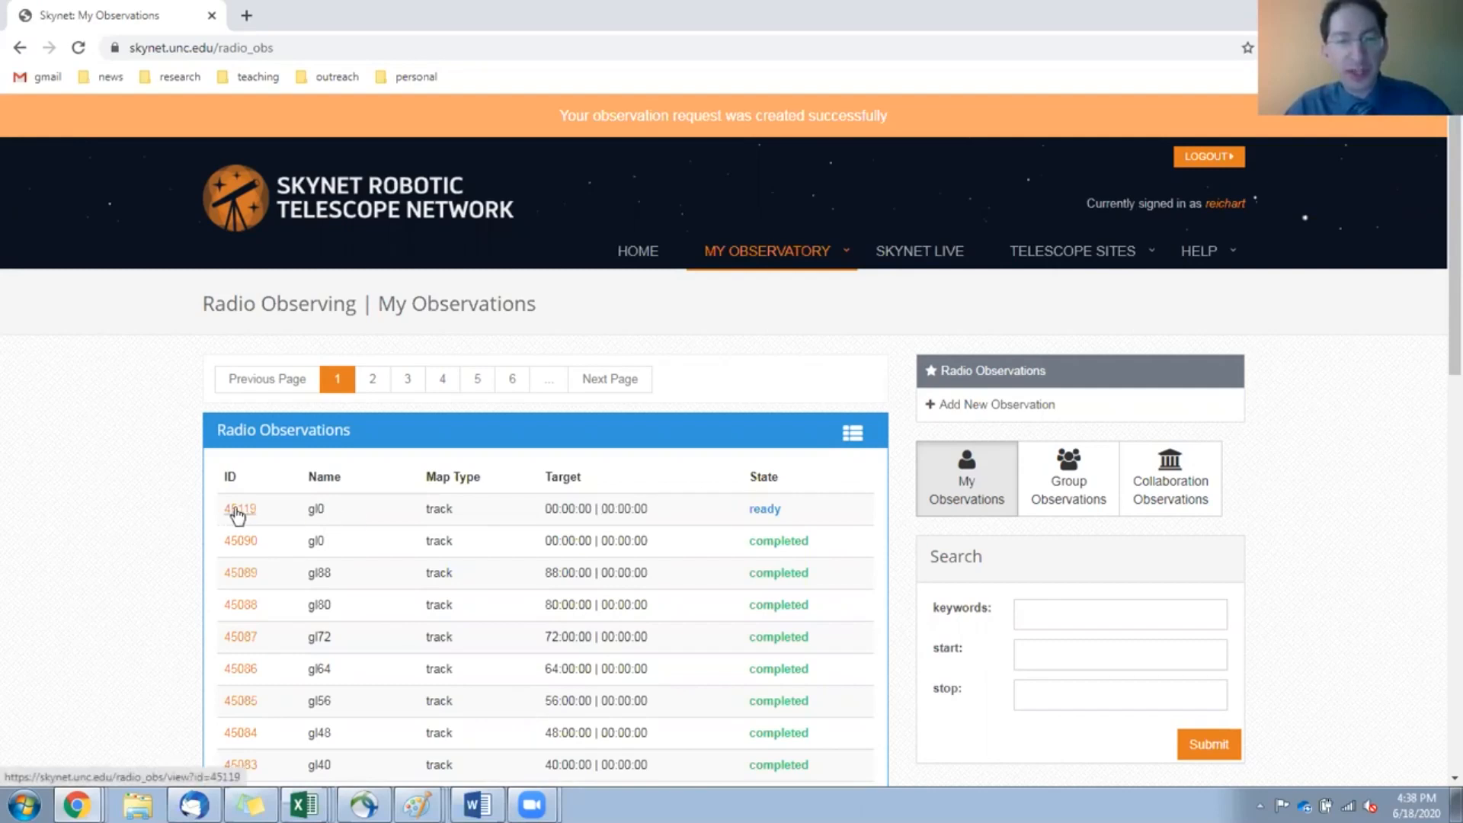
click(239, 509)
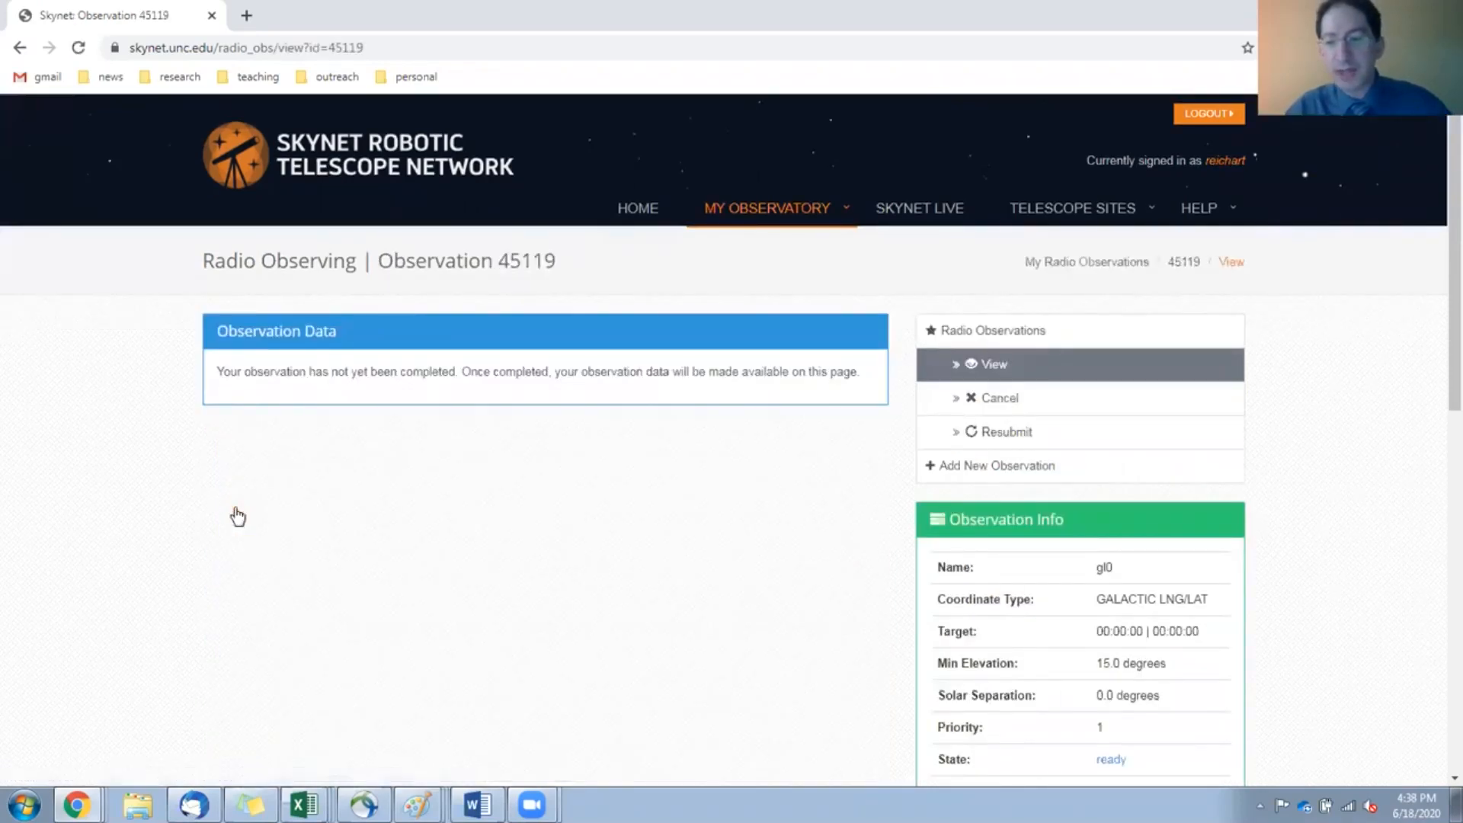
mouse_move(1009, 452)
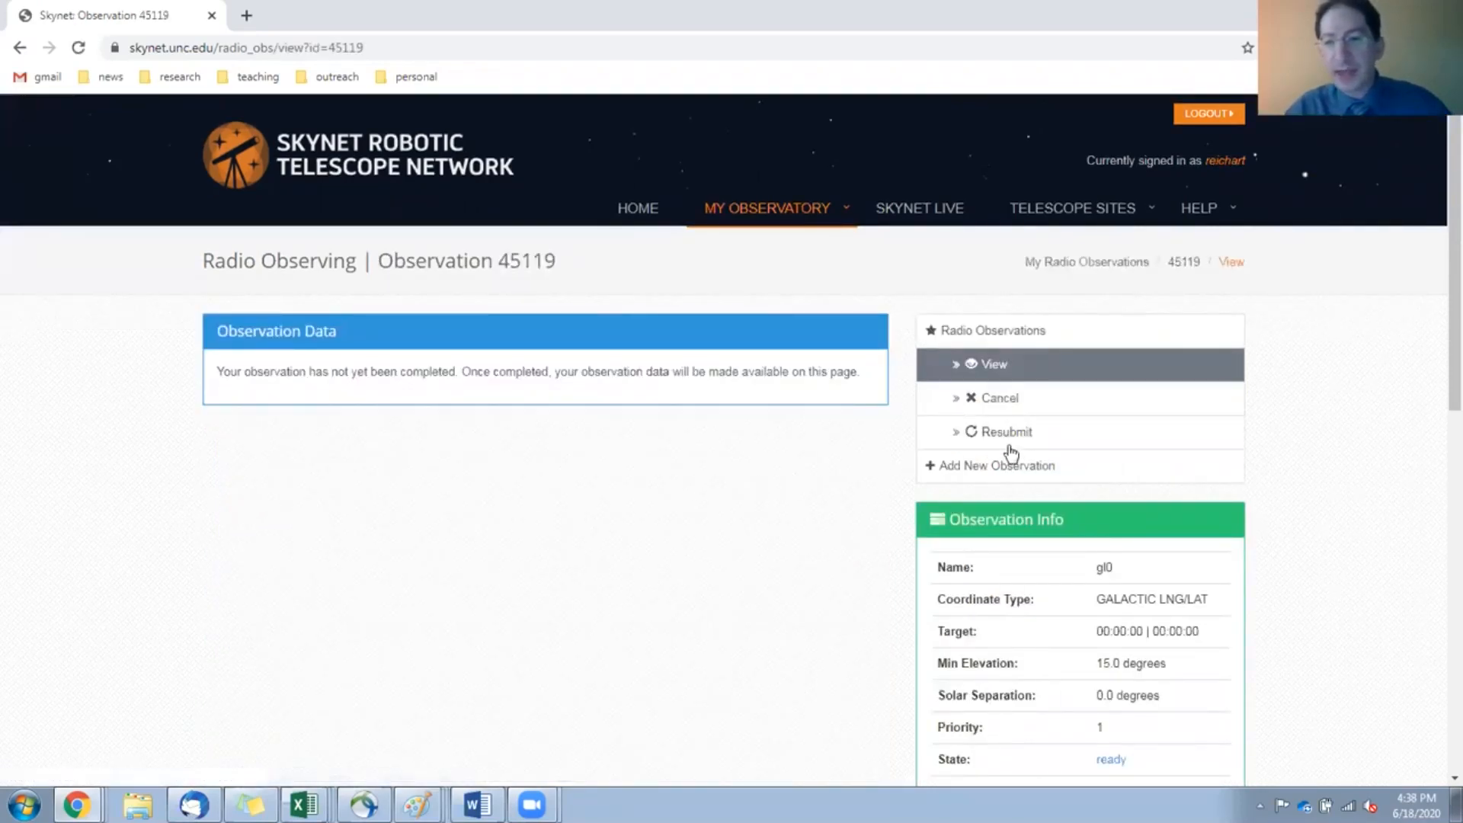
click(1006, 432)
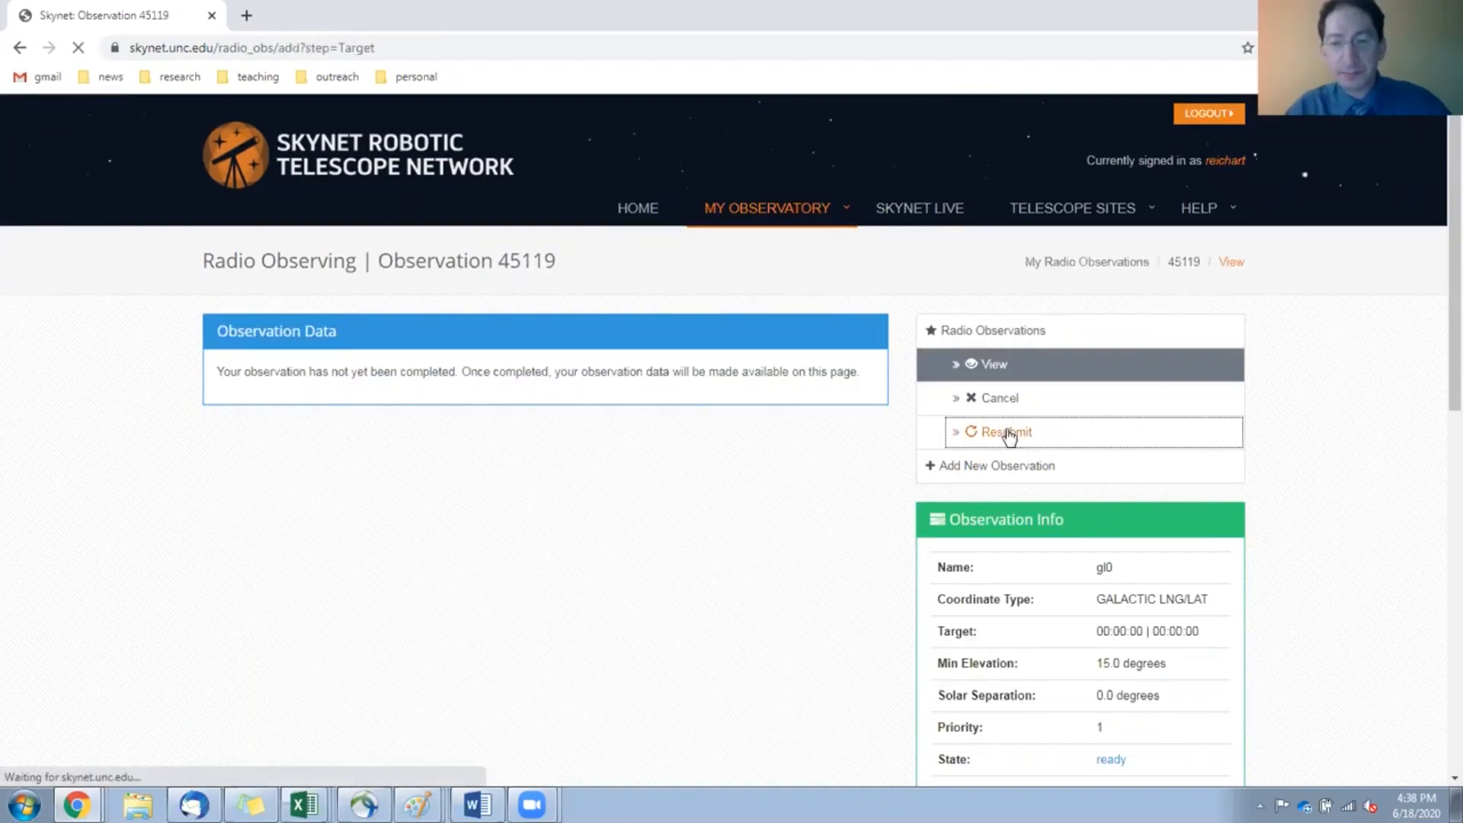
Change the copy's galactic longitude to 8.0 and rename it gl8.
click(1005, 432)
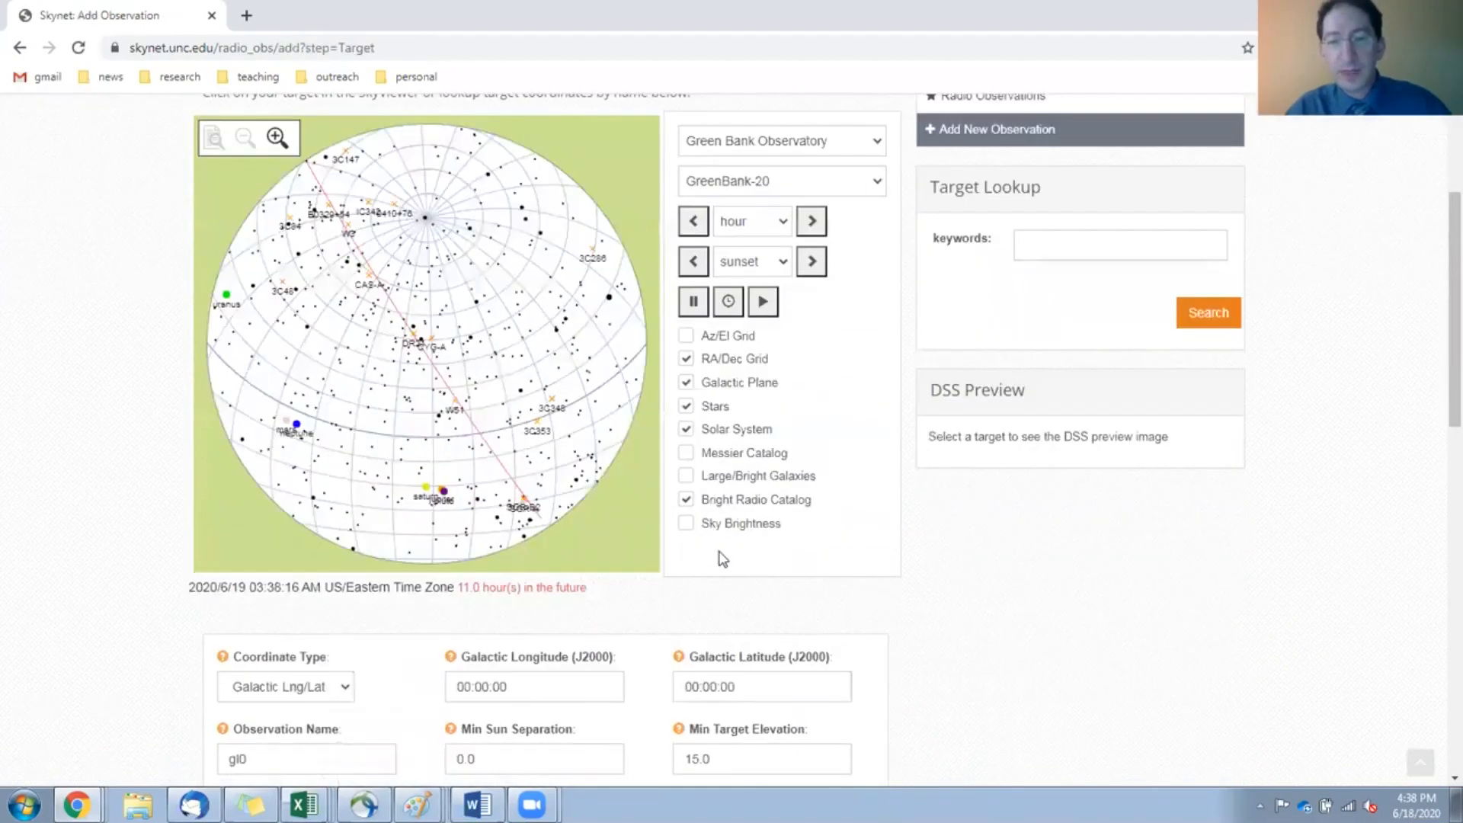
scroll(down, 3)
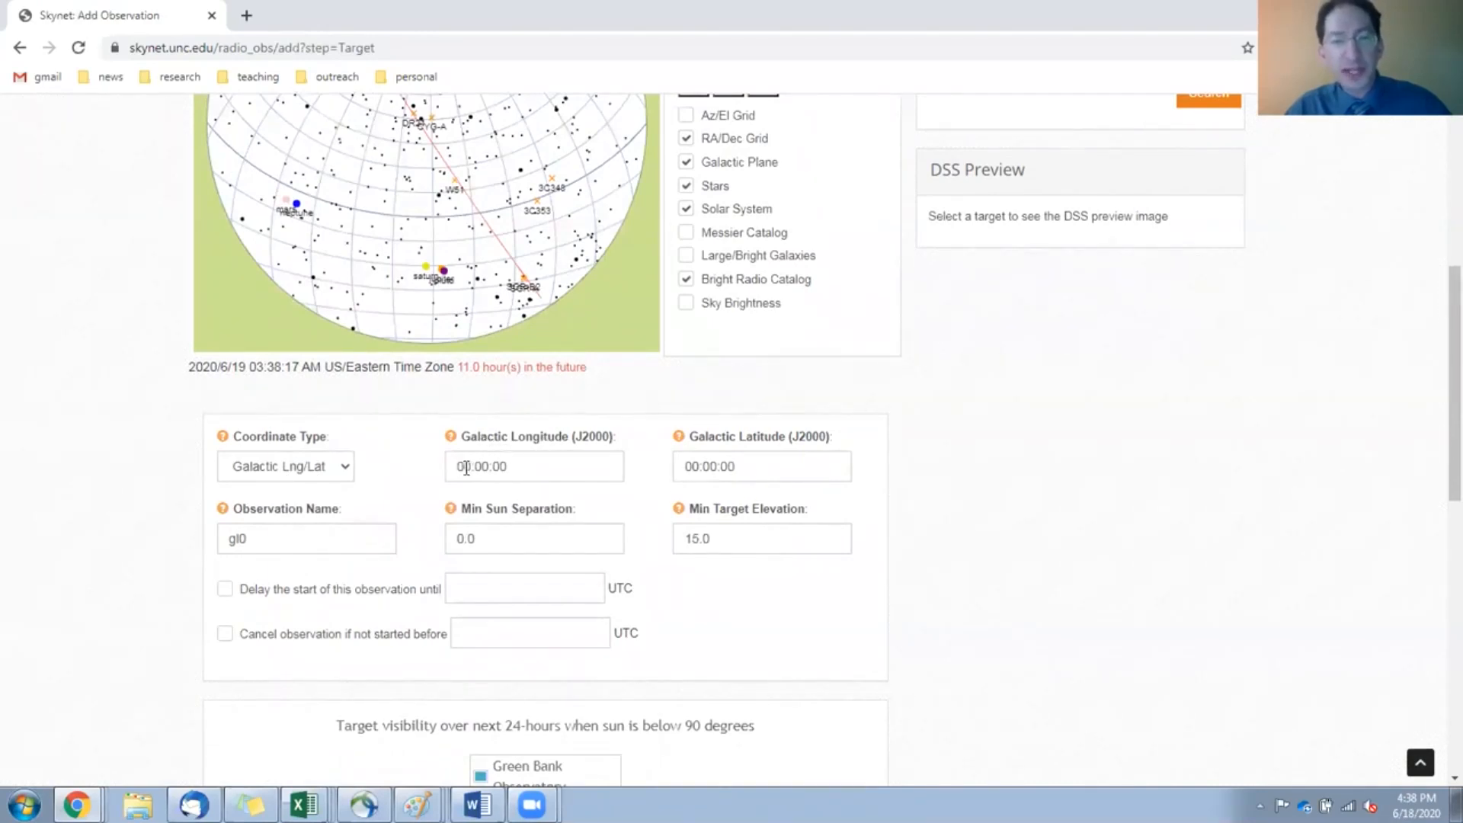
text(08)
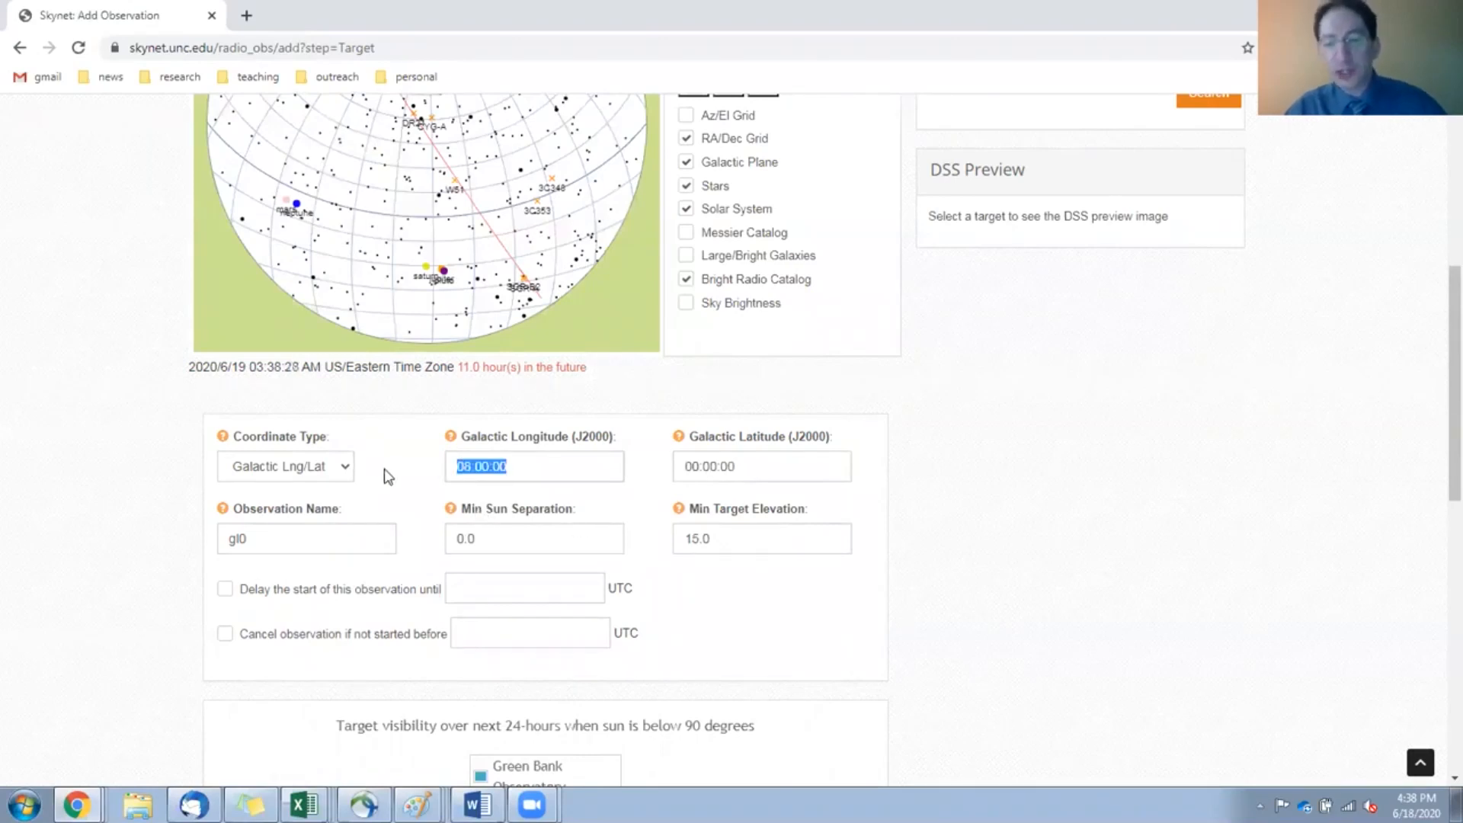
text(85)
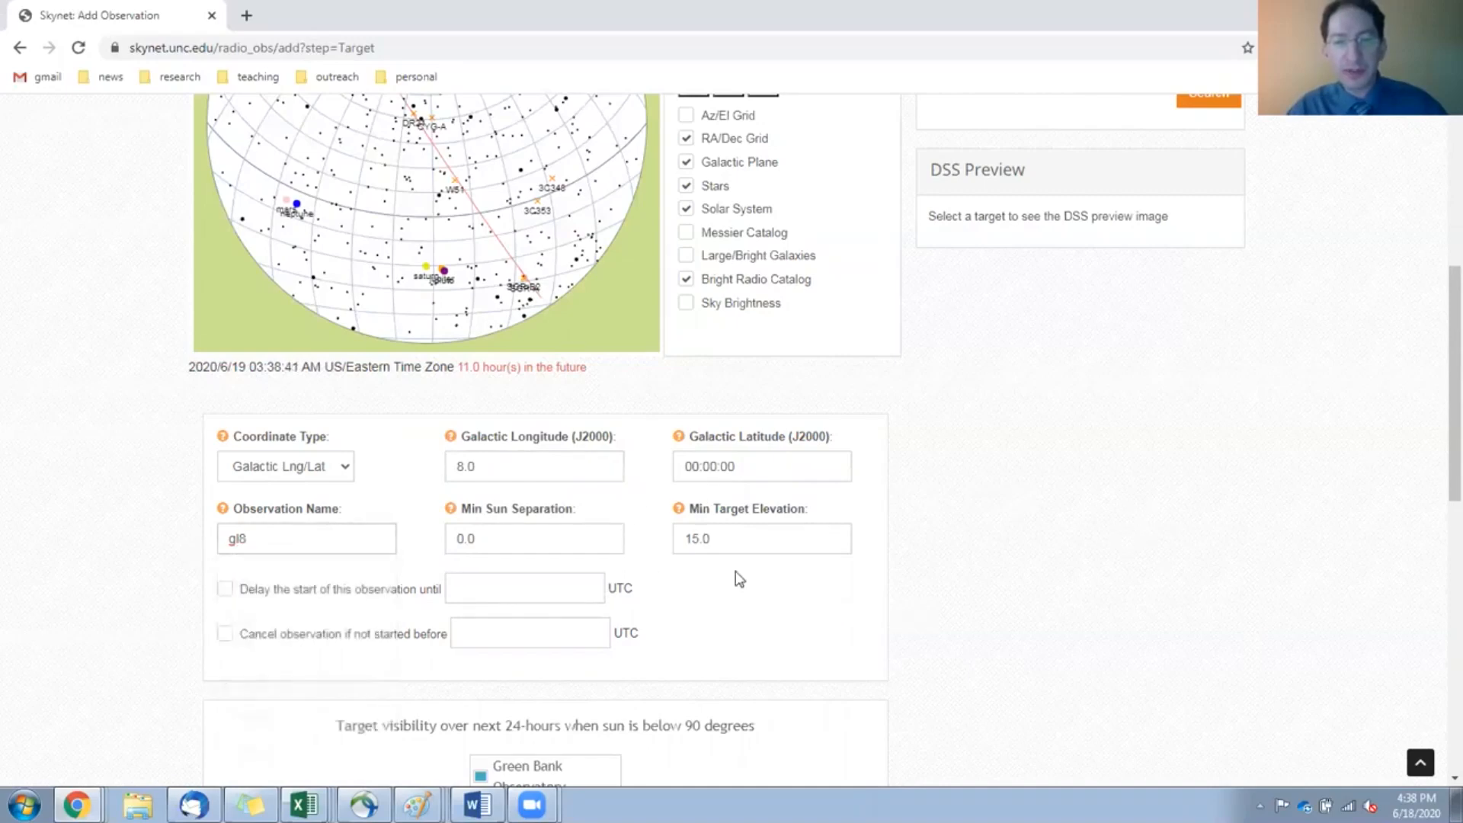
scroll(down, 3)
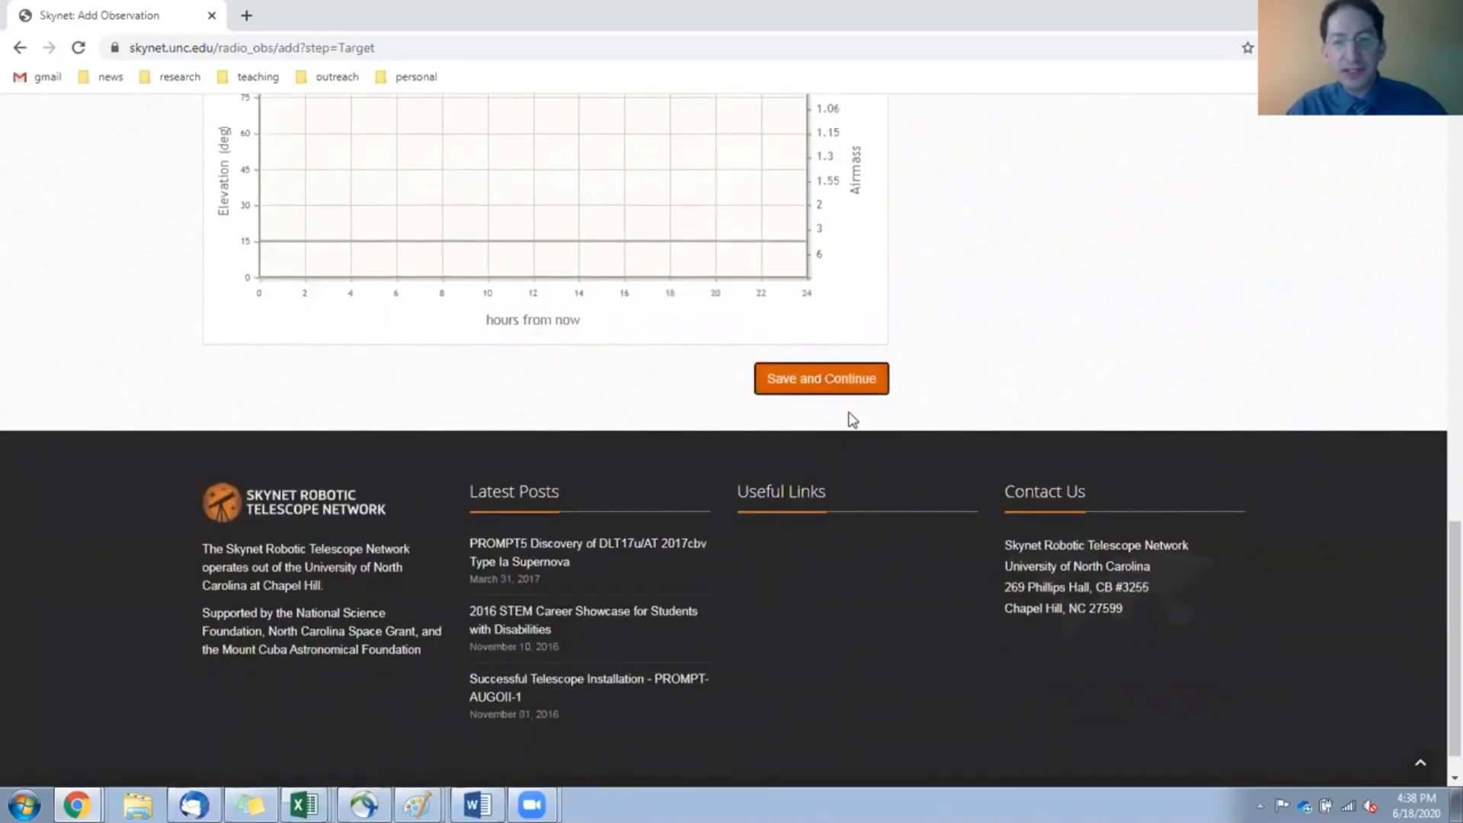
Save the Target, Receiver and Path steps for gl8 and submit it as observation 45120.
click(822, 378)
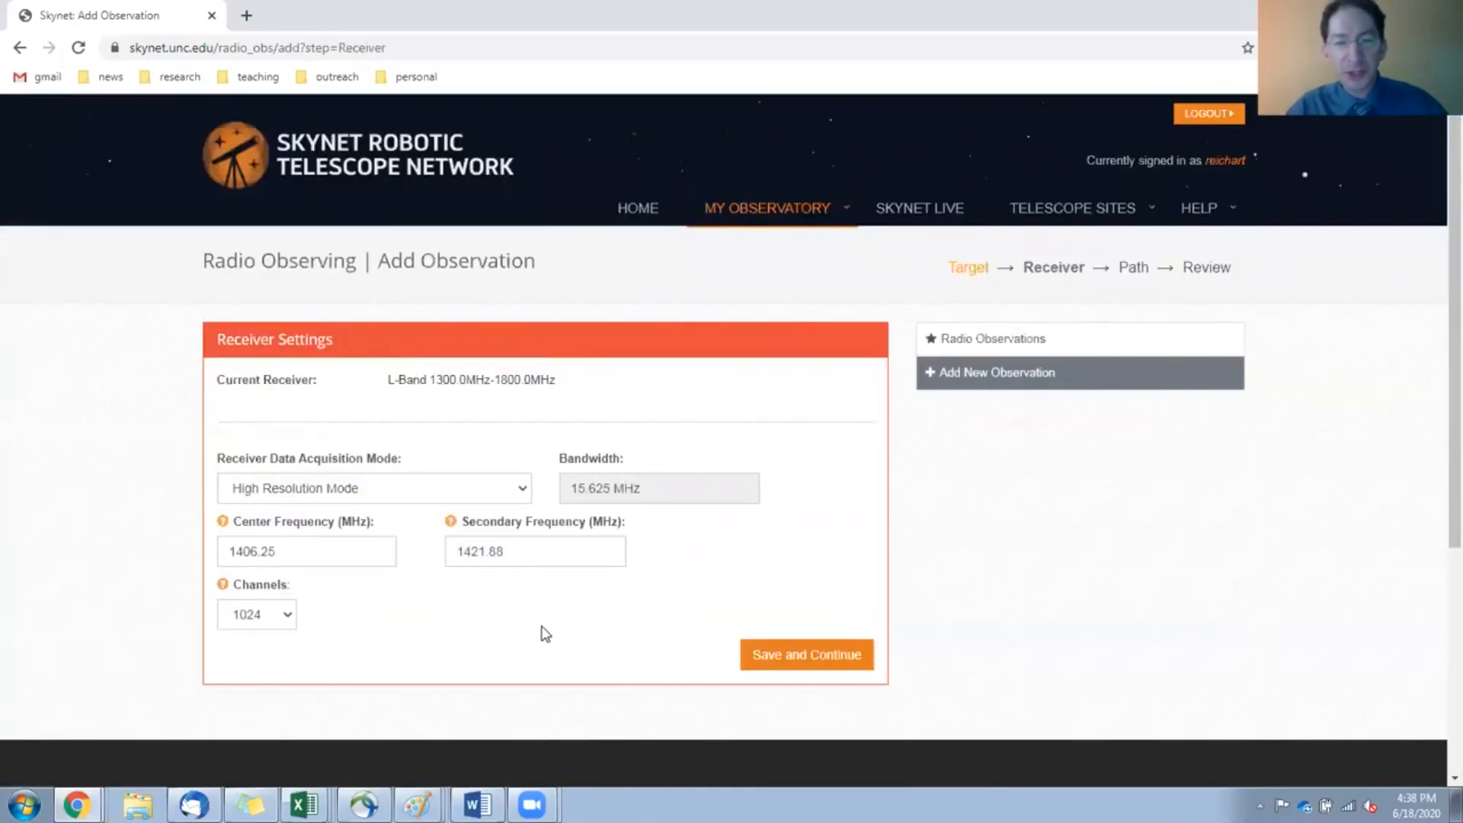
click(806, 654)
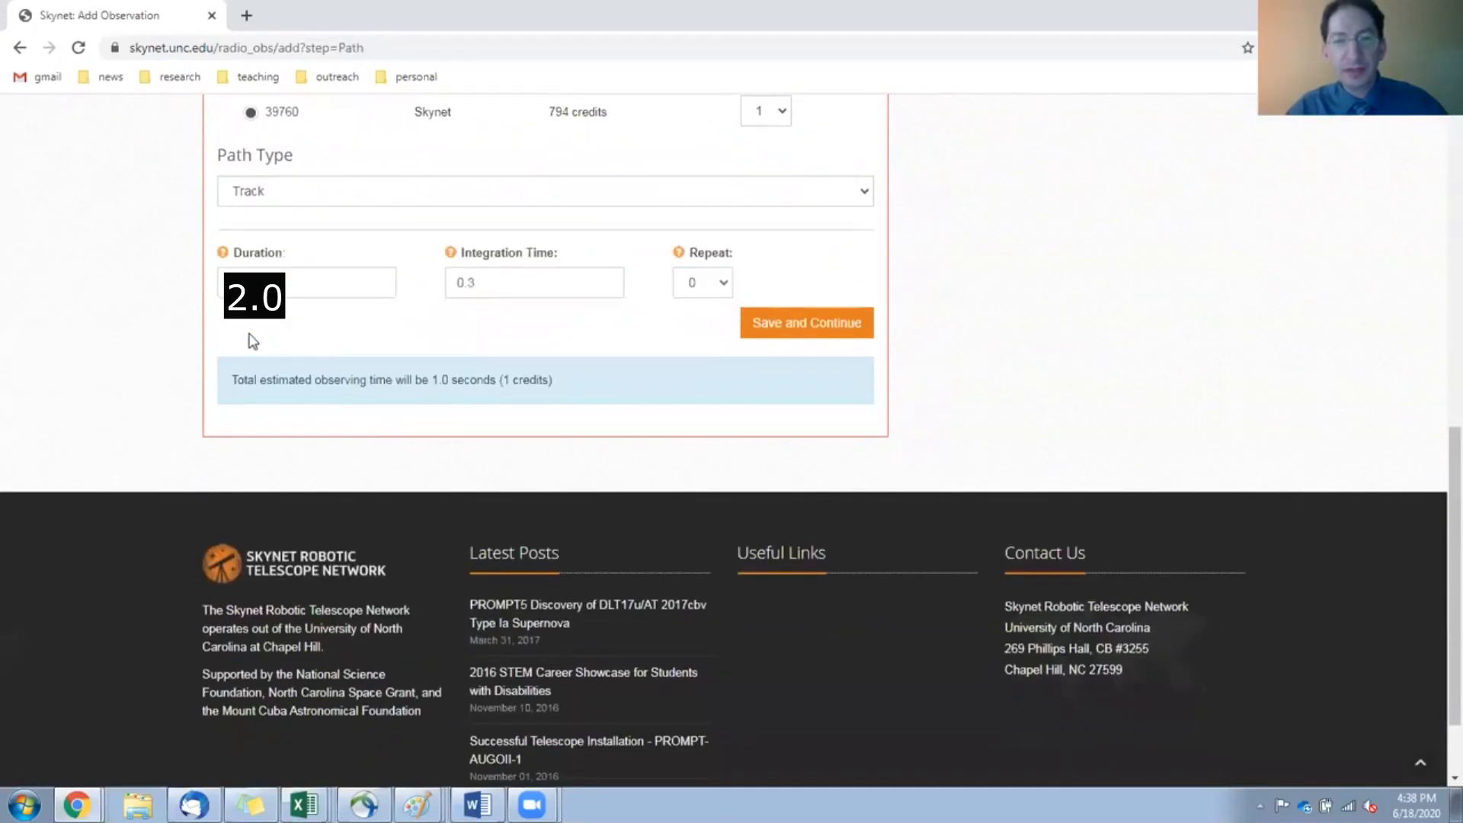
mouse_move(781, 329)
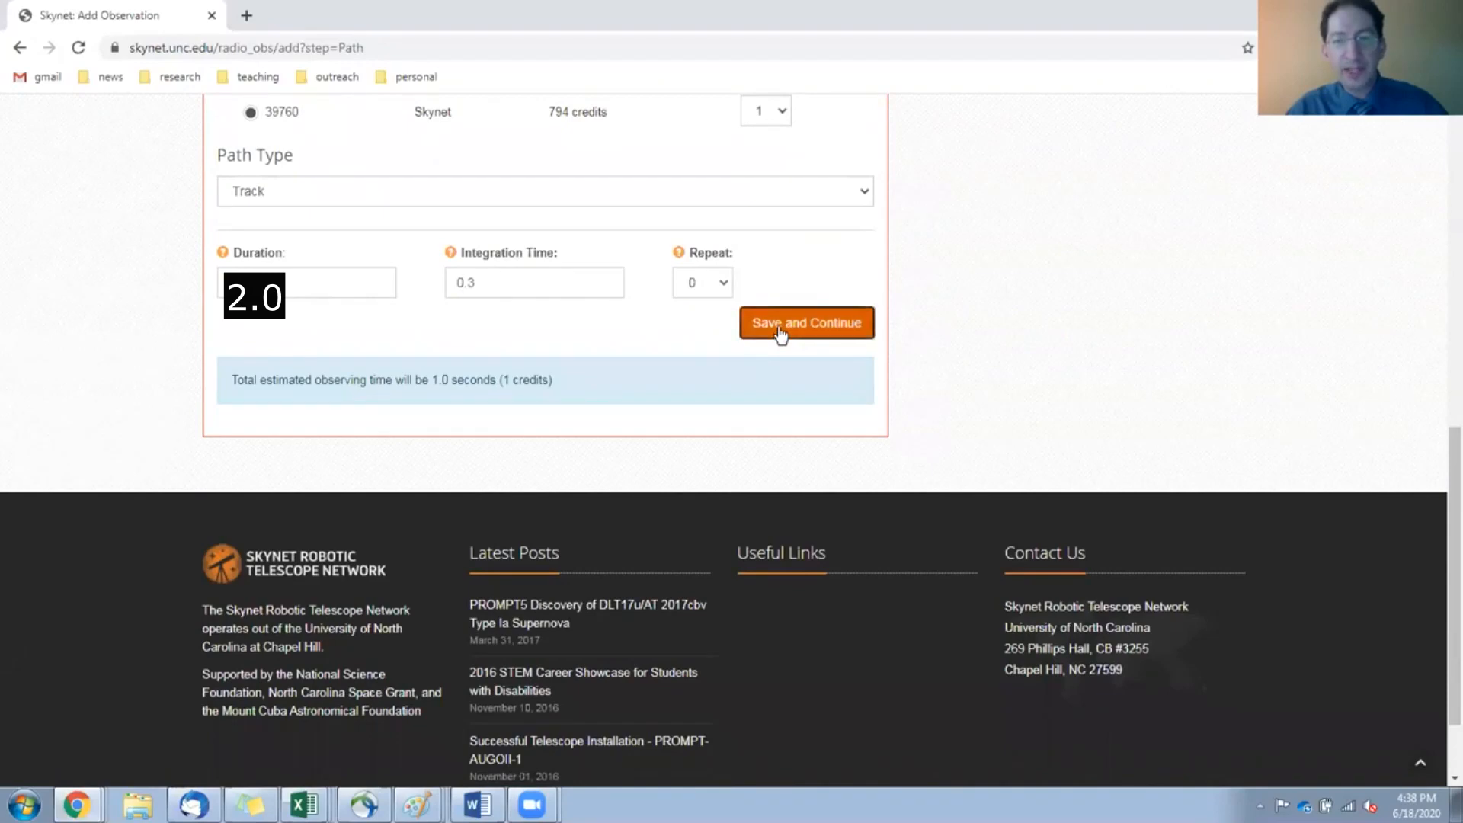
click(807, 323)
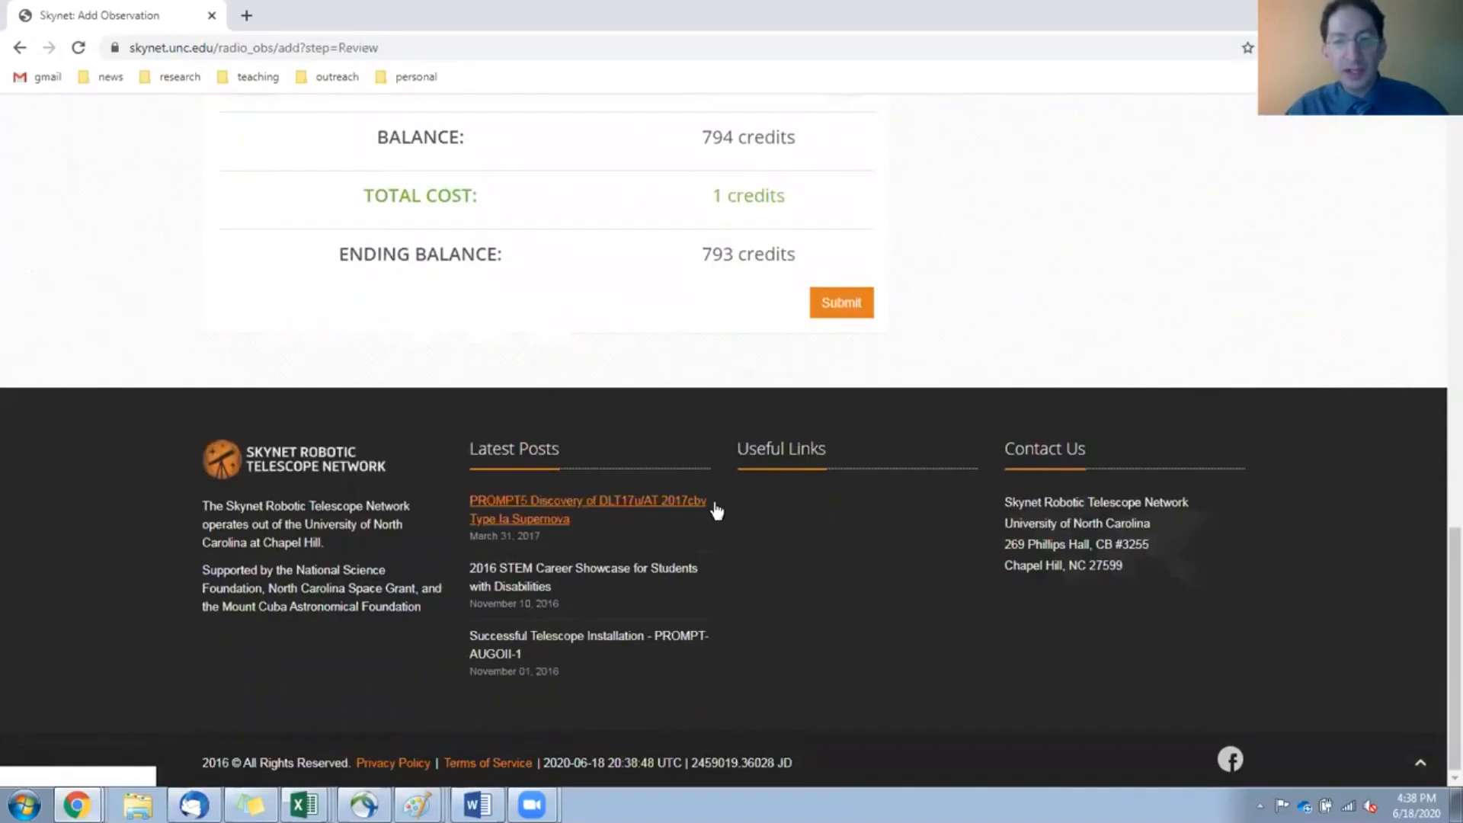
click(840, 302)
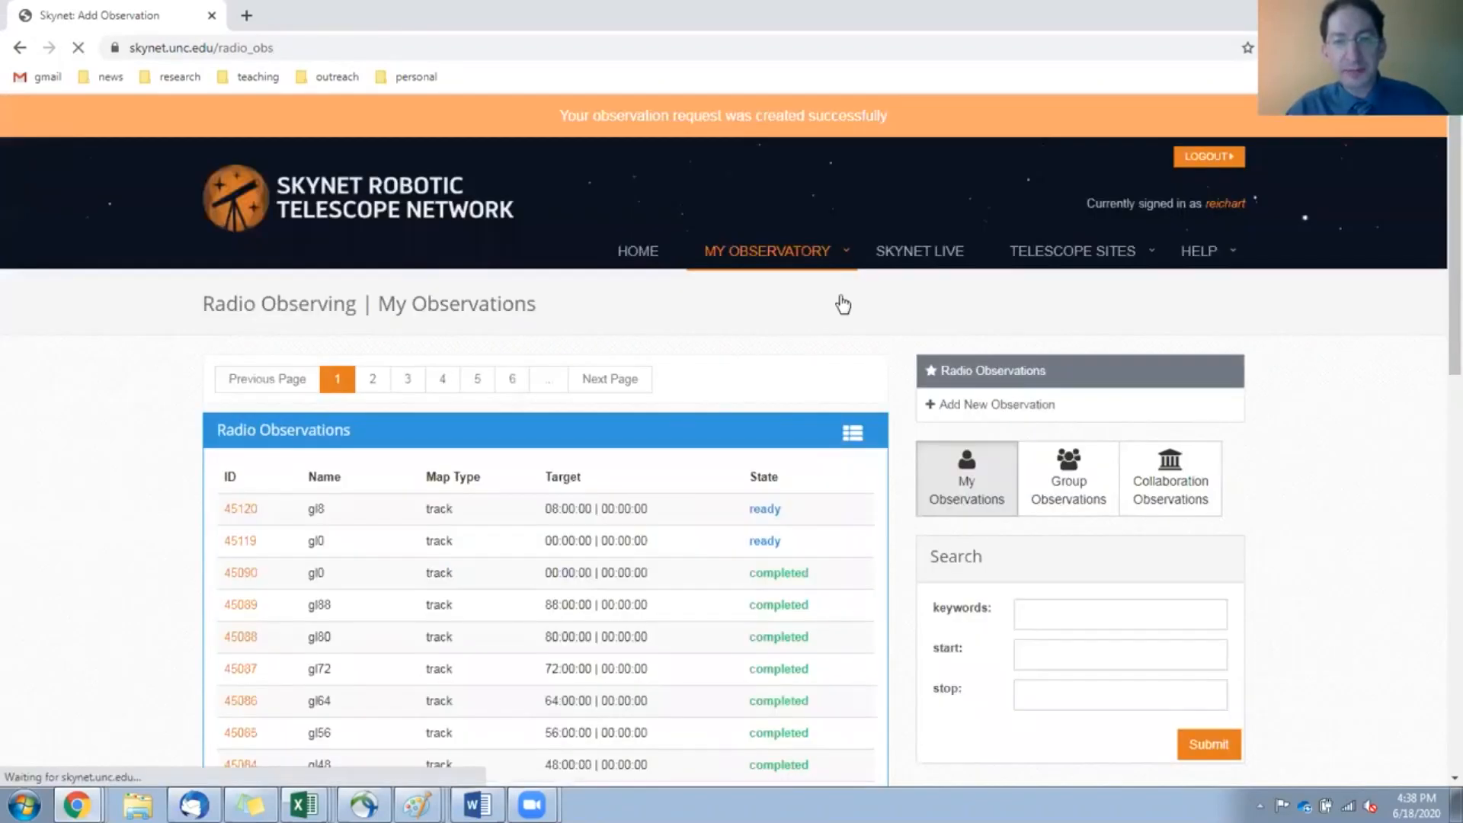